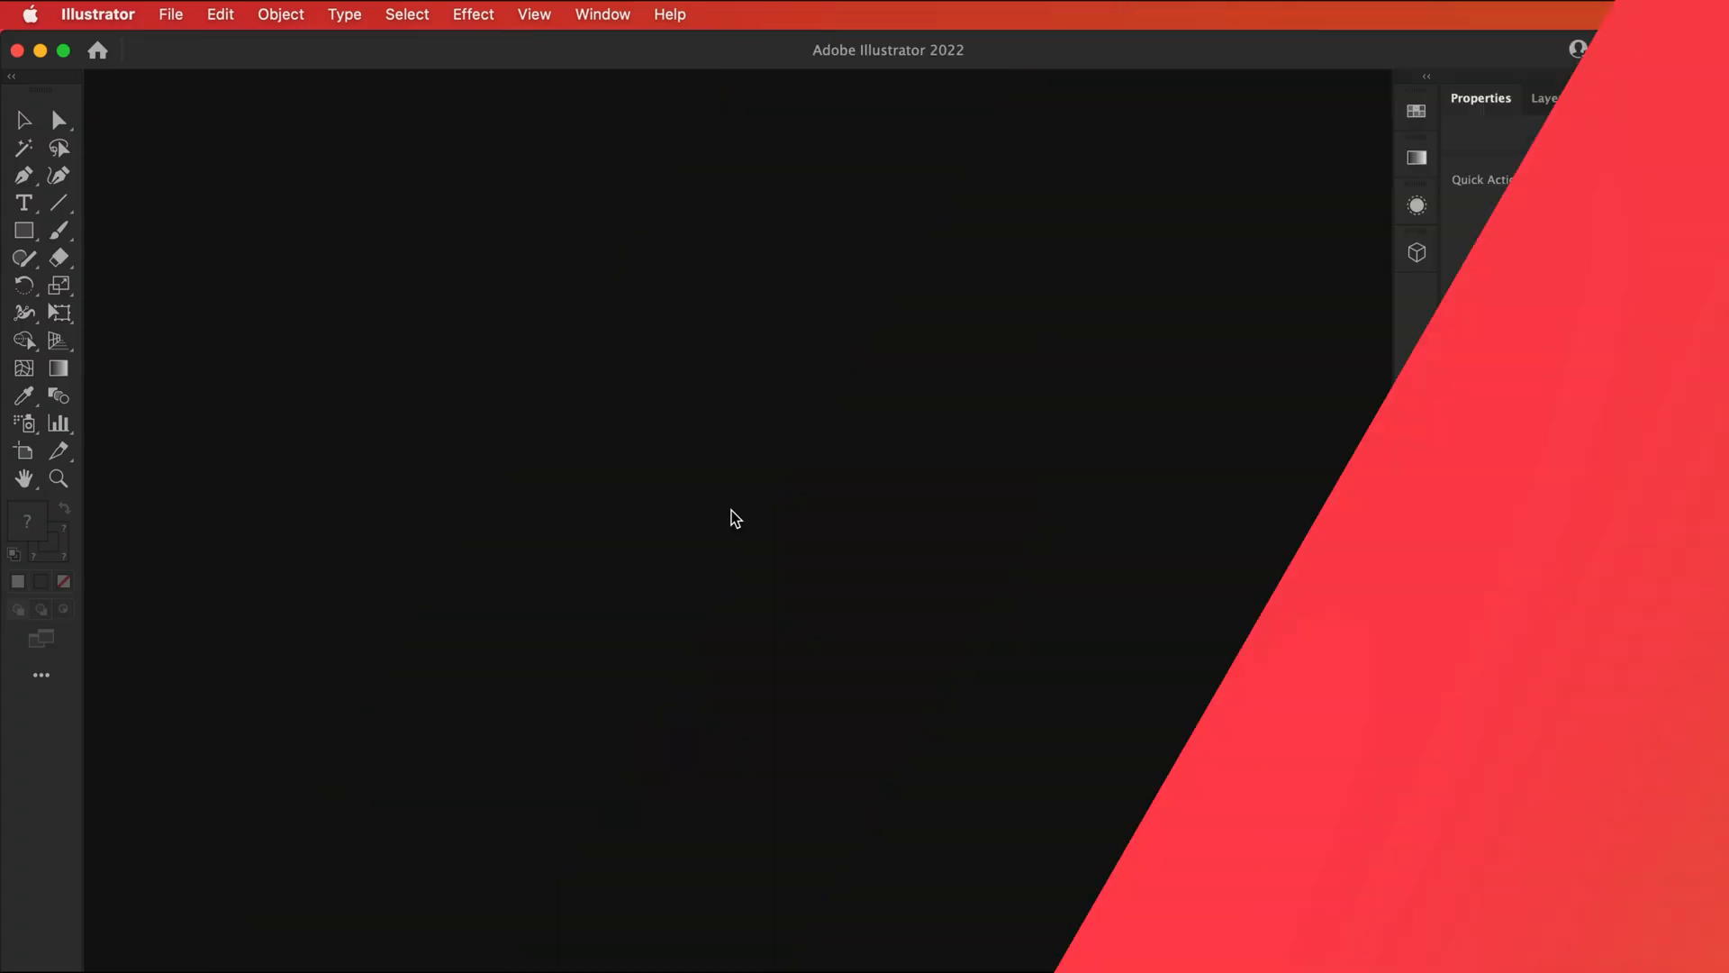
Create a new 1920 x 1080 px RGB document from the custom preset
left_click(171, 14)
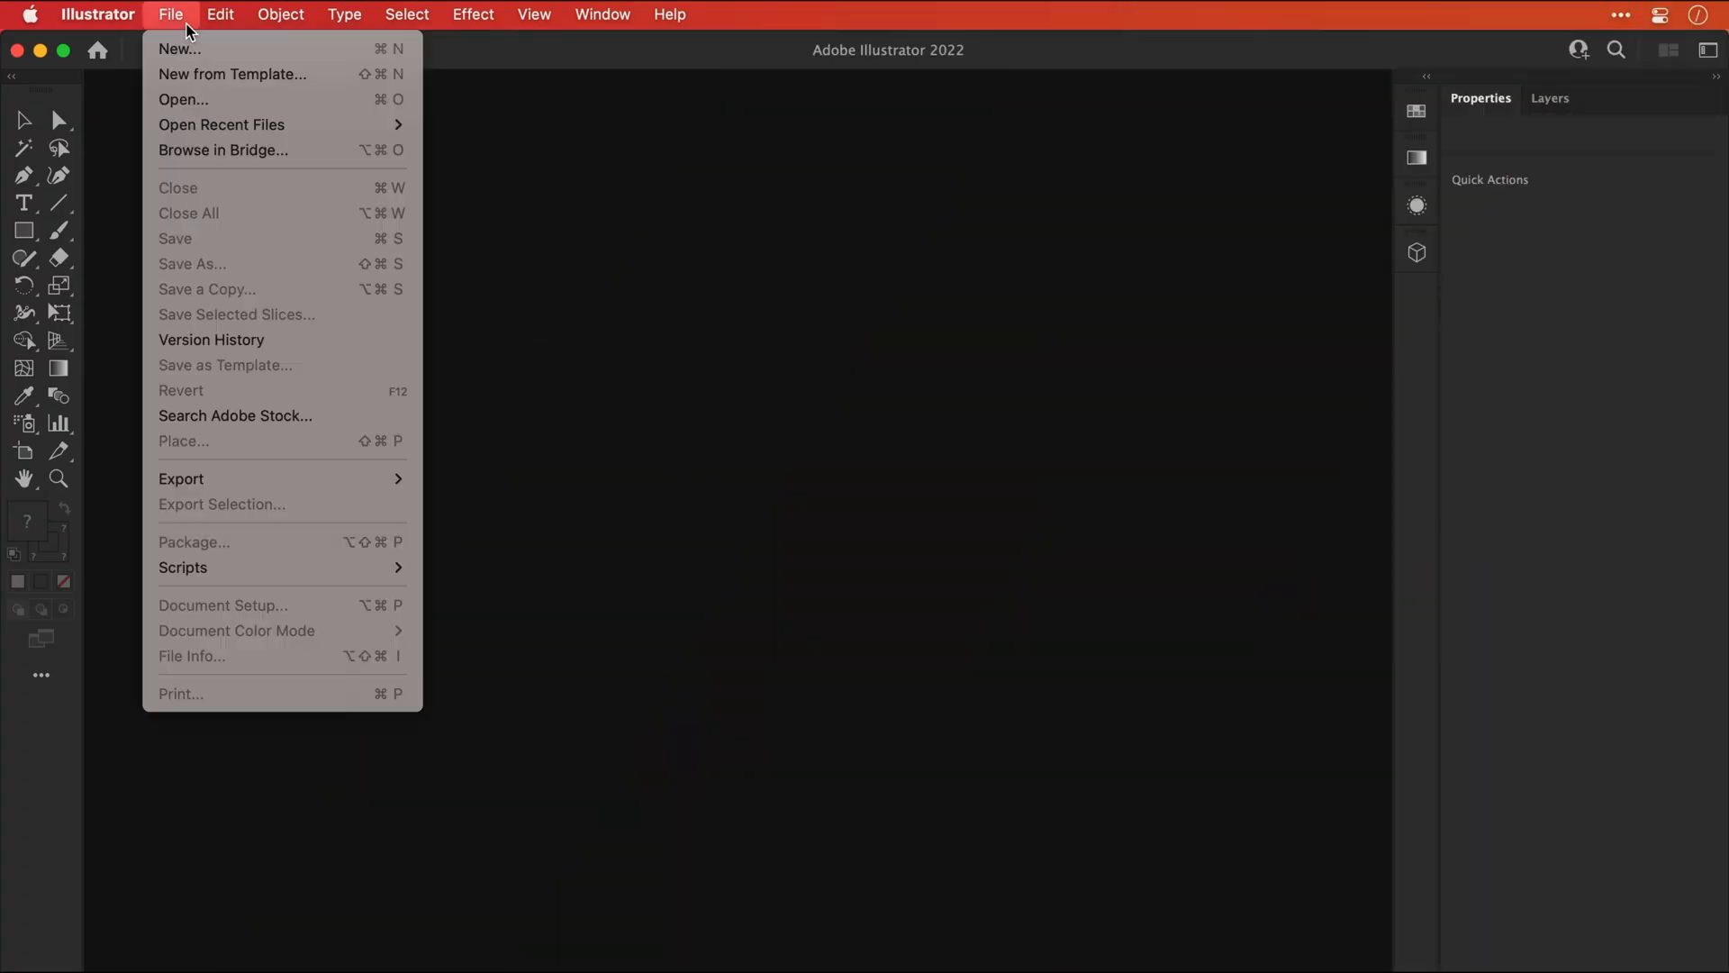
left_click(176, 49)
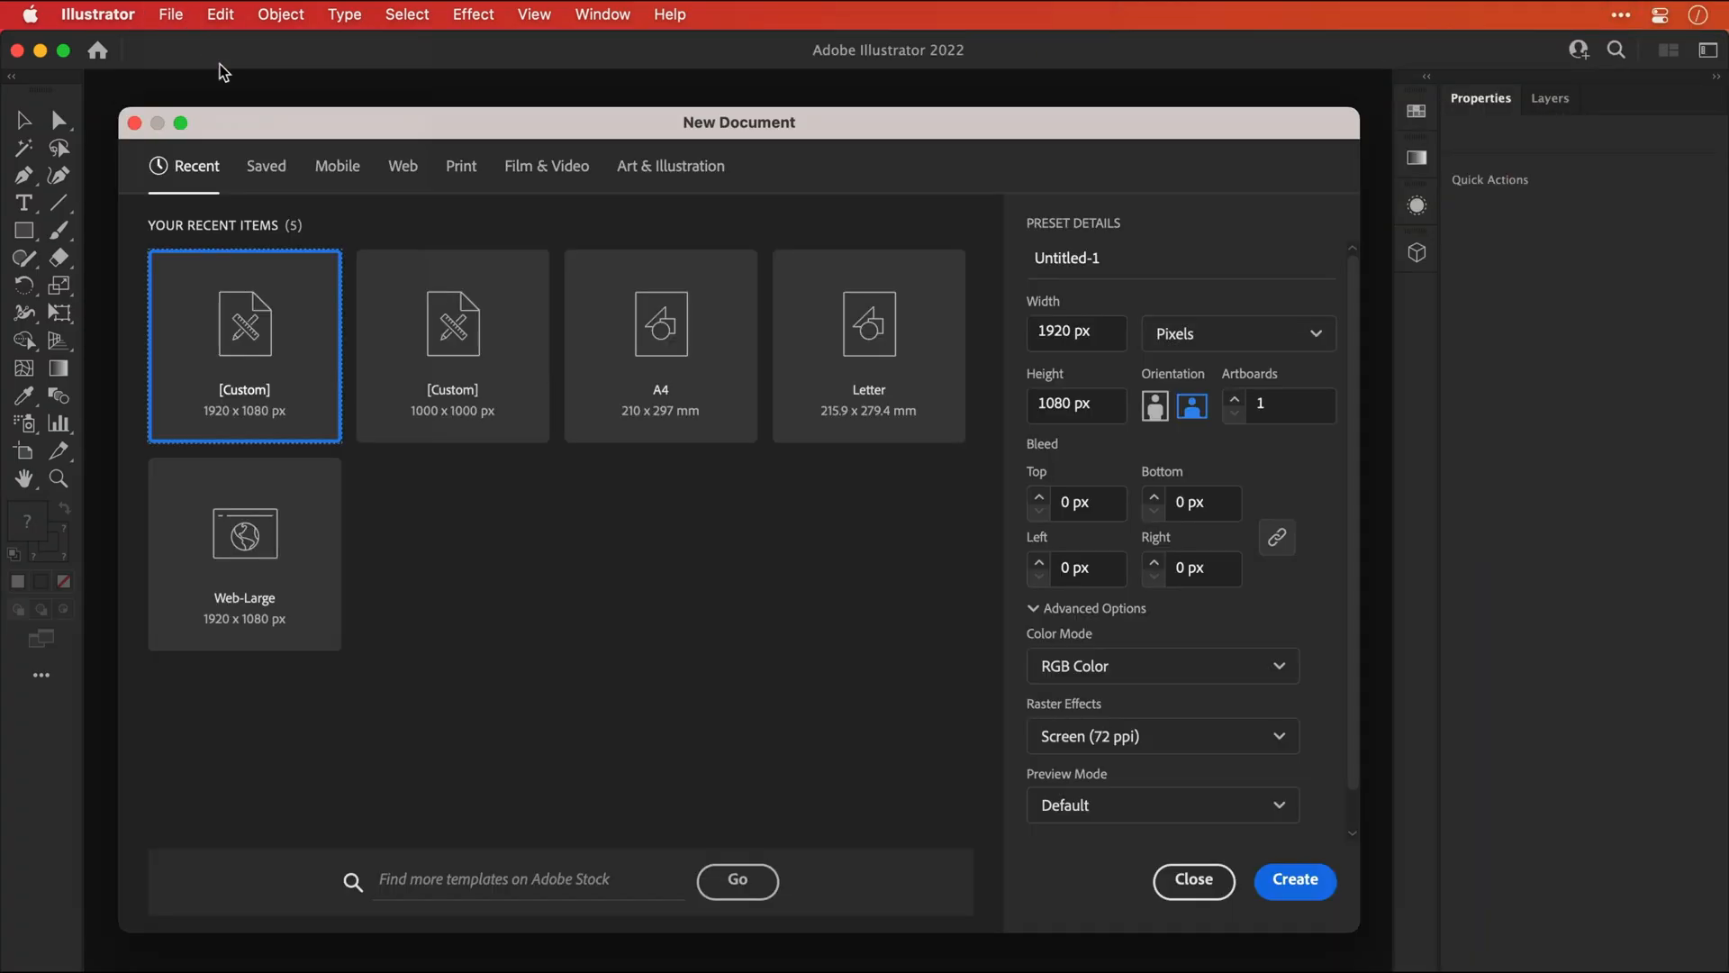
left_click(1164, 667)
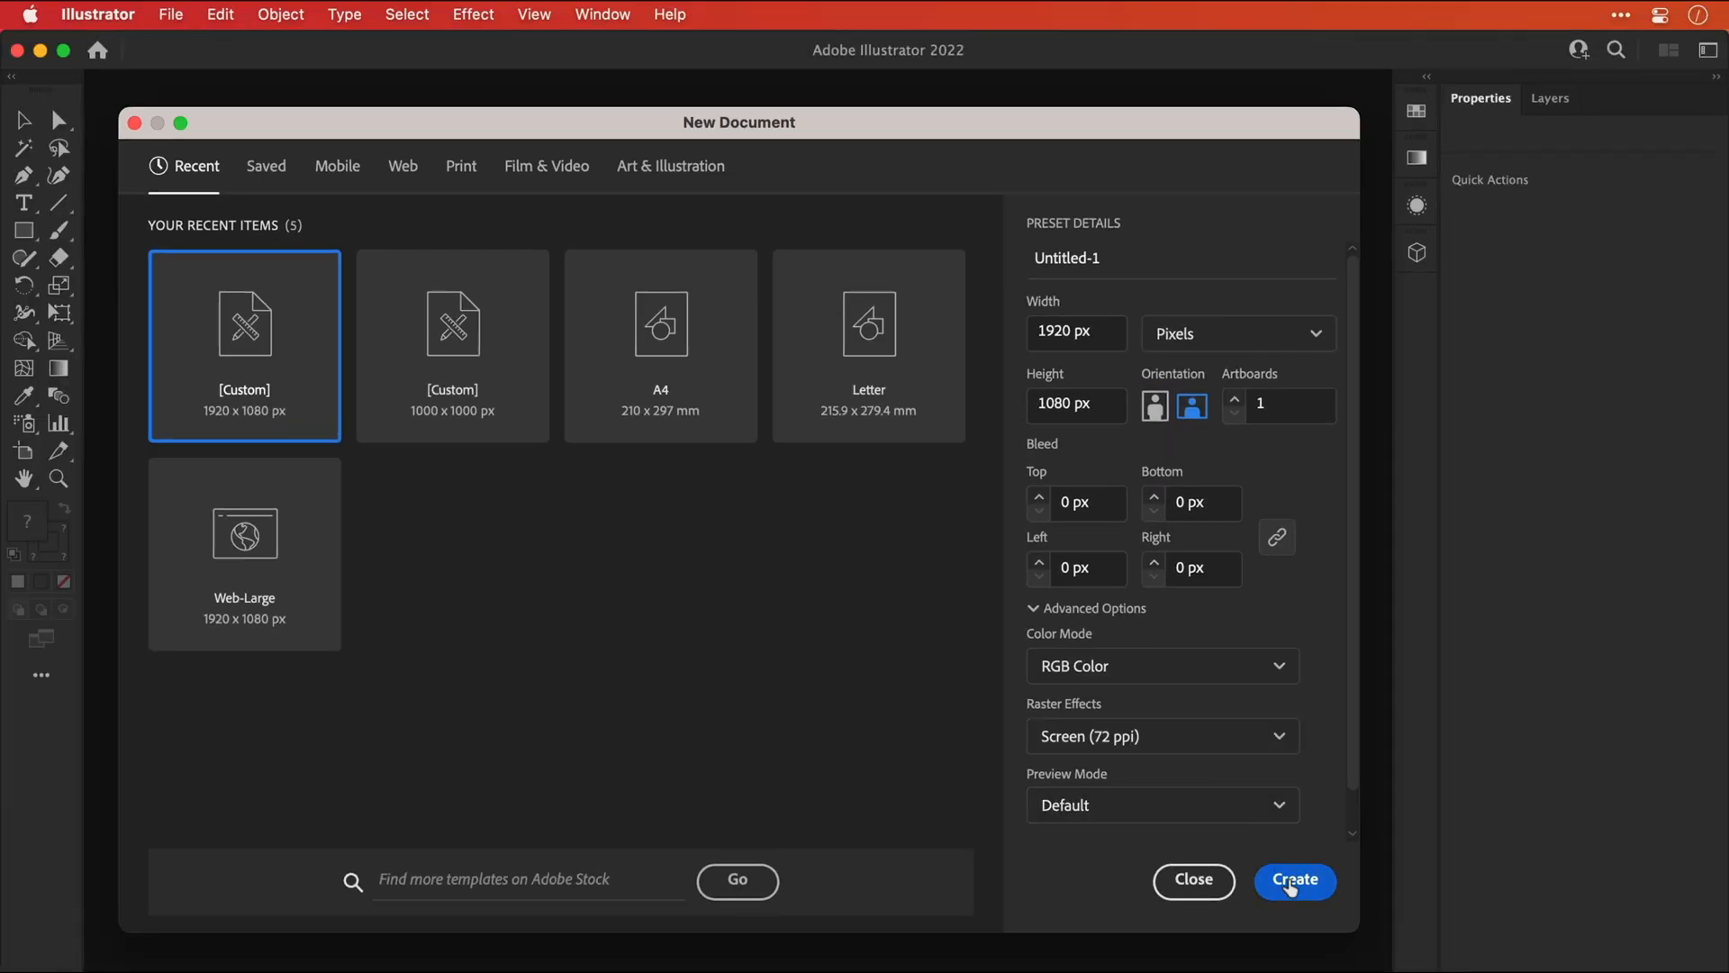
left_click(1295, 881)
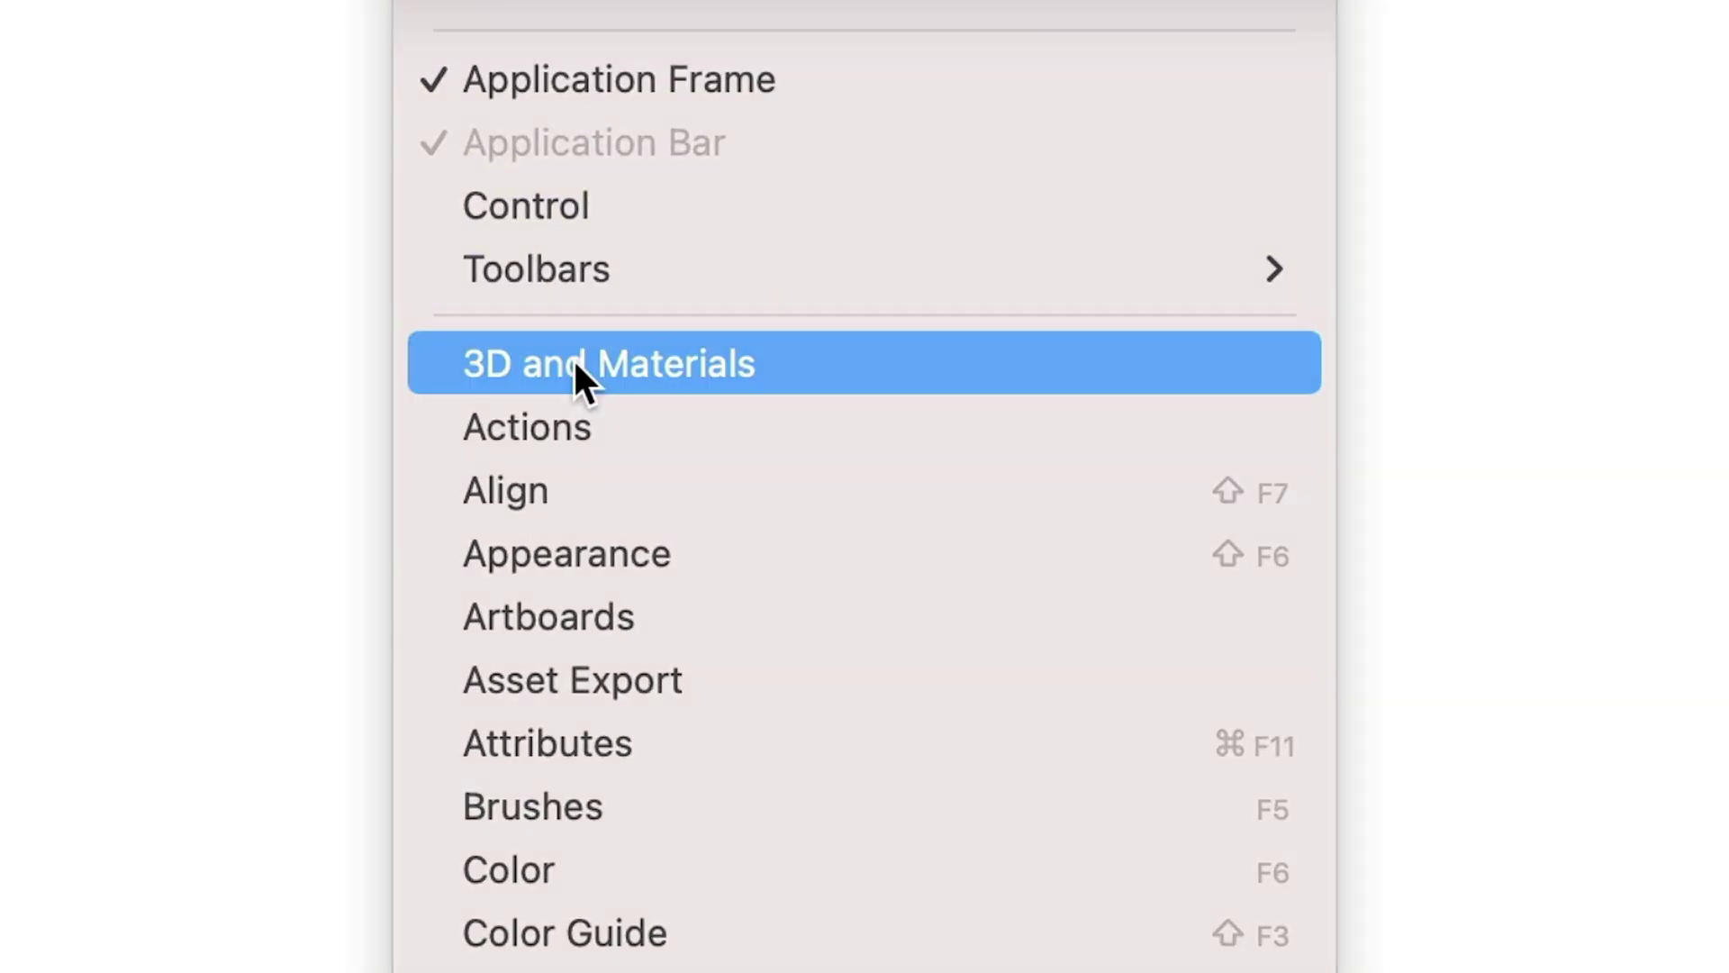
Show the 3D and Materials panel from the Window menu
left_click(605, 364)
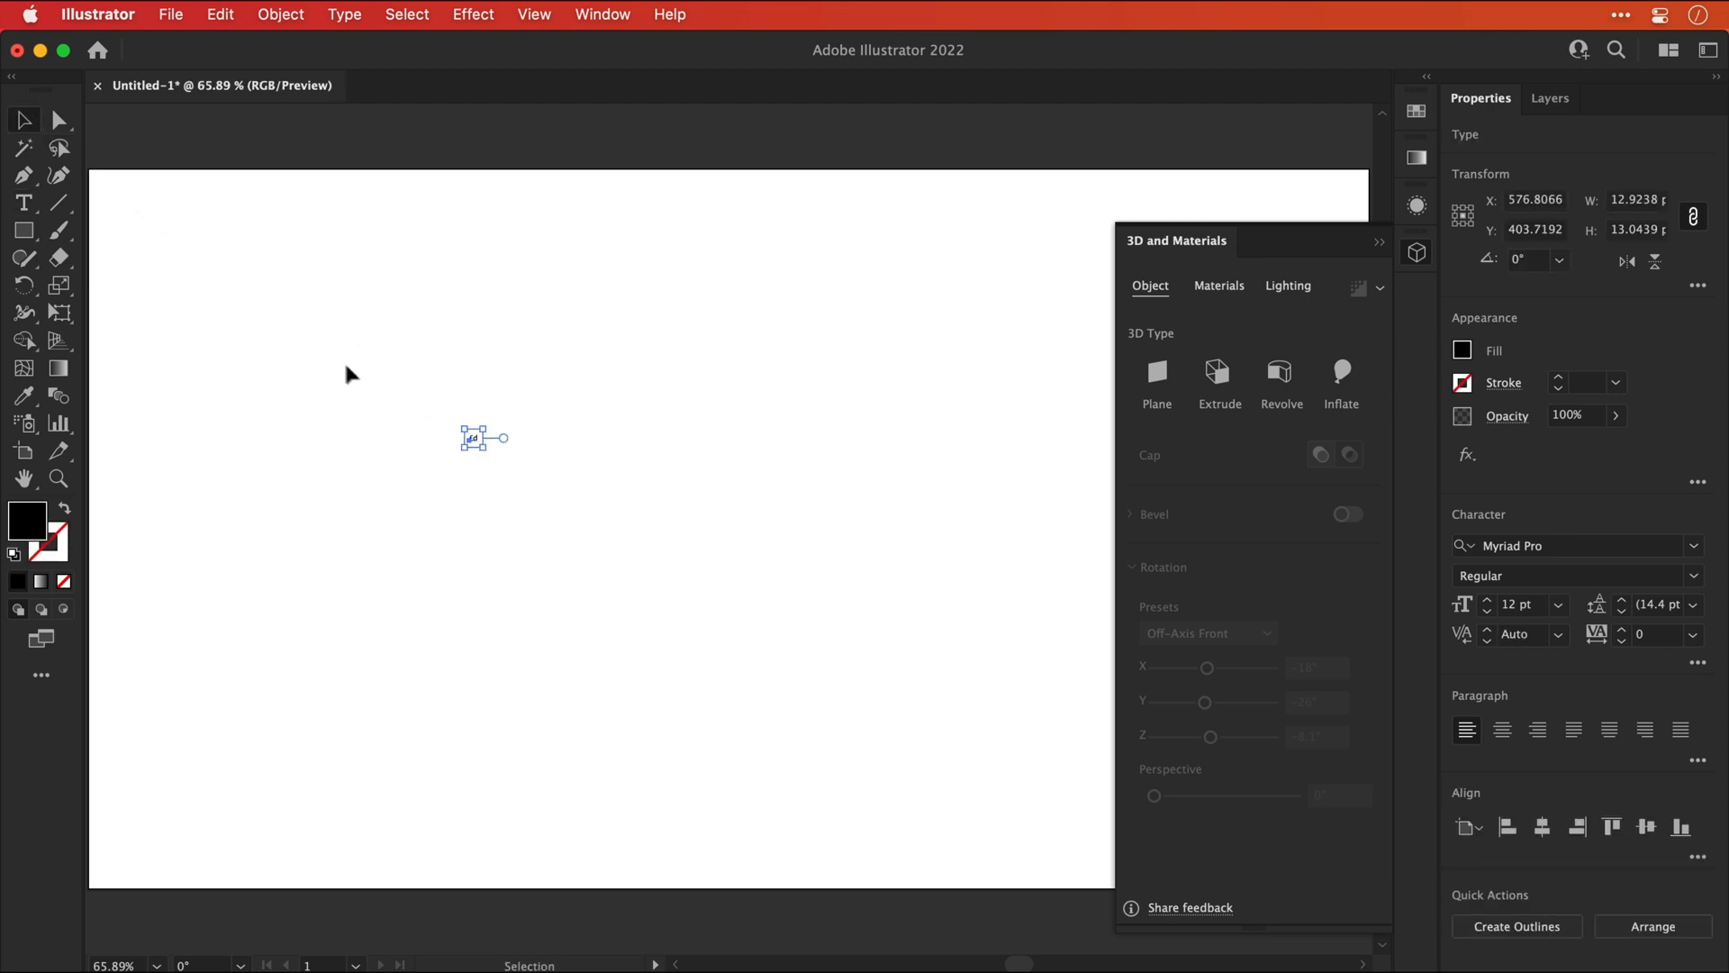
Scale the text up, set its font to SF Pro Display Bold and tracking to -30
left_click_drag(507, 457, 619, 562)
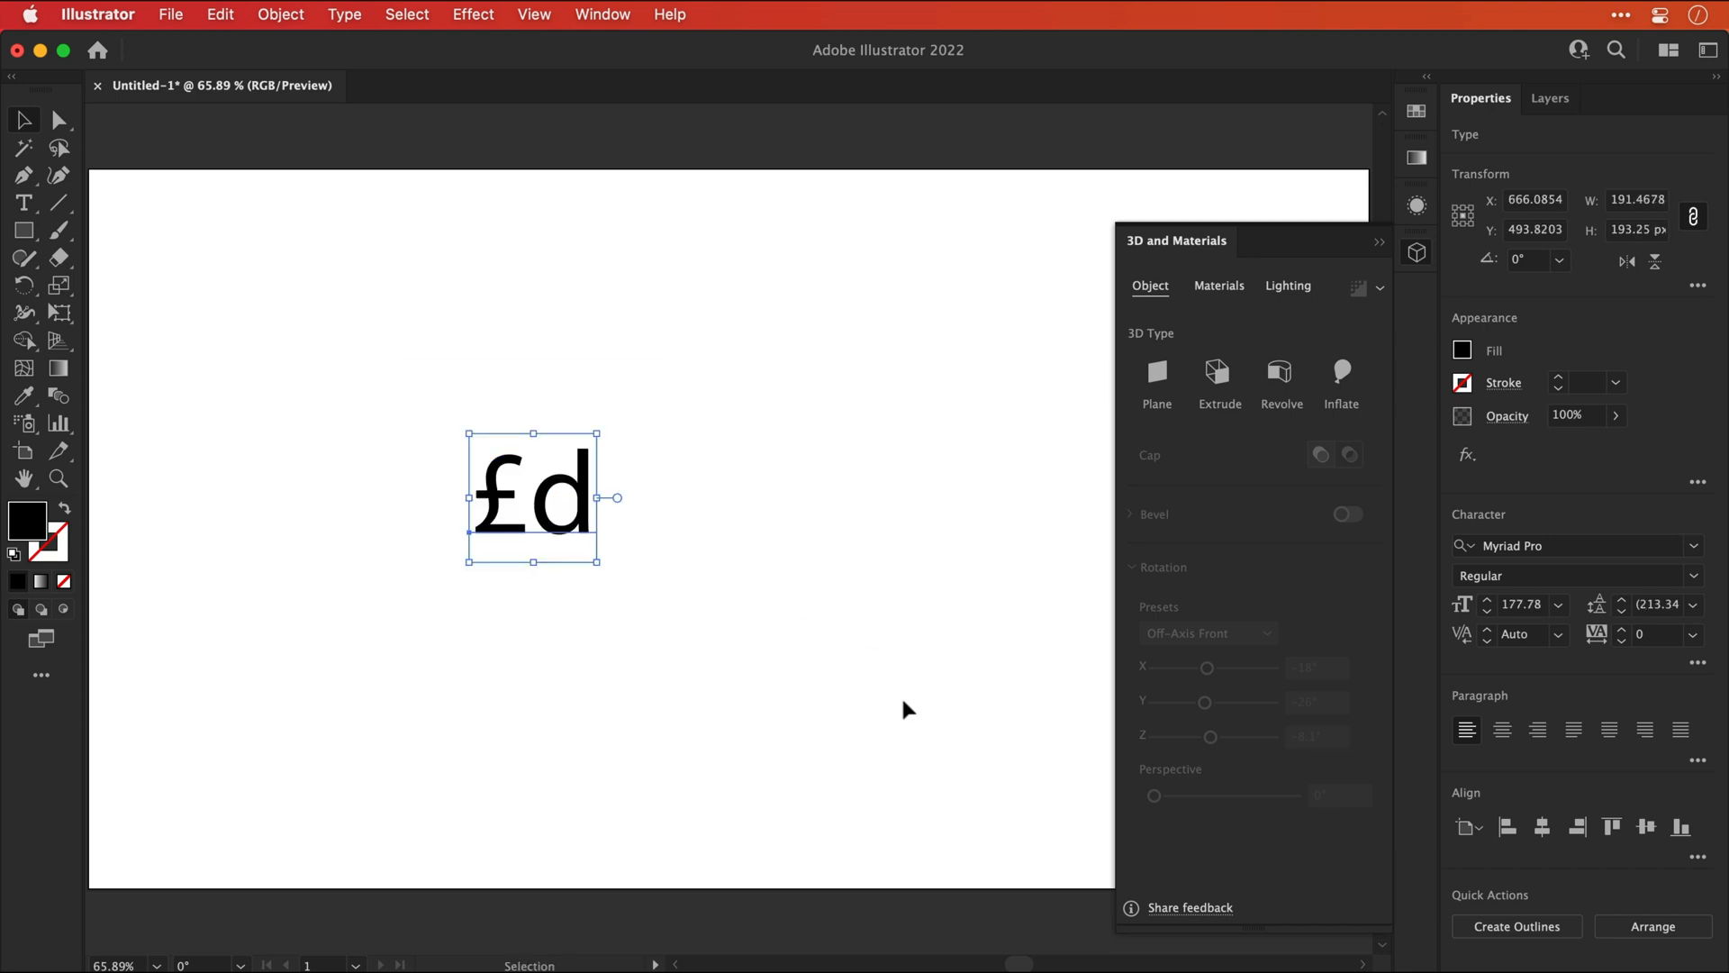
left_click_drag(601, 571, 676, 641)
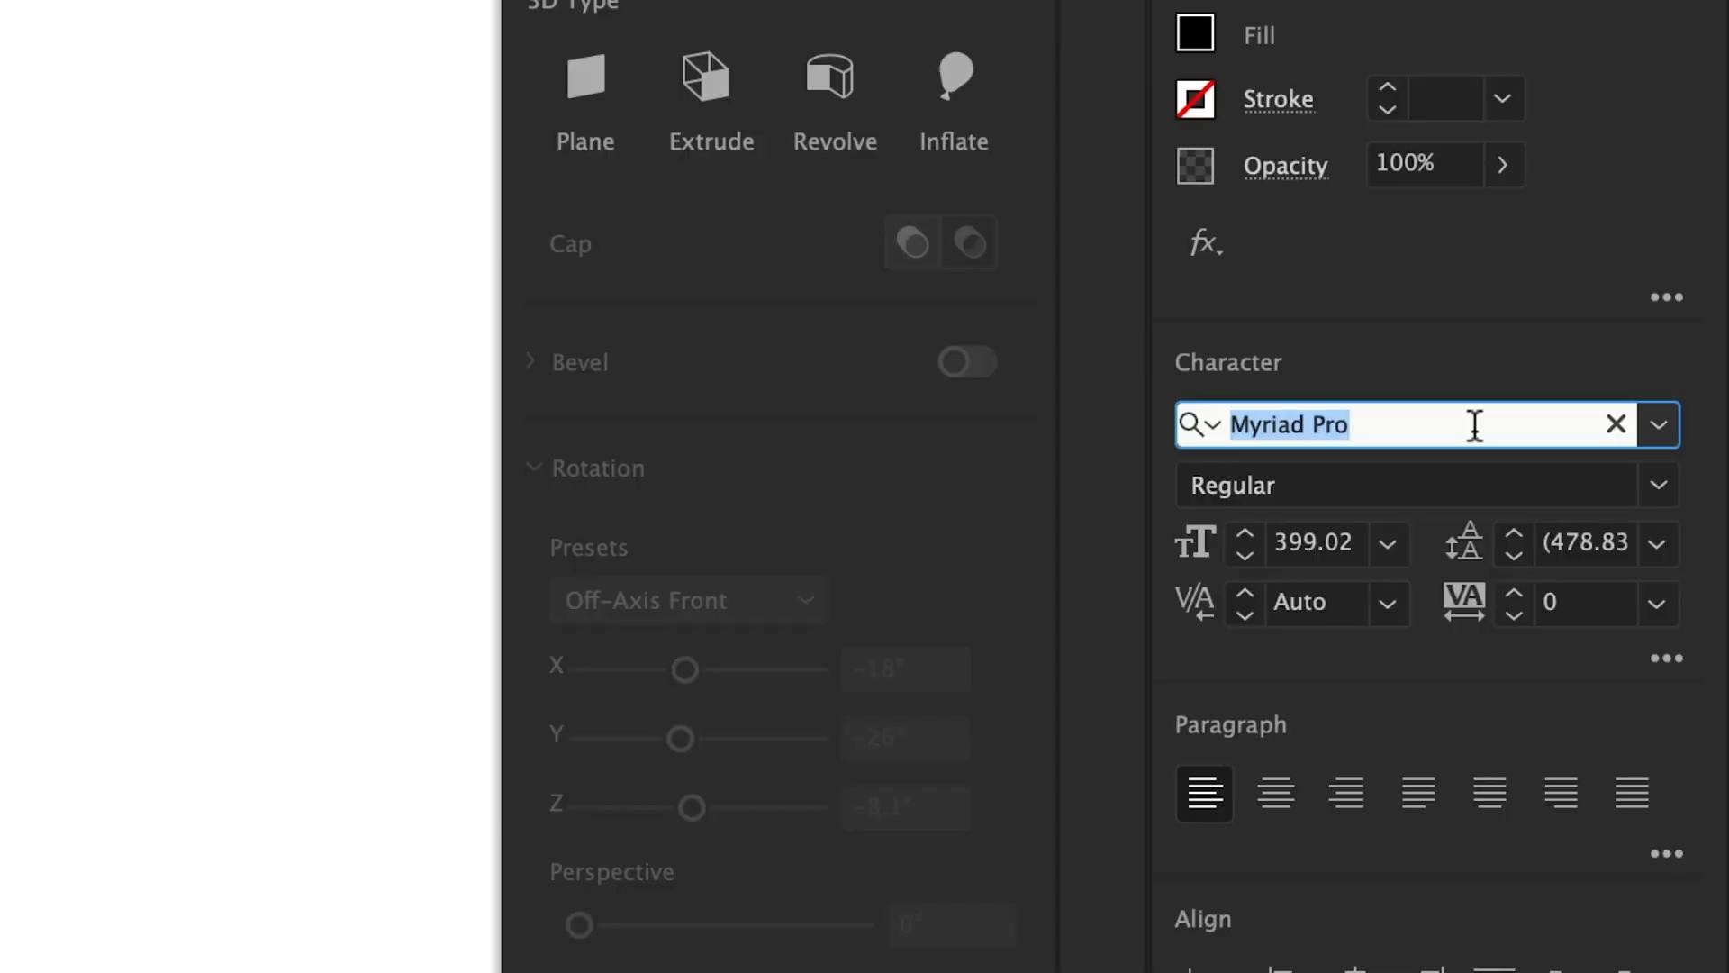
type("Sf pro dis")
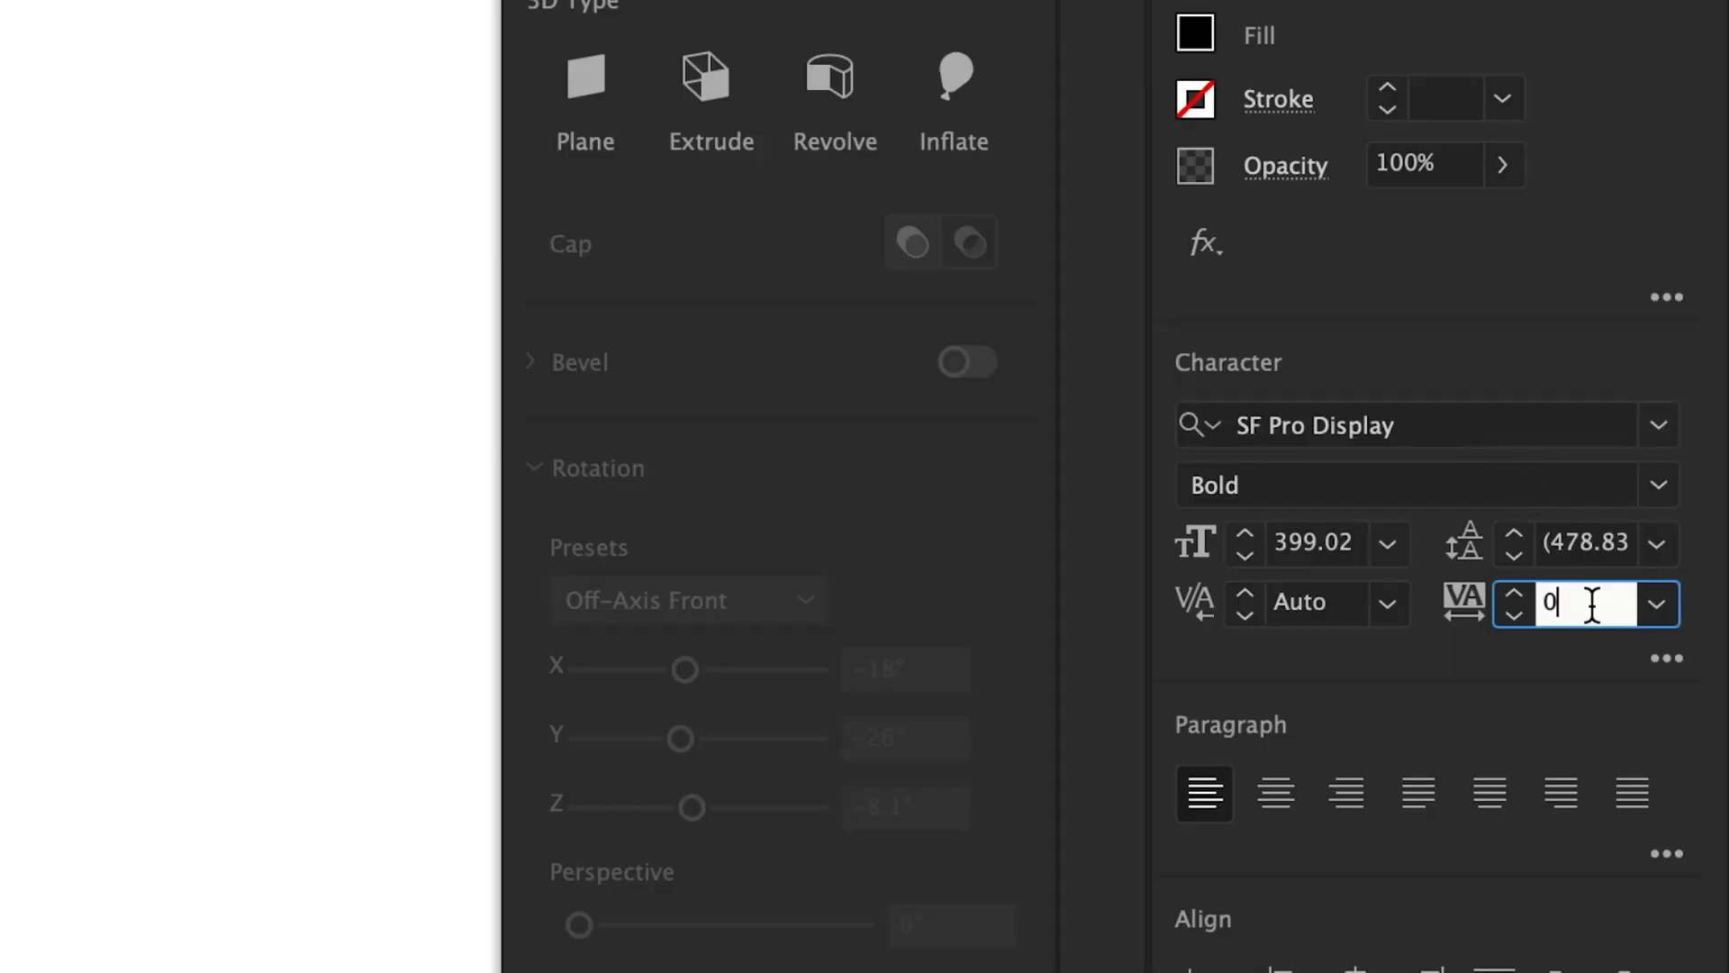
type("-30")
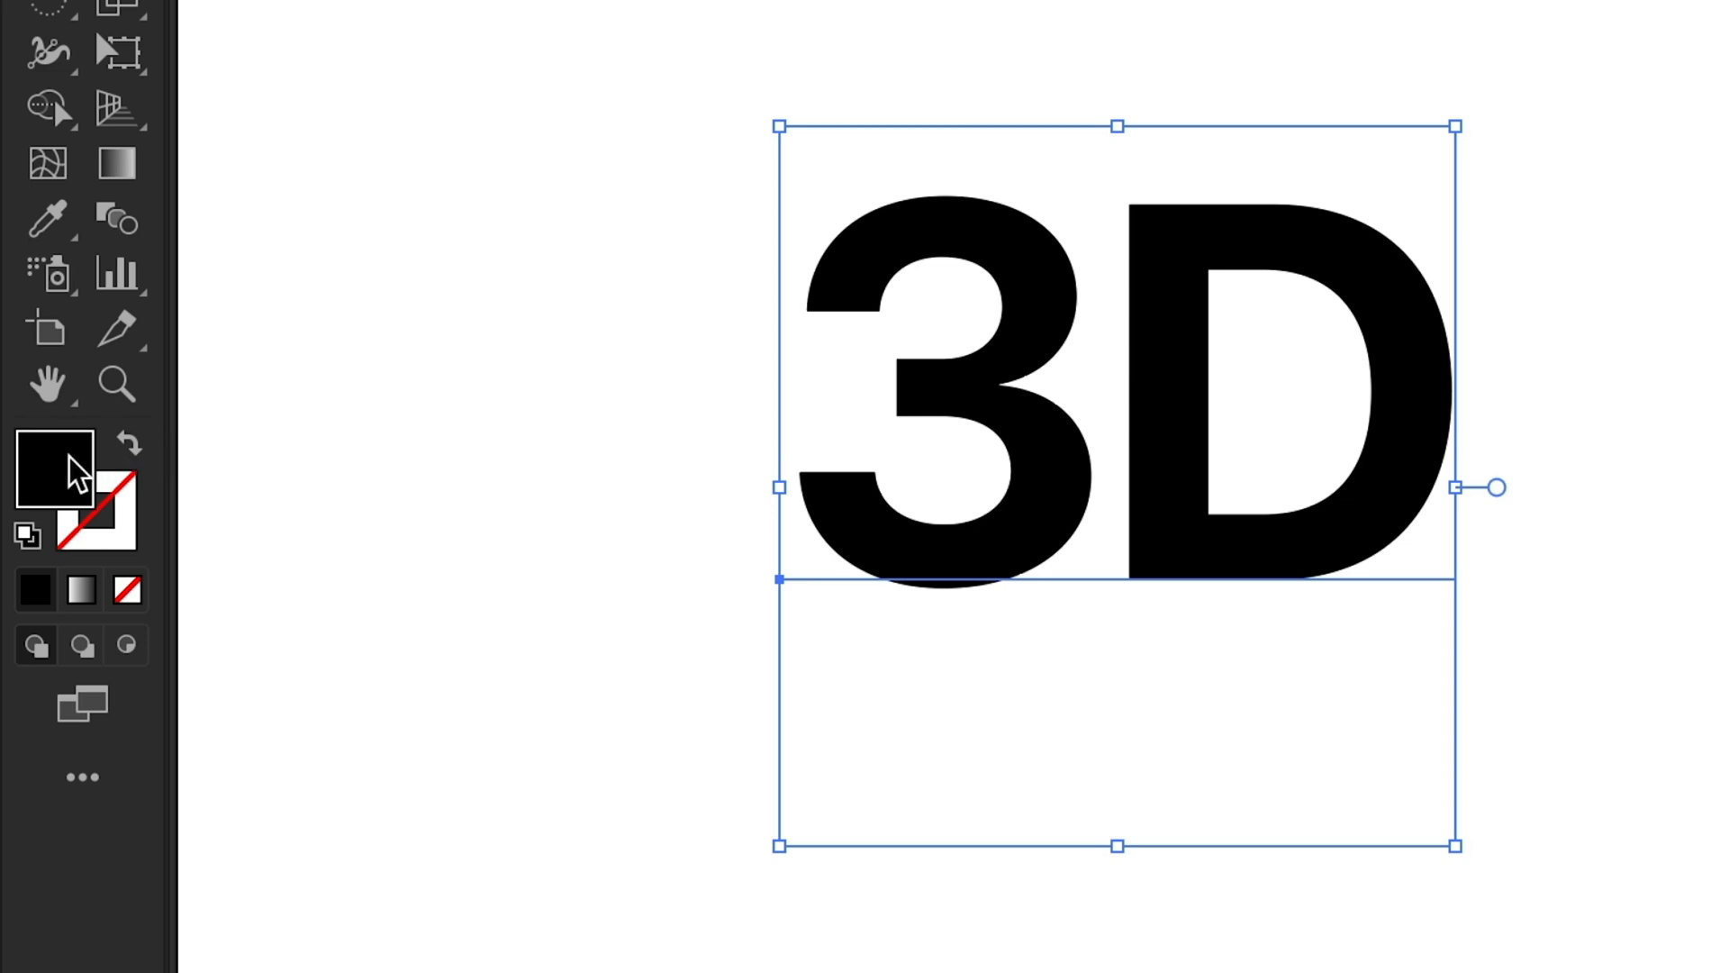
Save orange and red as global swatches and fill the '3D' text orange
double_click(53, 475)
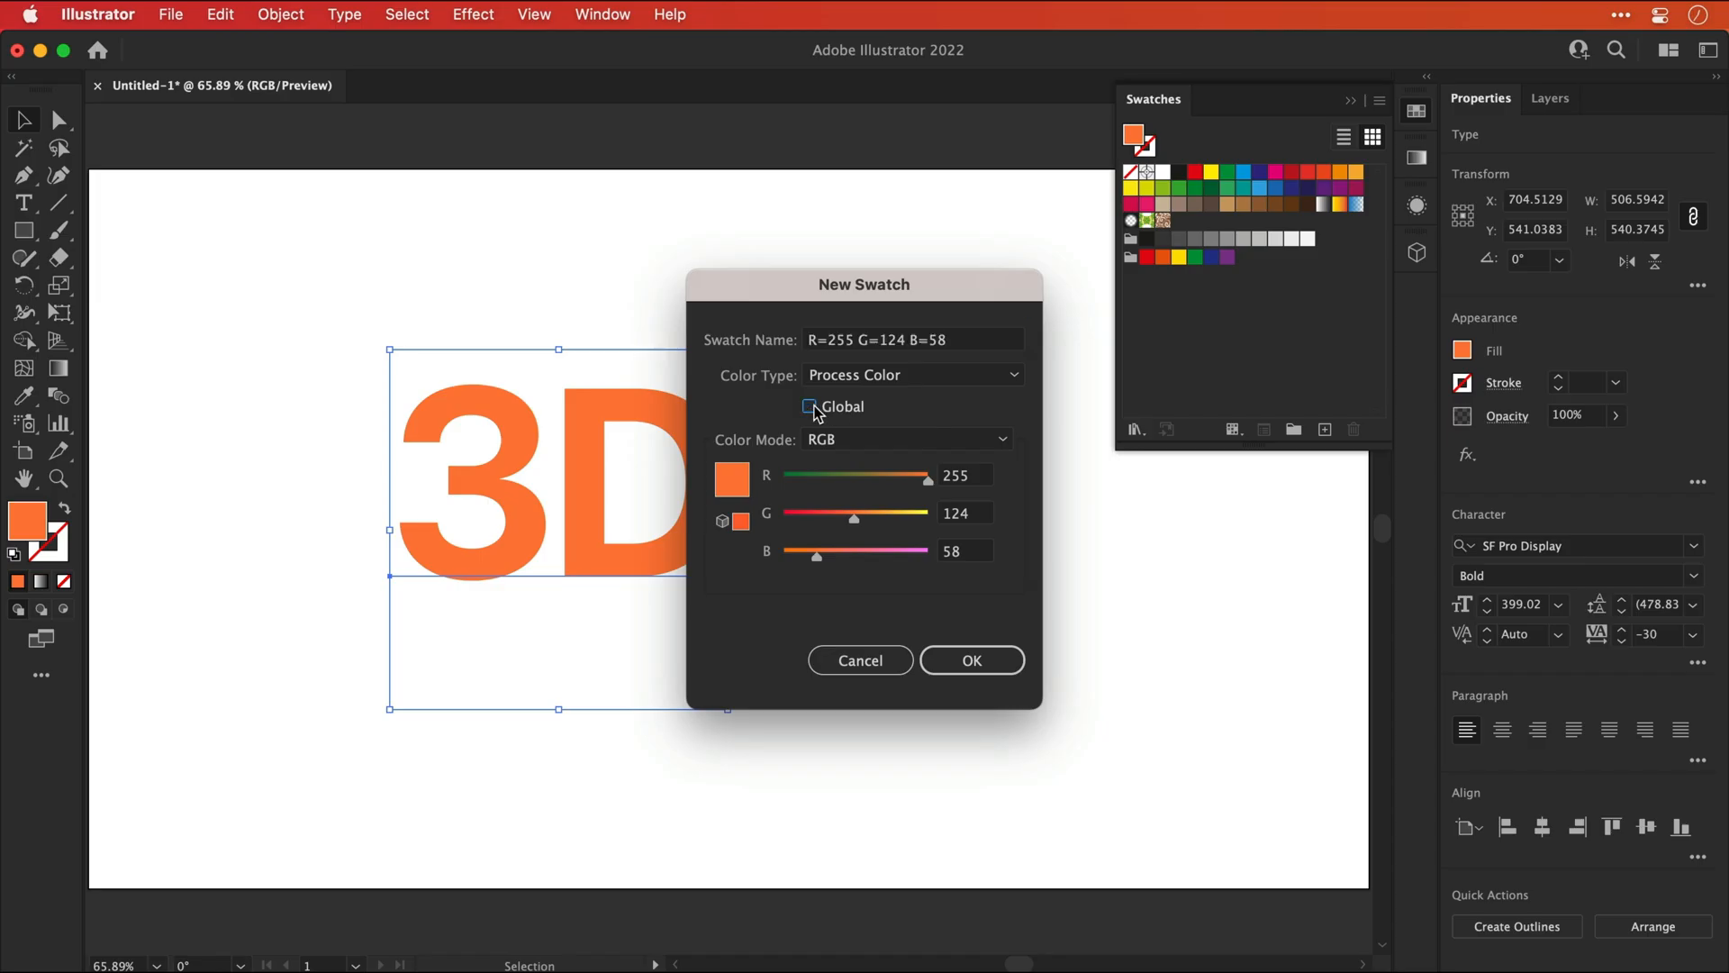
left_click(970, 660)
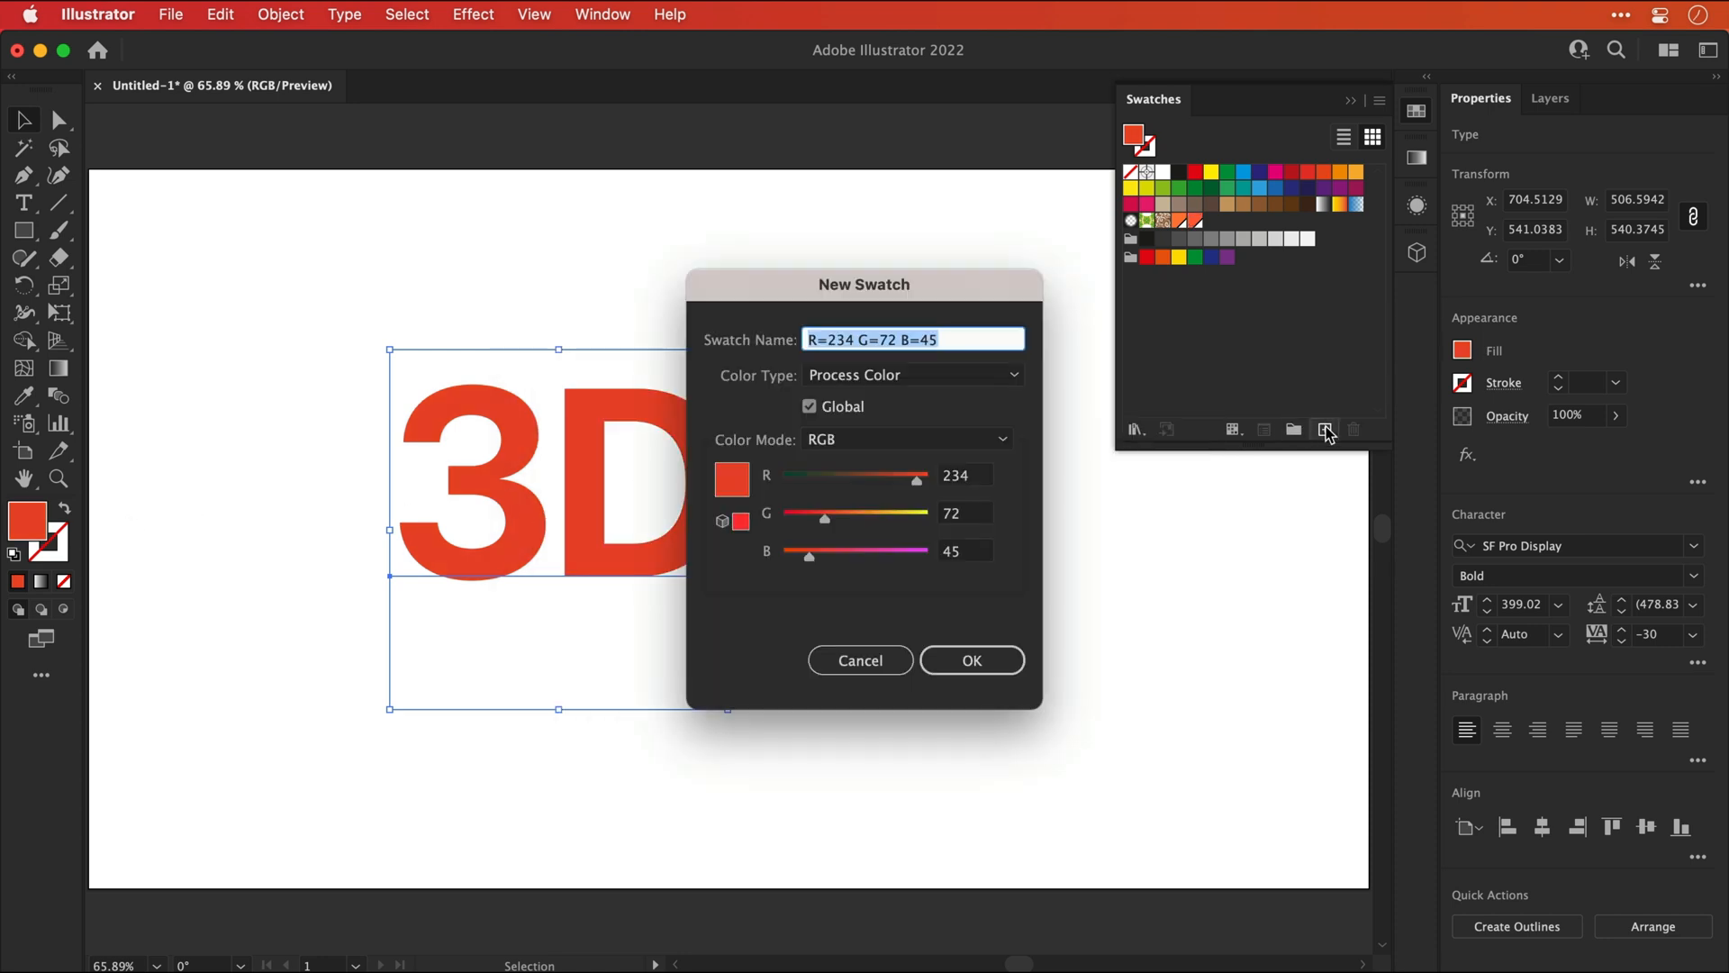
left_click(971, 659)
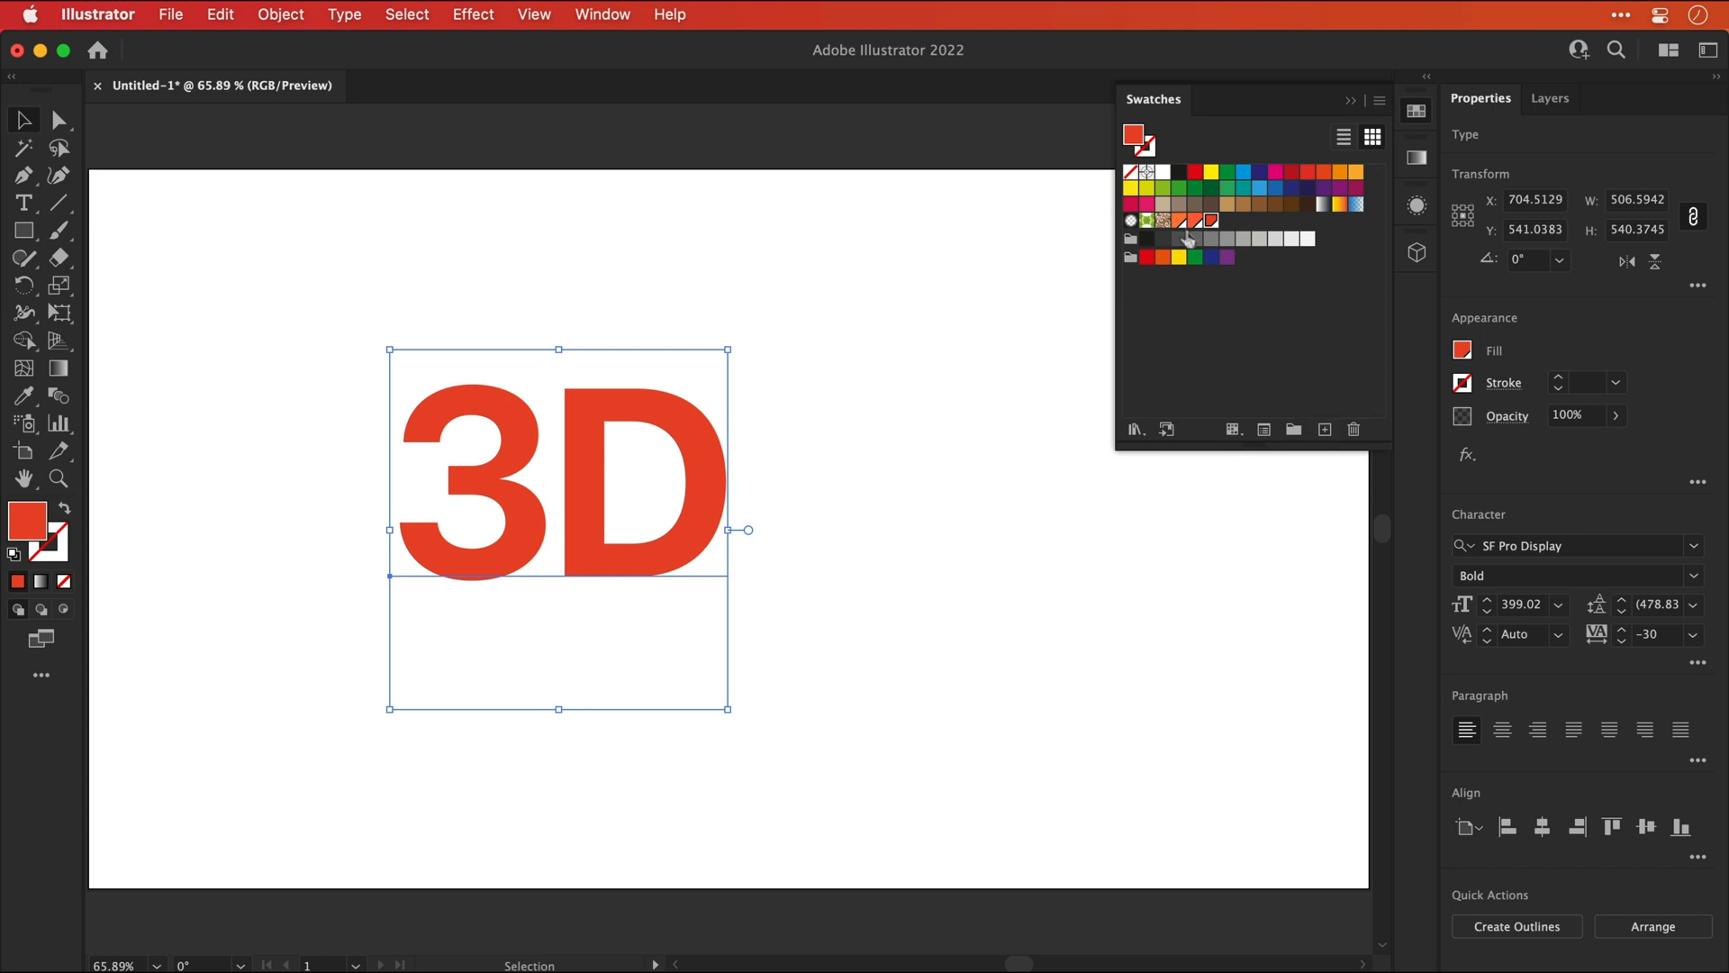
left_click(1160, 219)
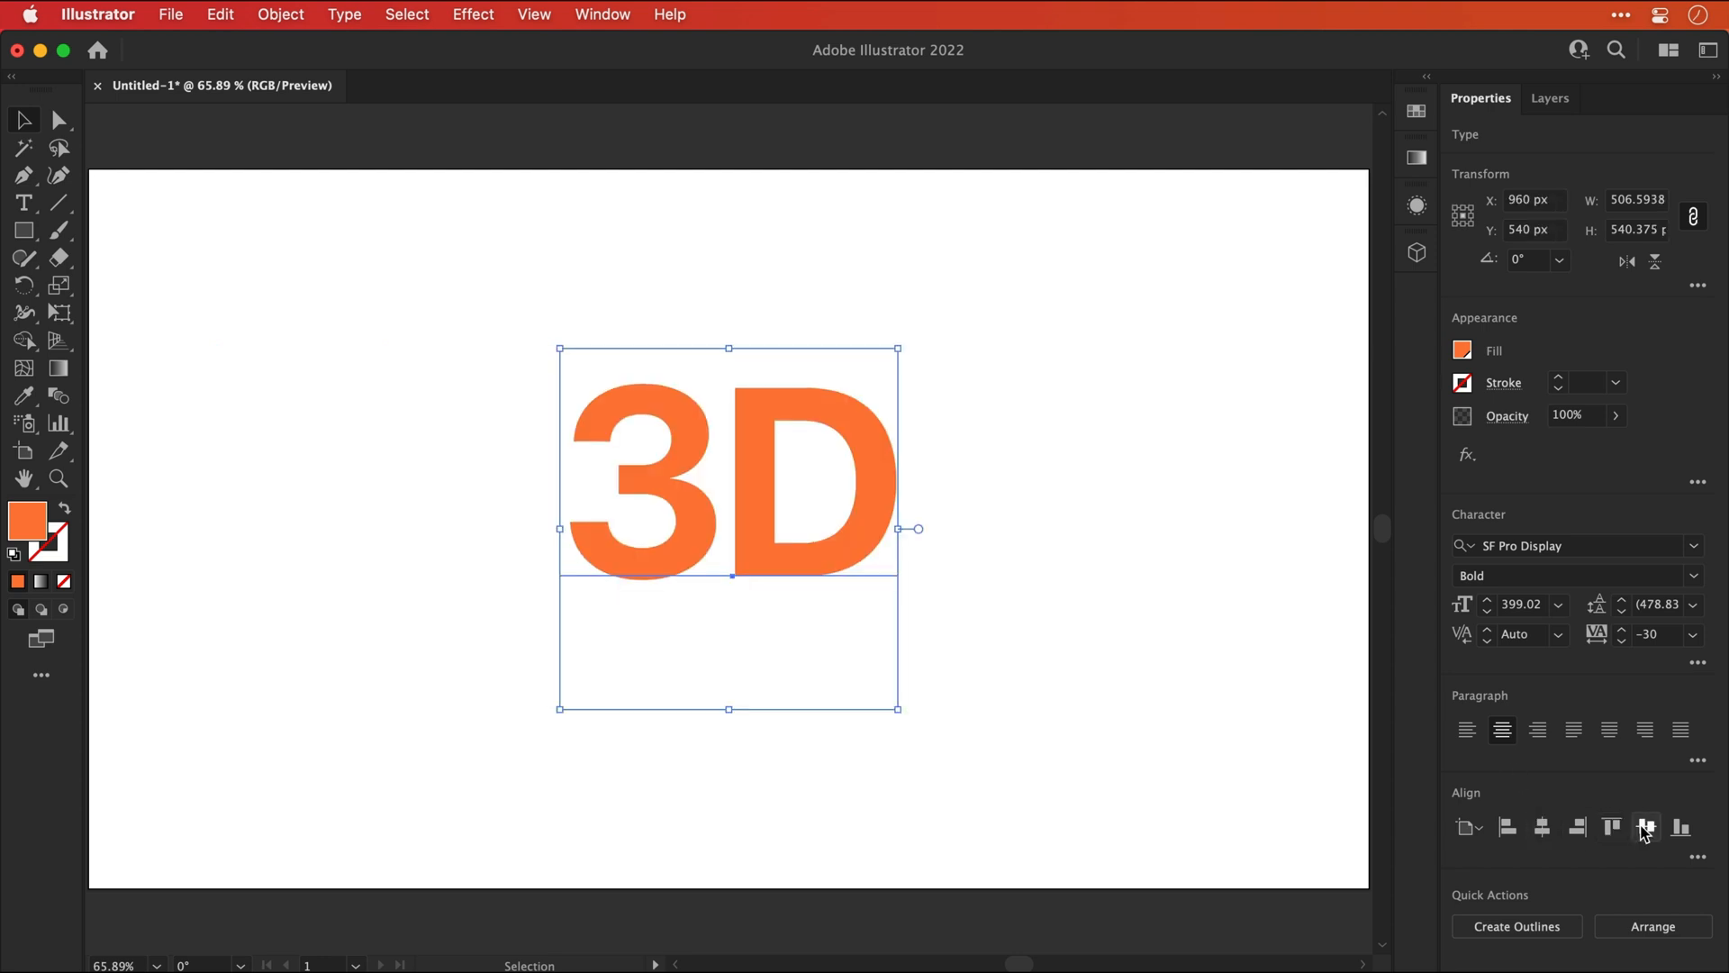
Centre the orange '3D' text on the artboard with the Align controls
left_click(1121, 475)
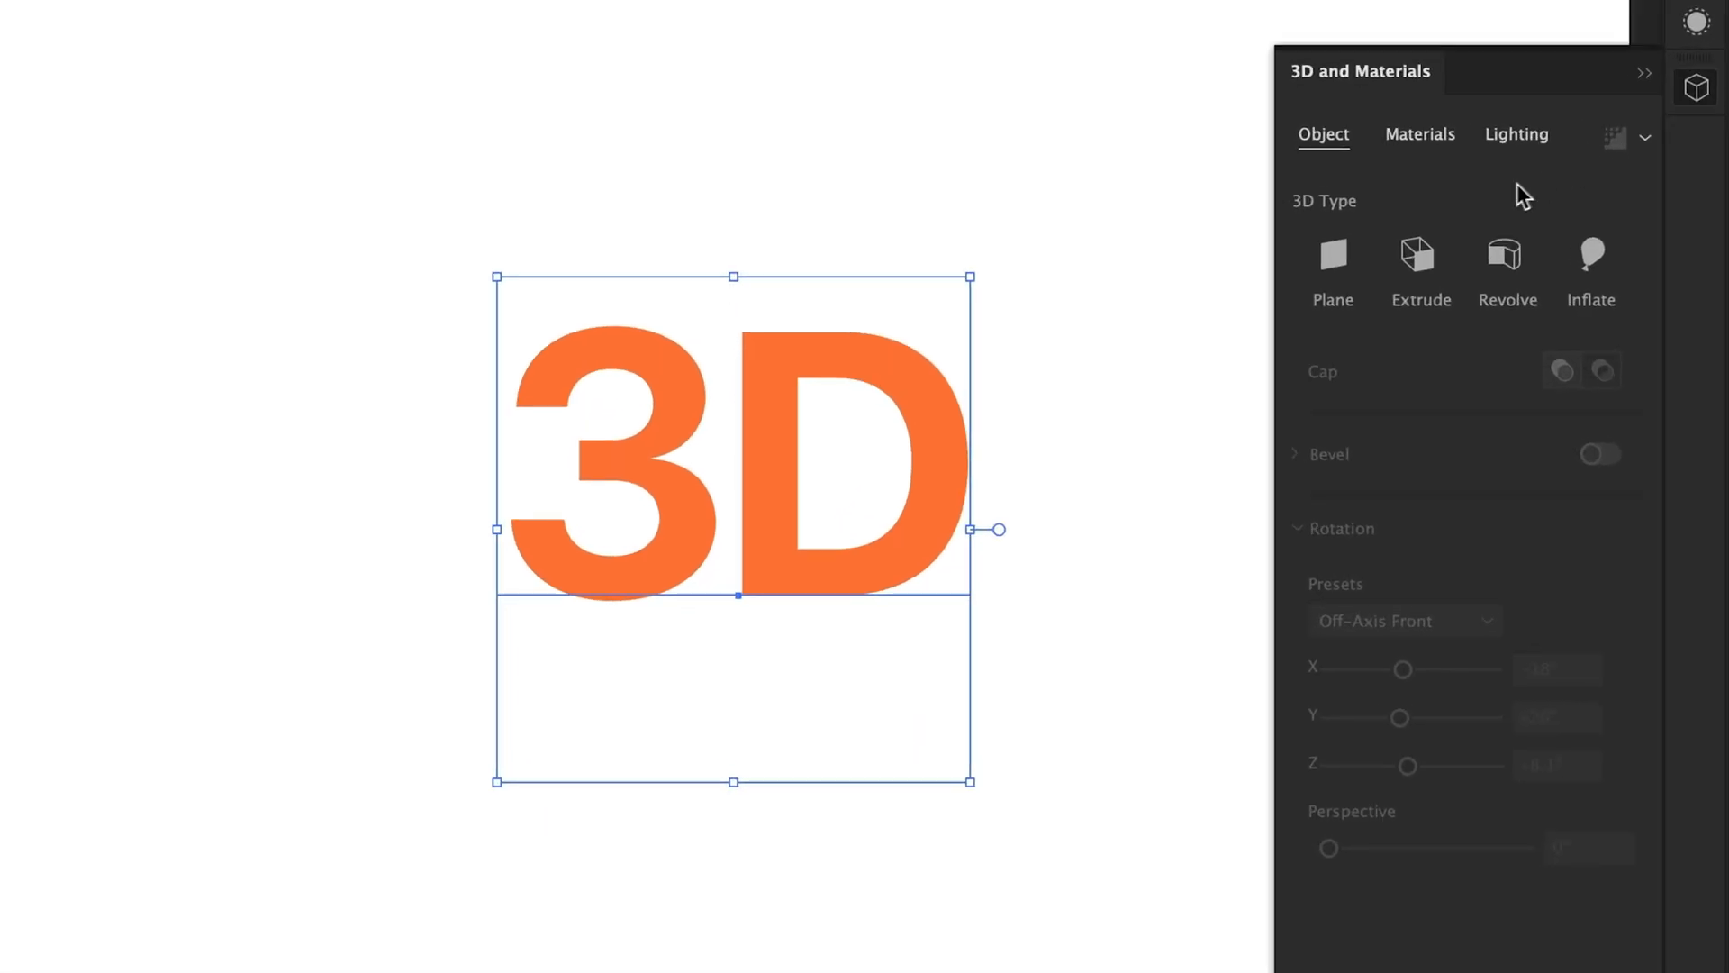
Apply an Extrude effect to the text with a depth of 150 px
left_click(1420, 255)
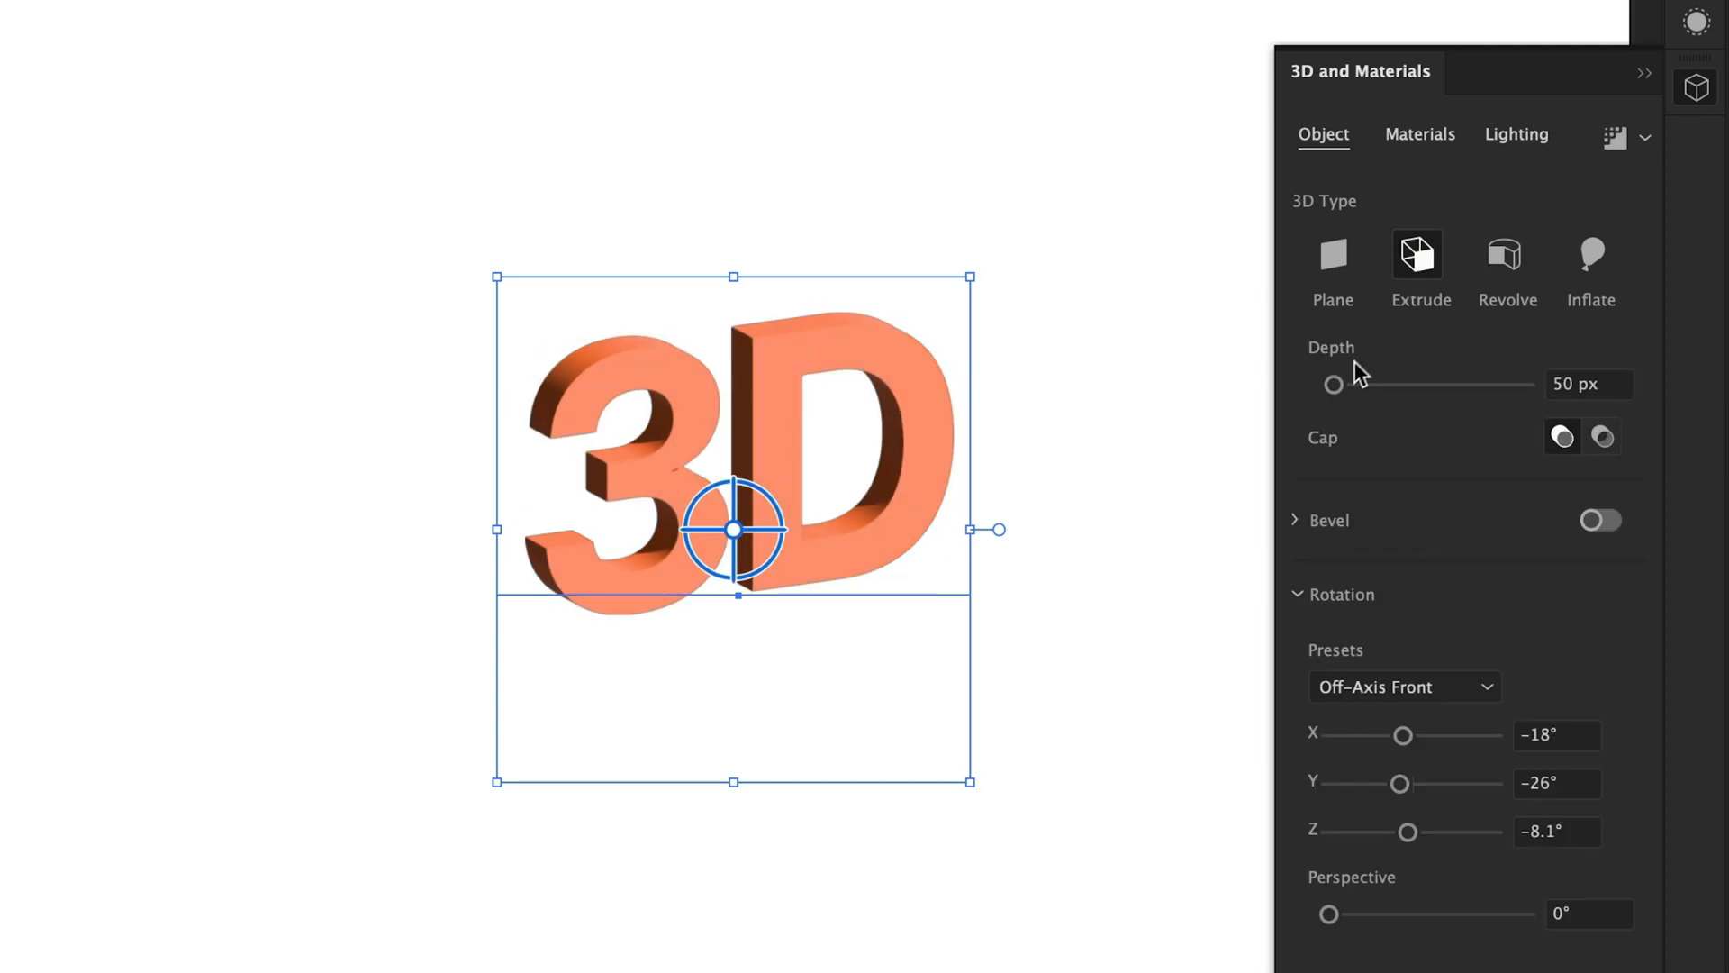
left_click_drag(1333, 385, 1363, 385)
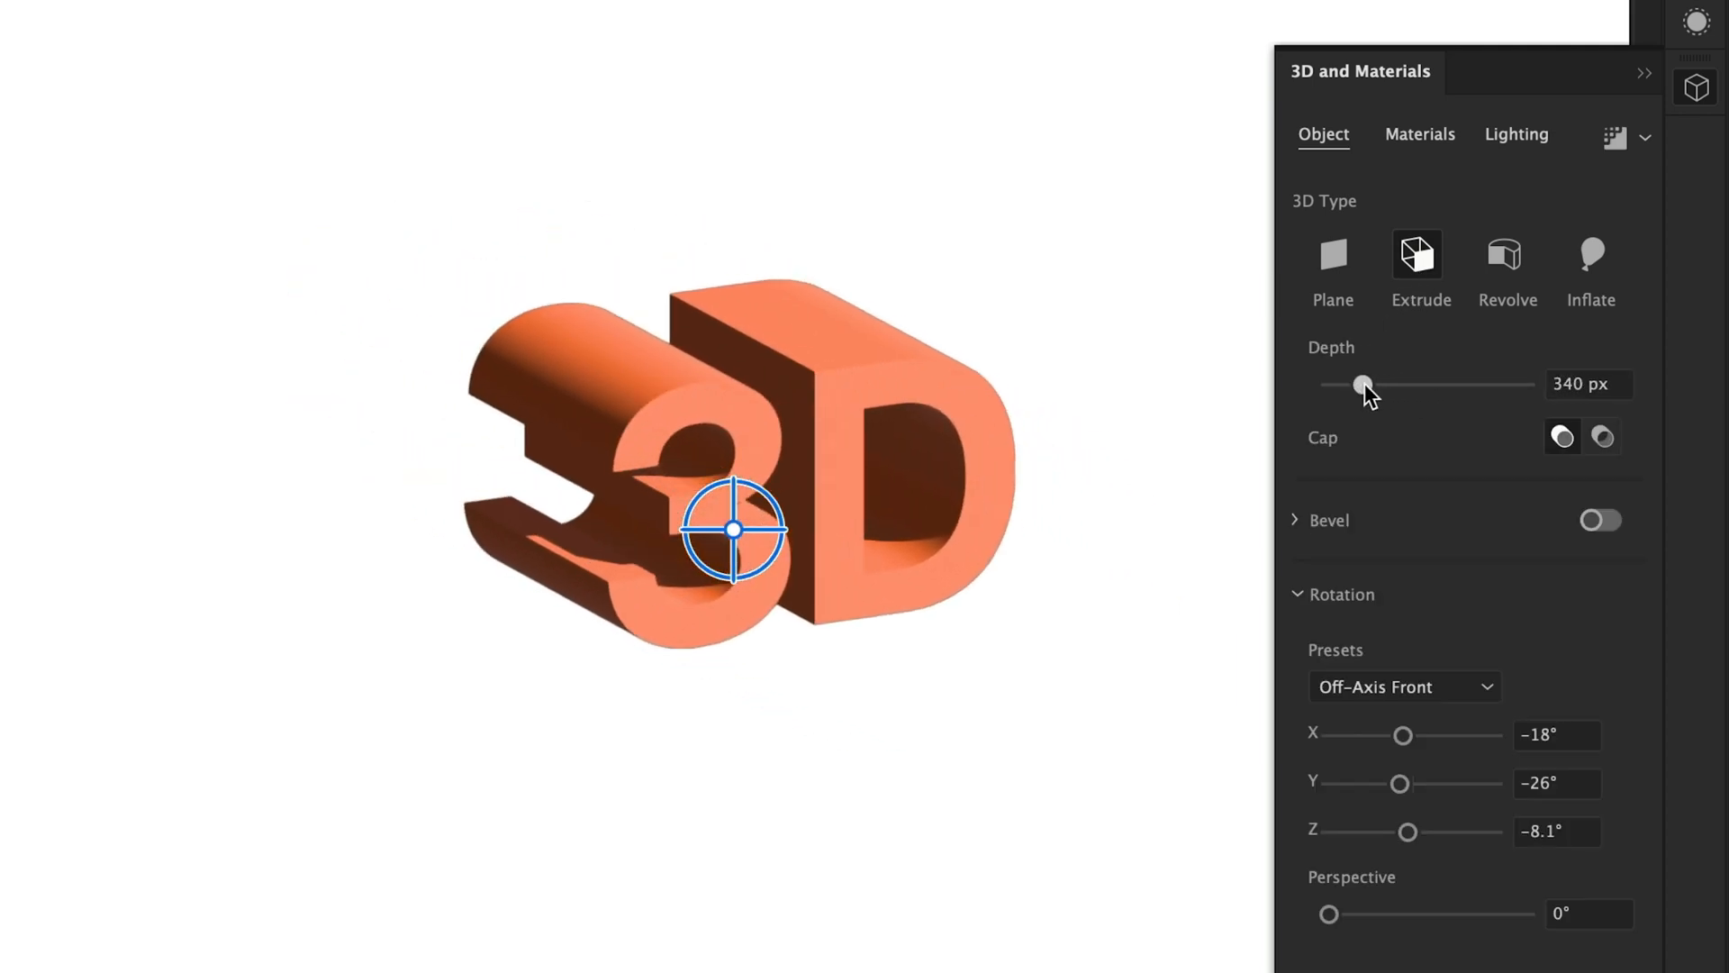
left_click(1589, 383)
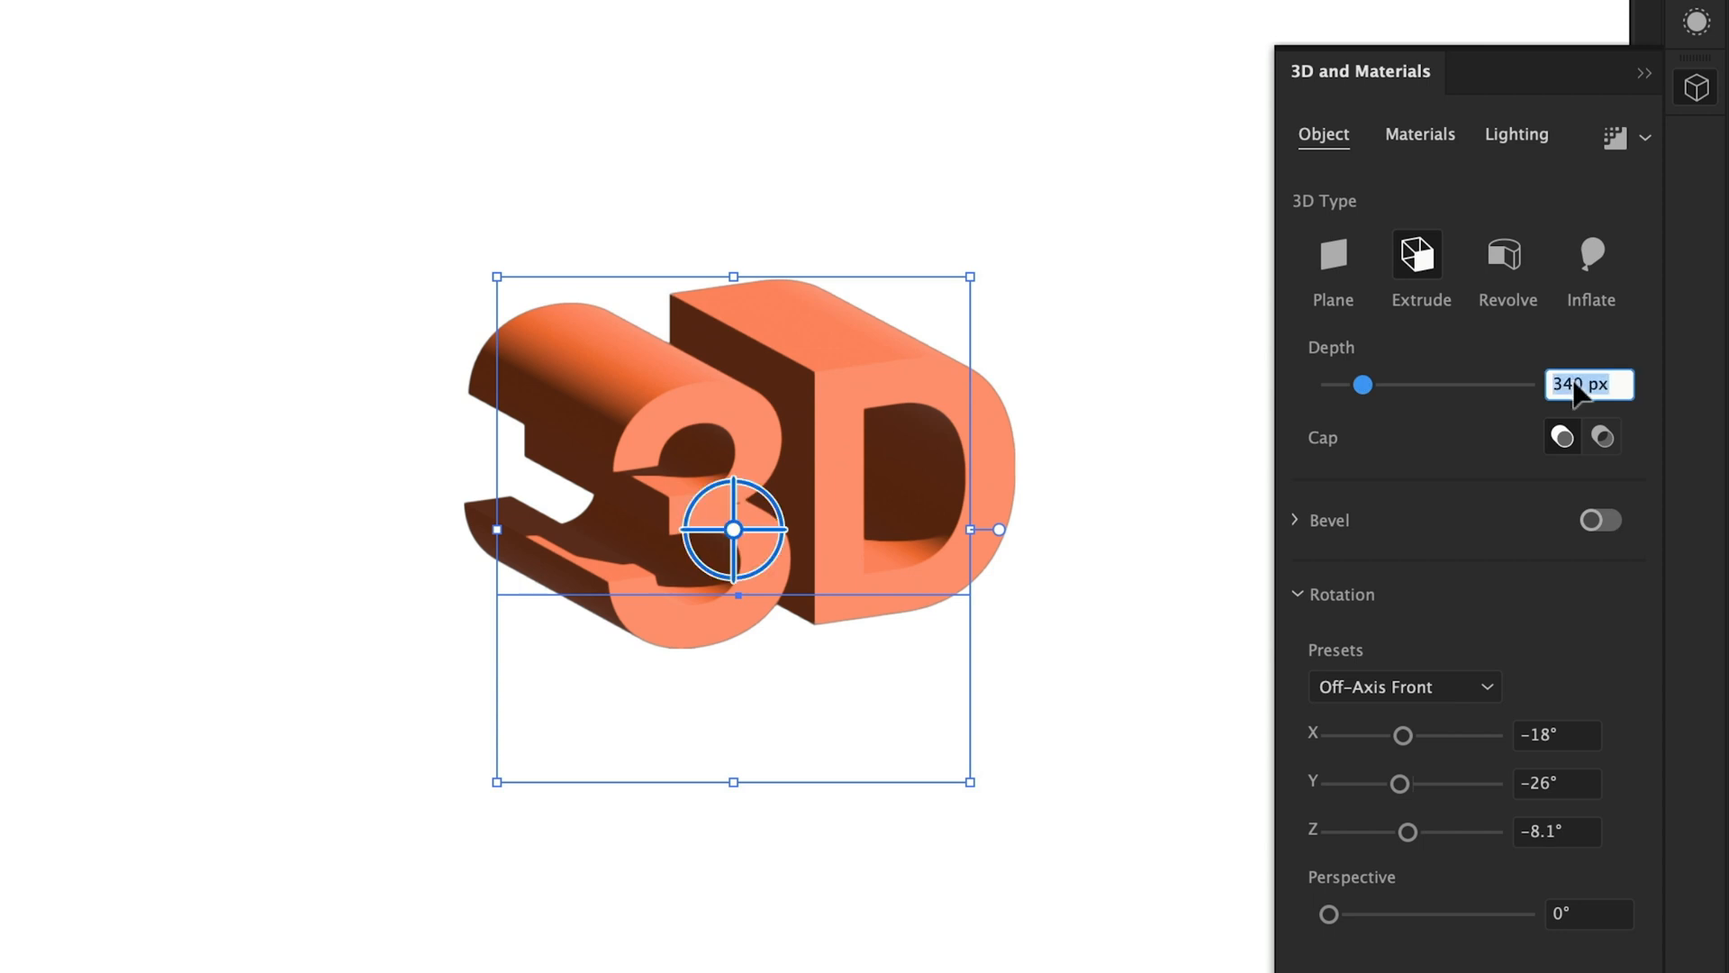
left_click_drag(1363, 384, 1344, 383)
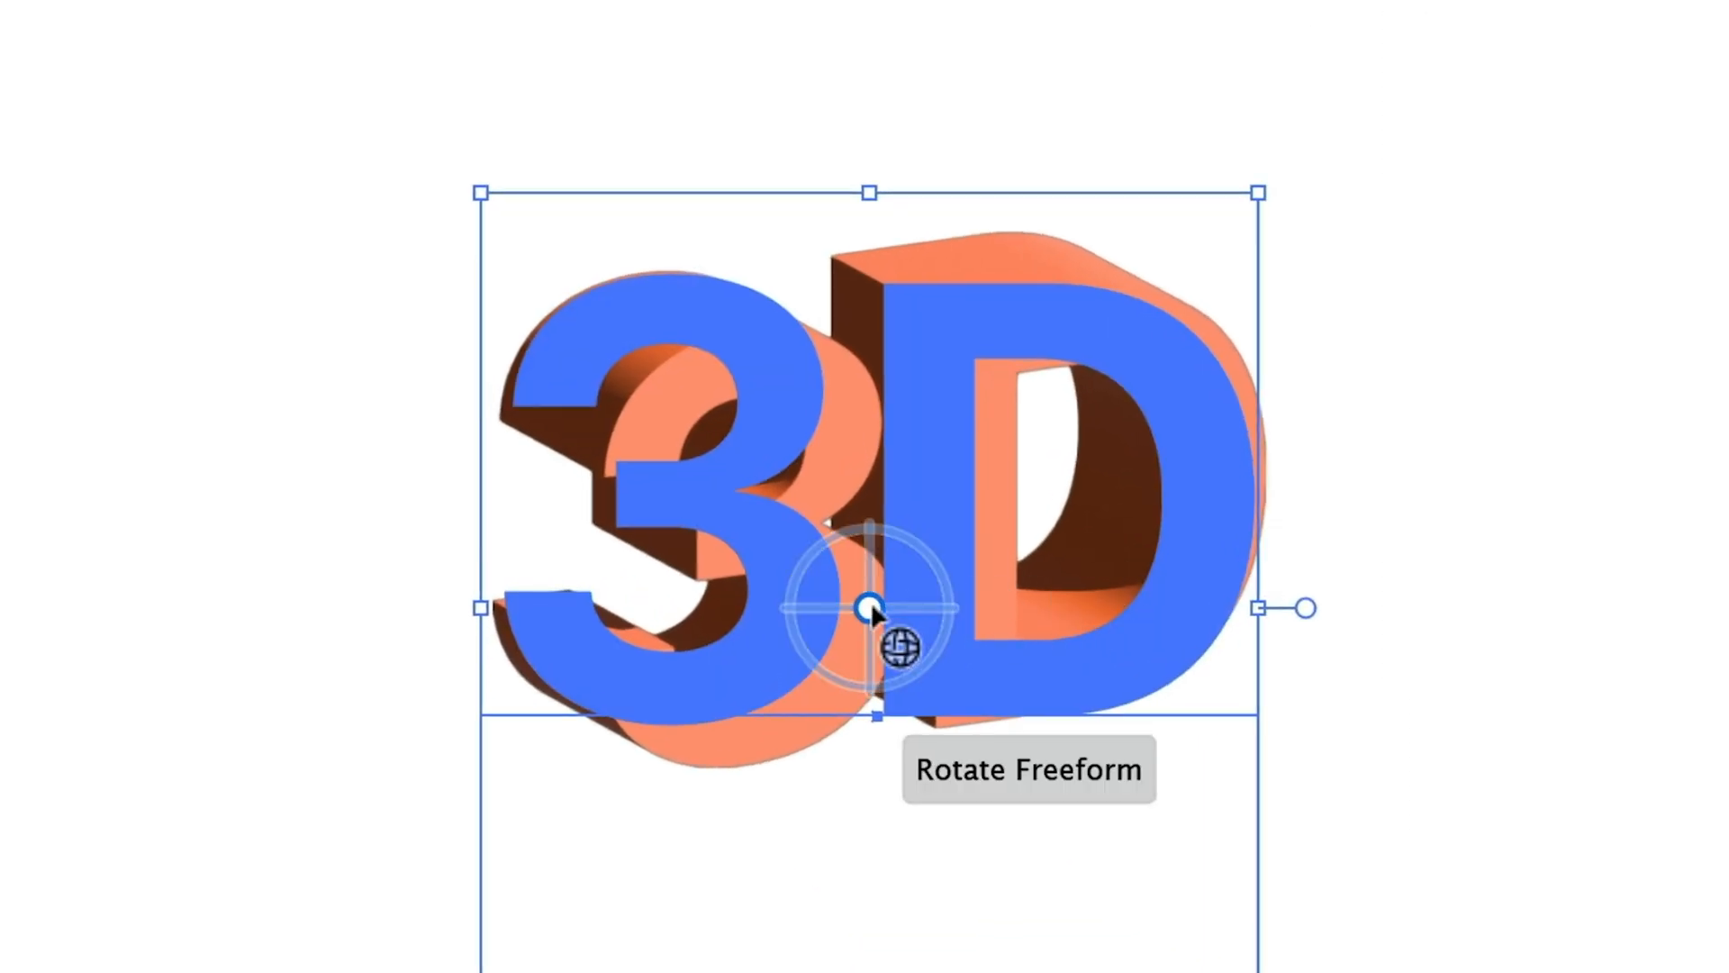
Rotate the extrusion via Isometric presets to X 45°, Y -35.264°, Z -30°
left_click_drag(871, 607, 872, 607)
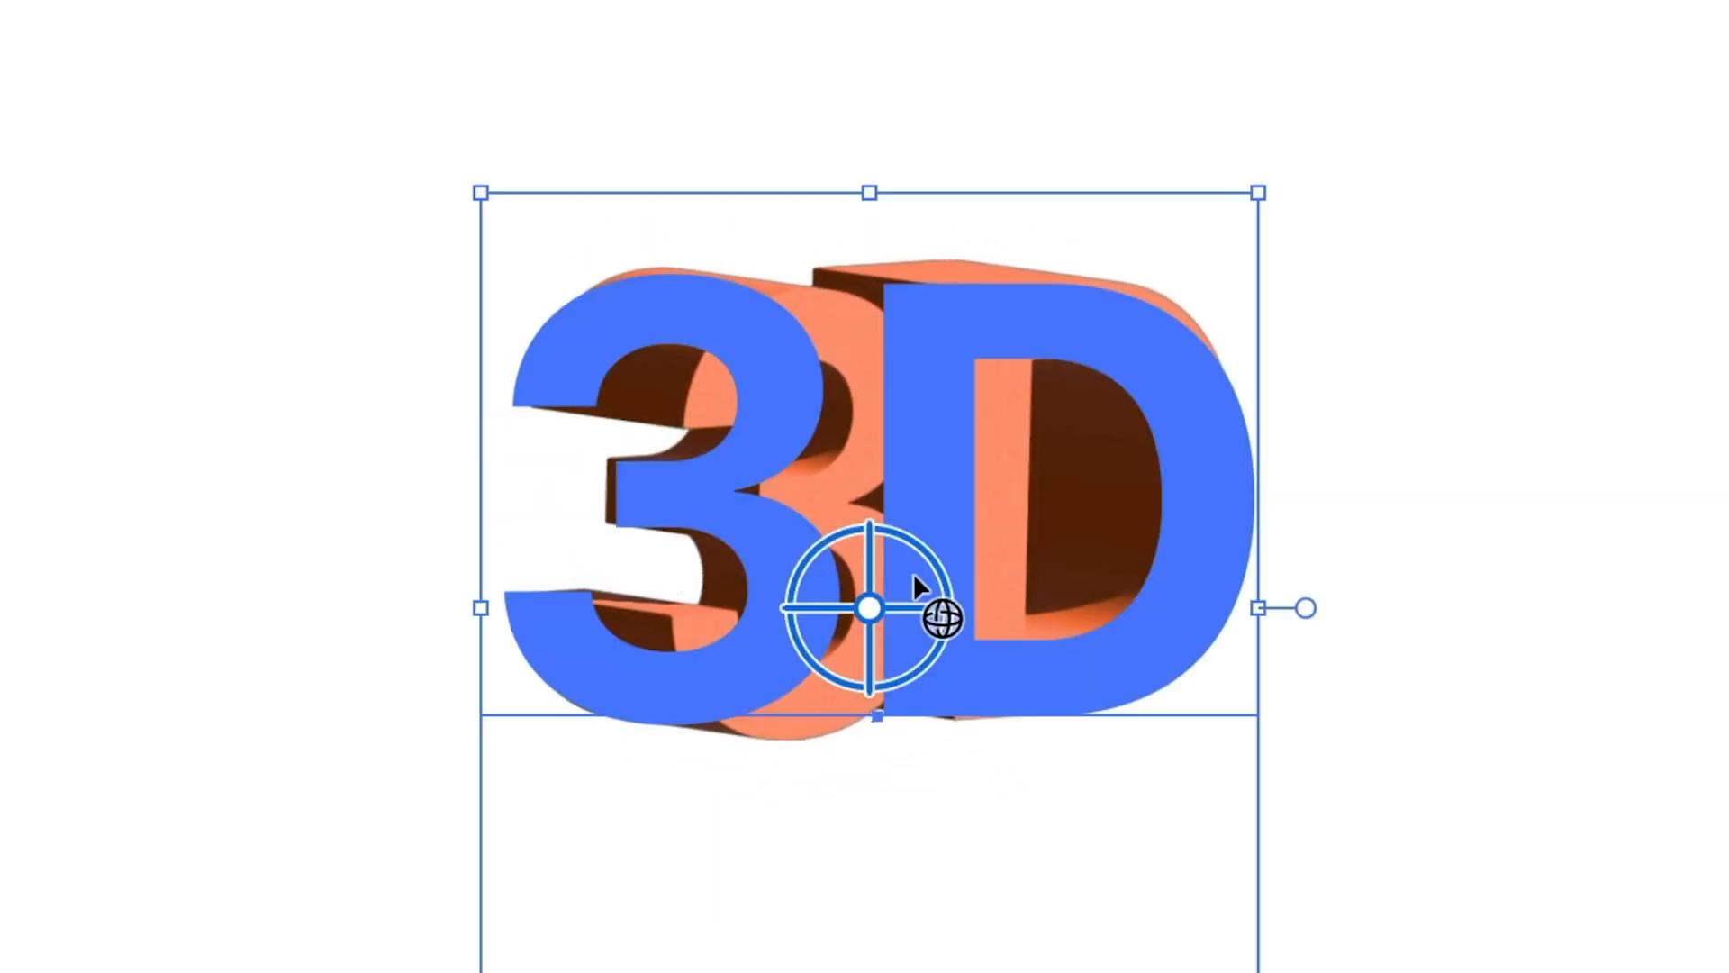
left_click(1404, 688)
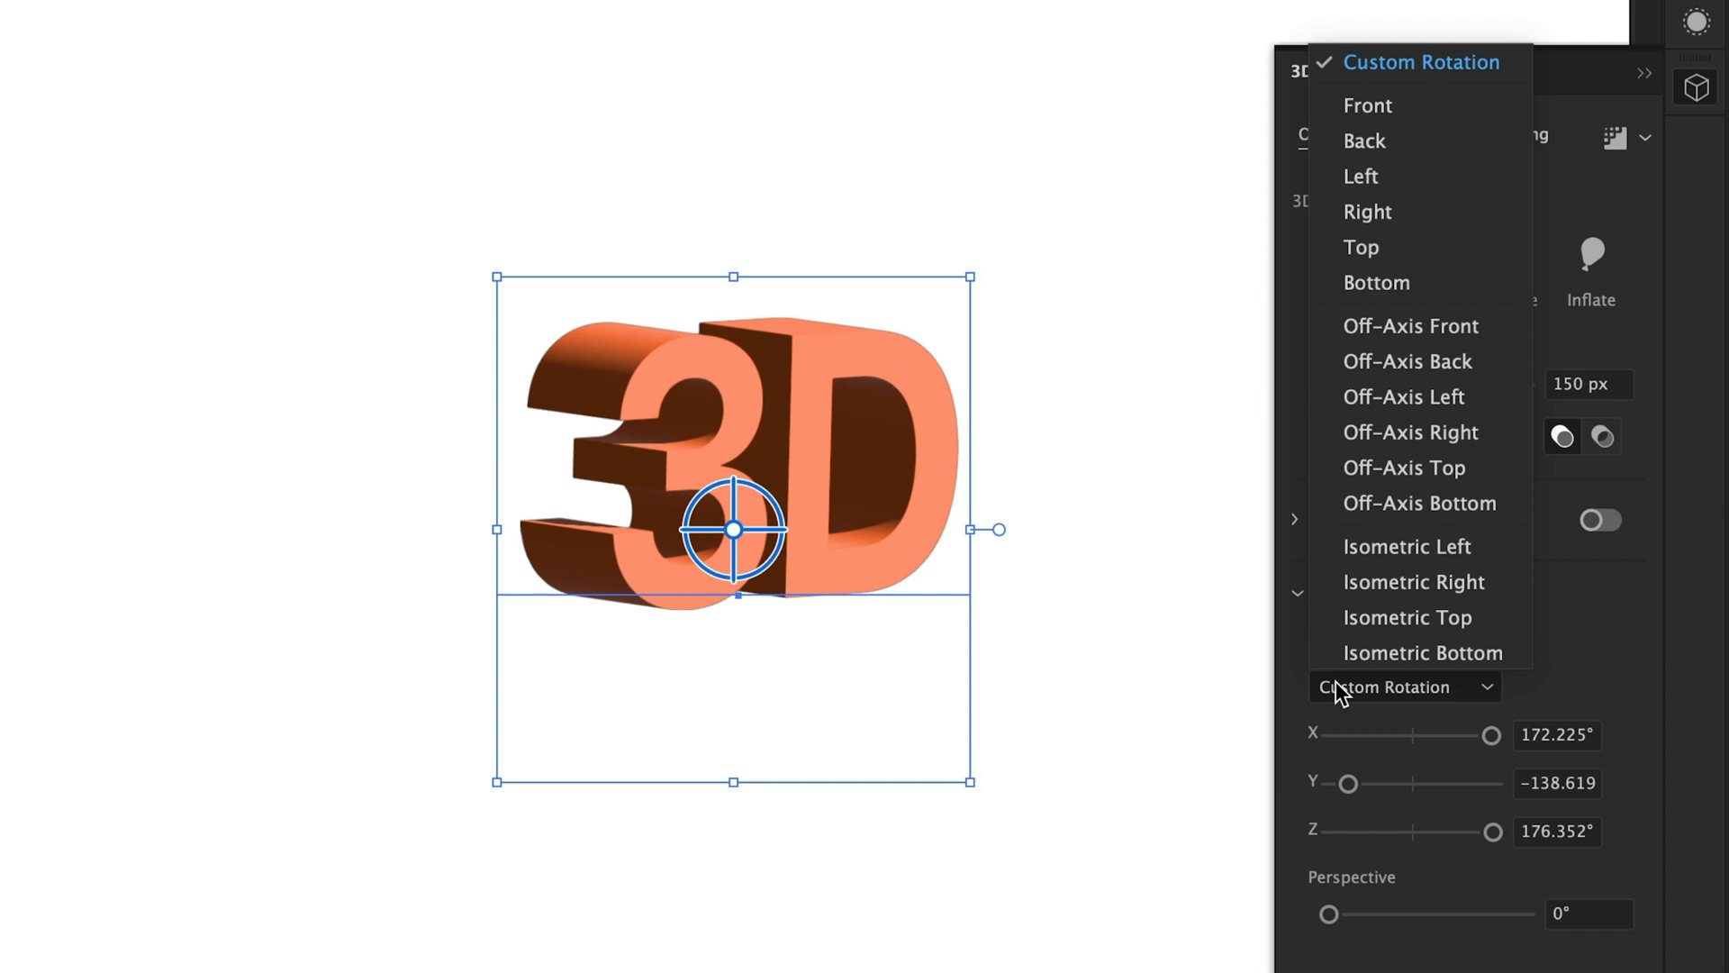
left_click(1407, 546)
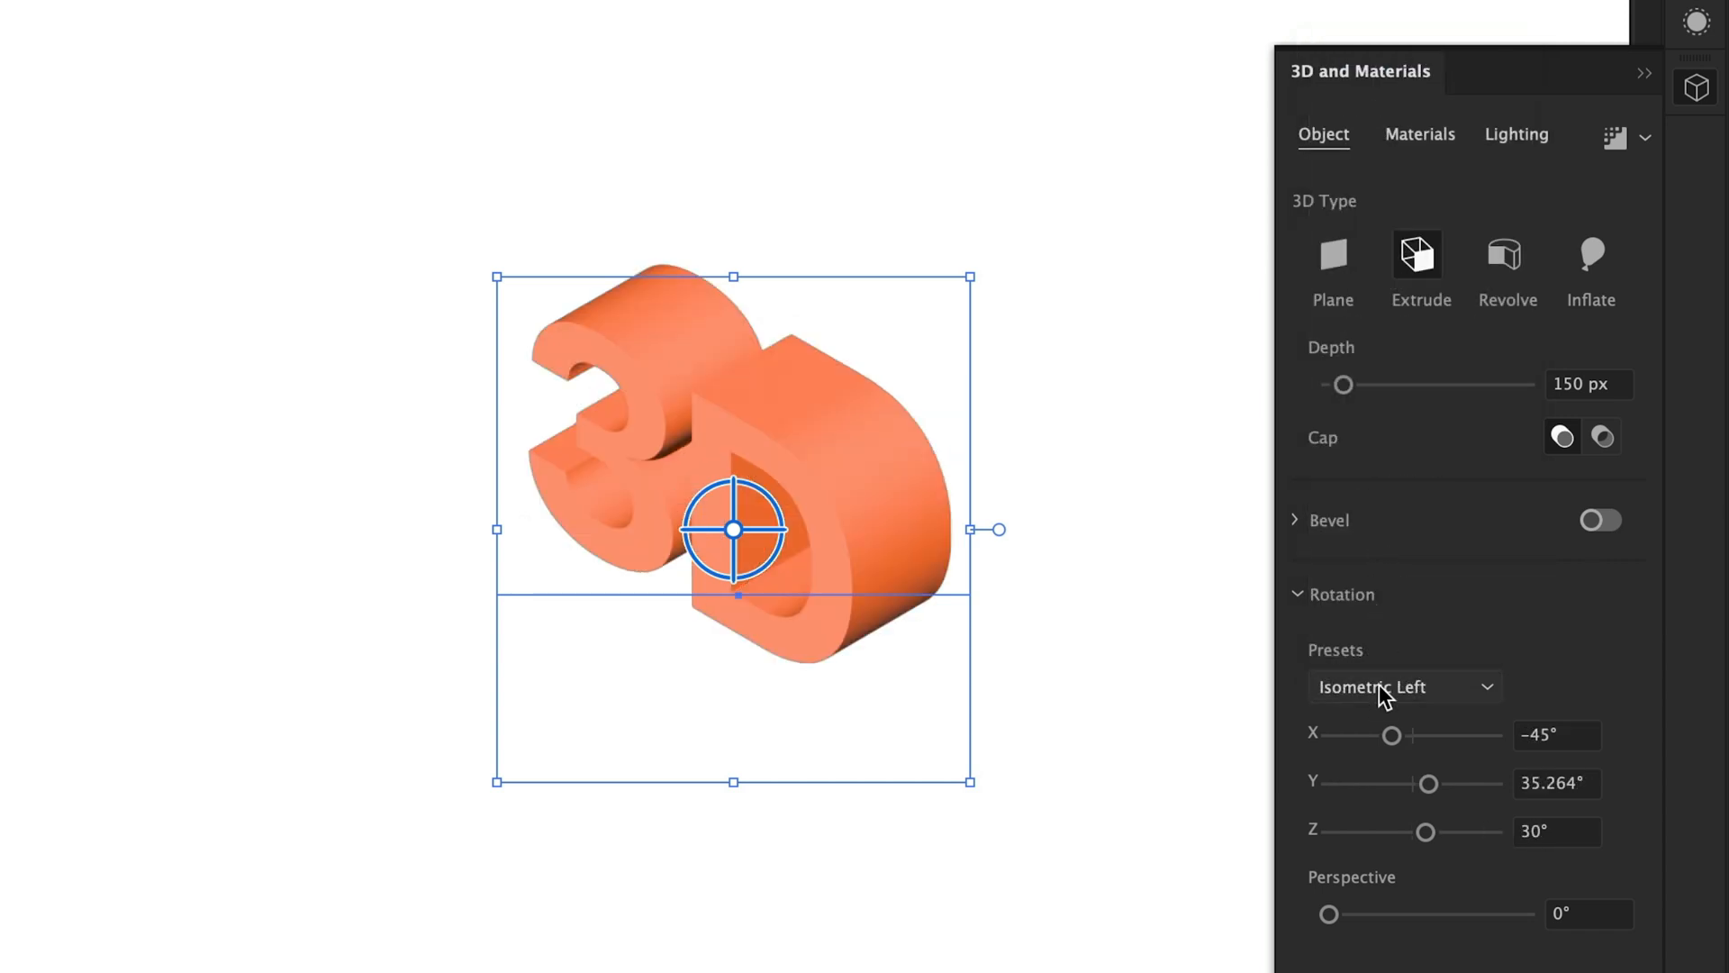
left_click(1404, 688)
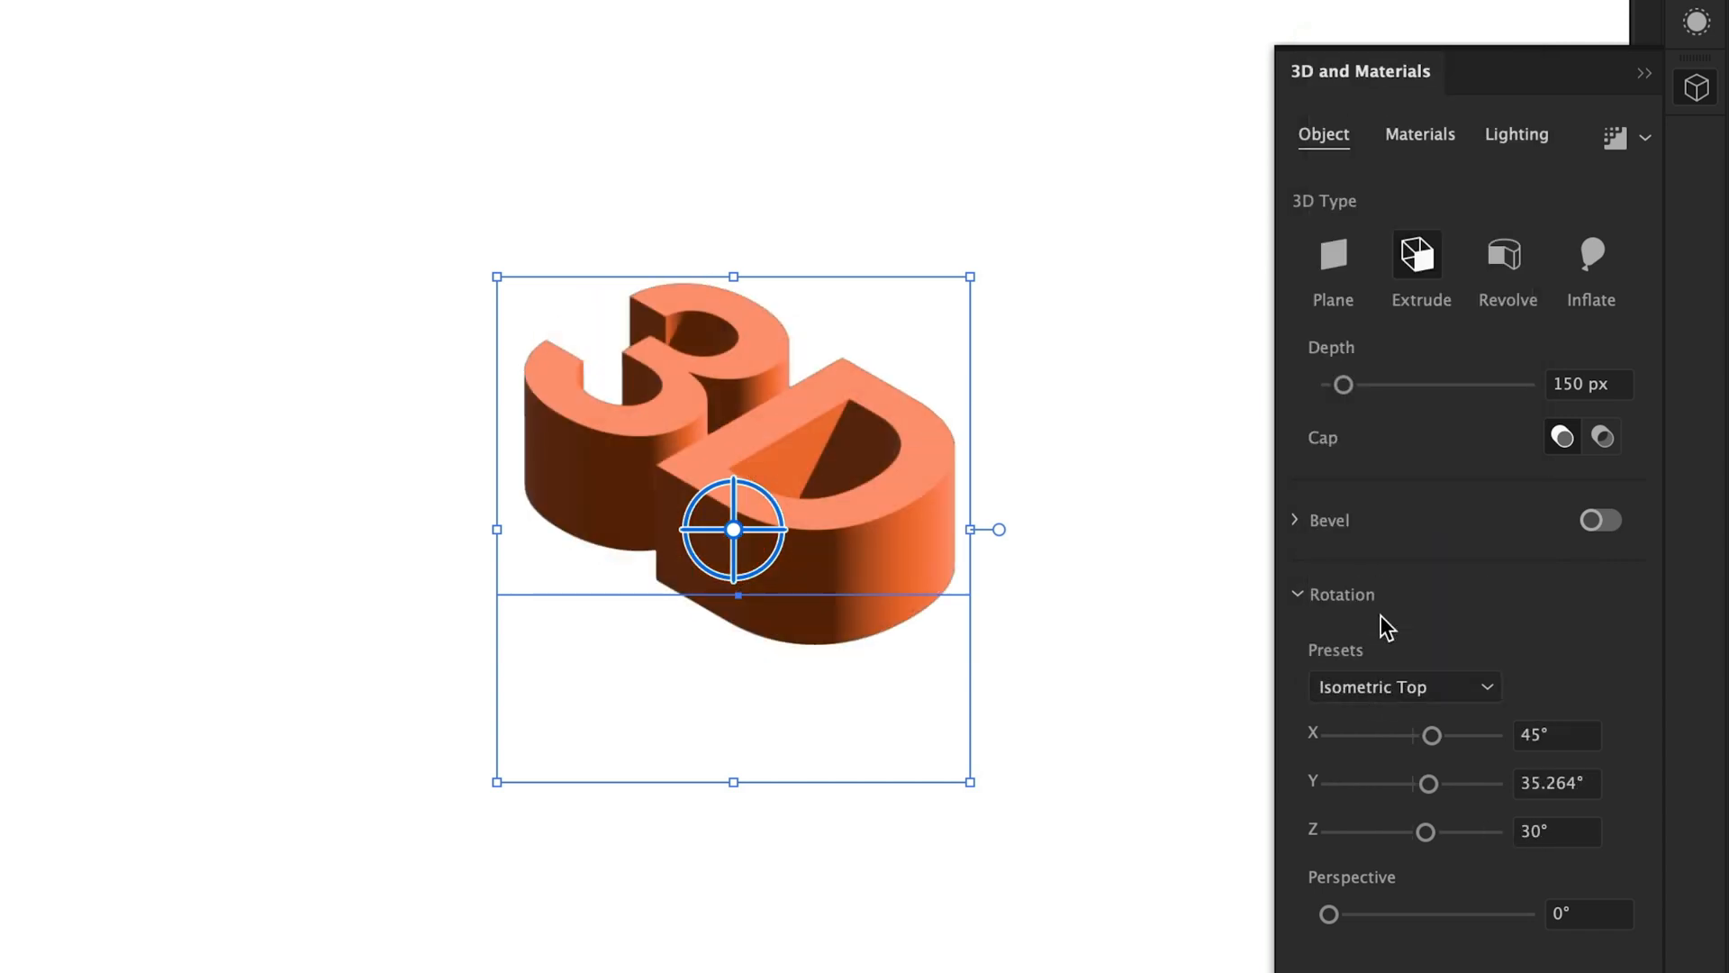
left_click(1556, 783)
type("-35.264")
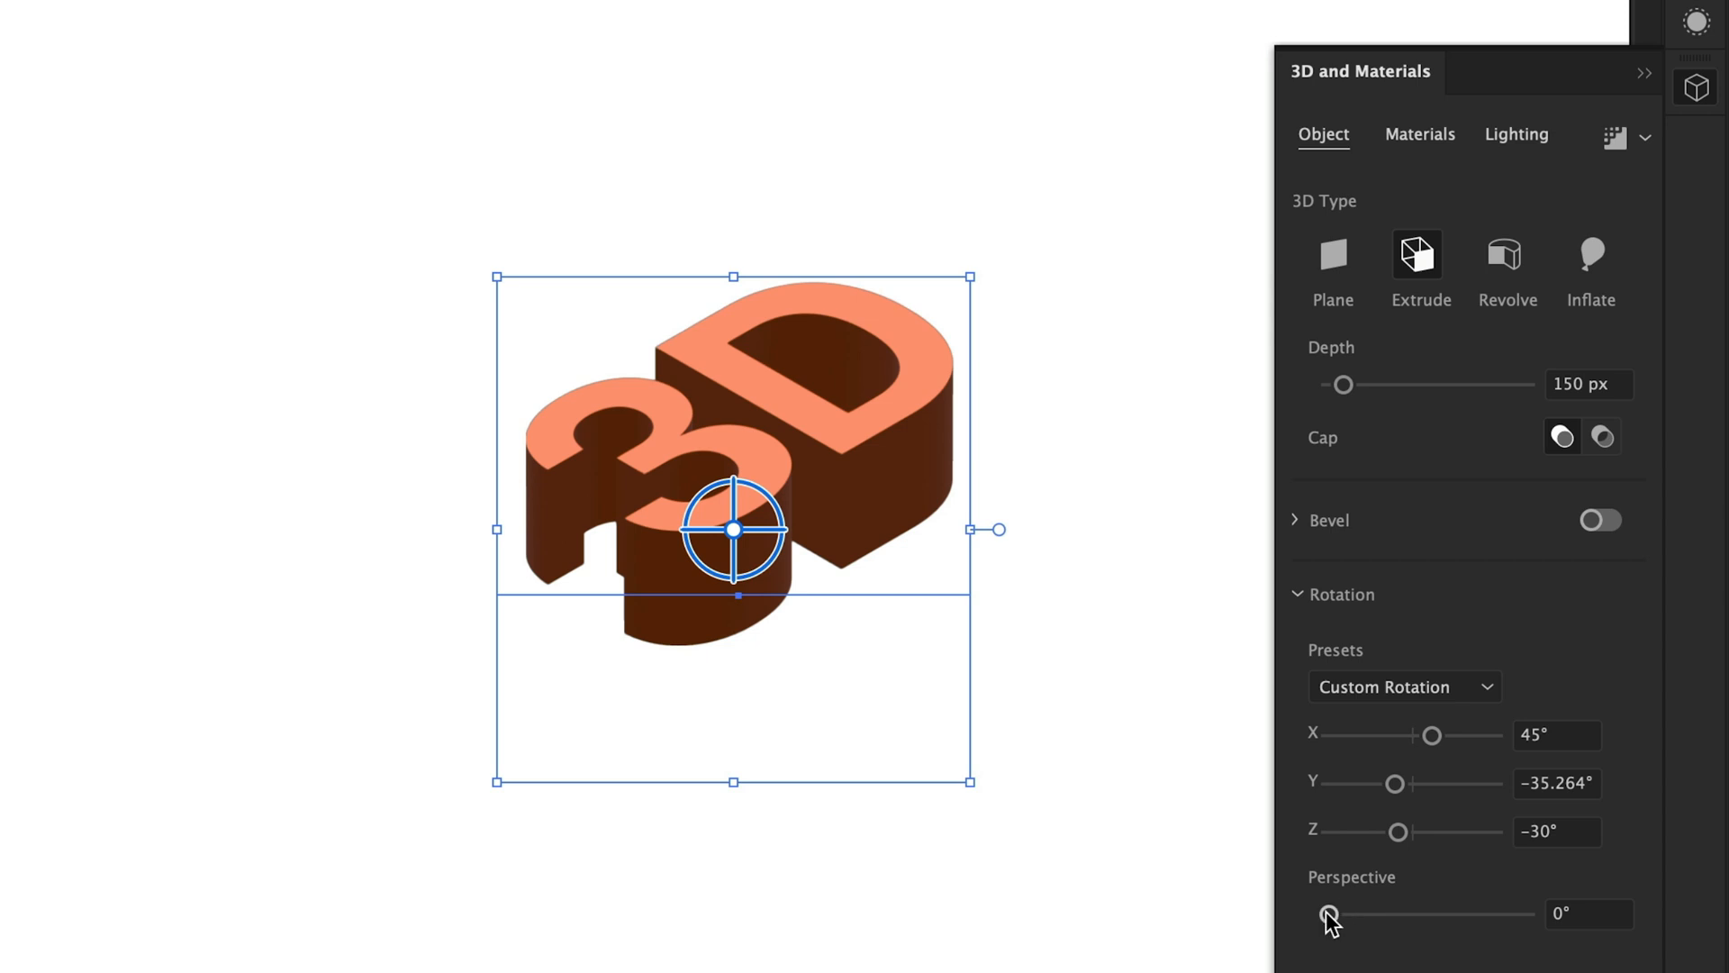
left_click_drag(1329, 913, 1347, 914)
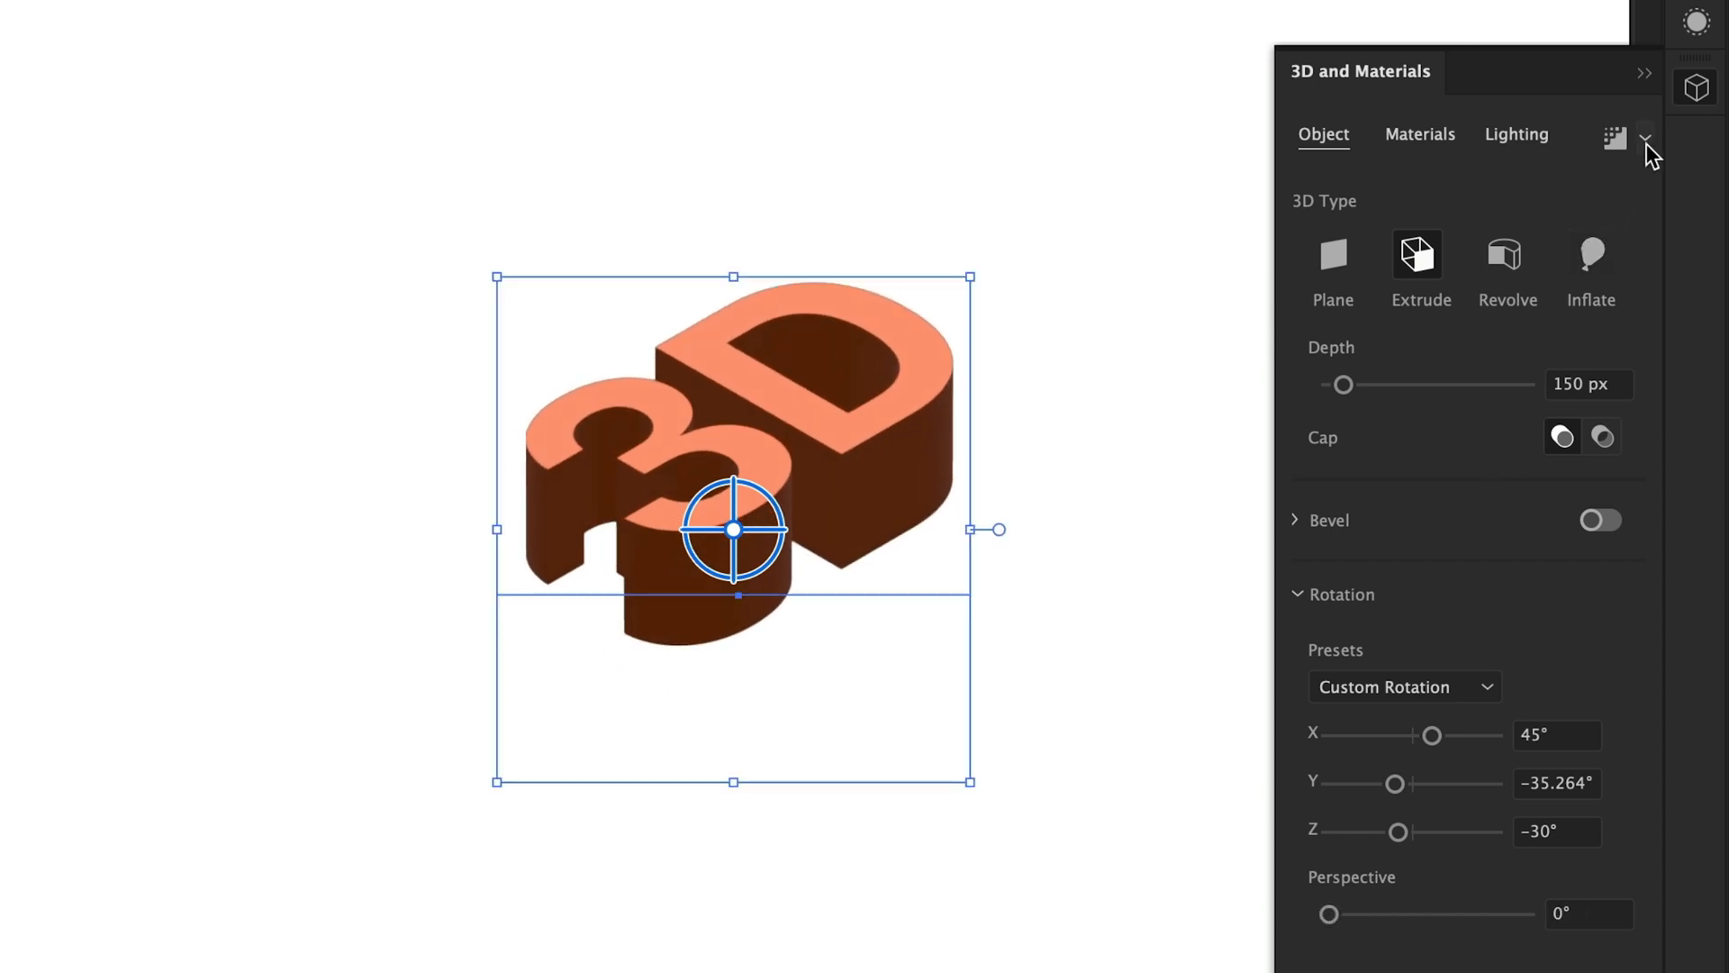
Turn on ray-traced rendering for all objects and show the Materials settings
left_click(1643, 137)
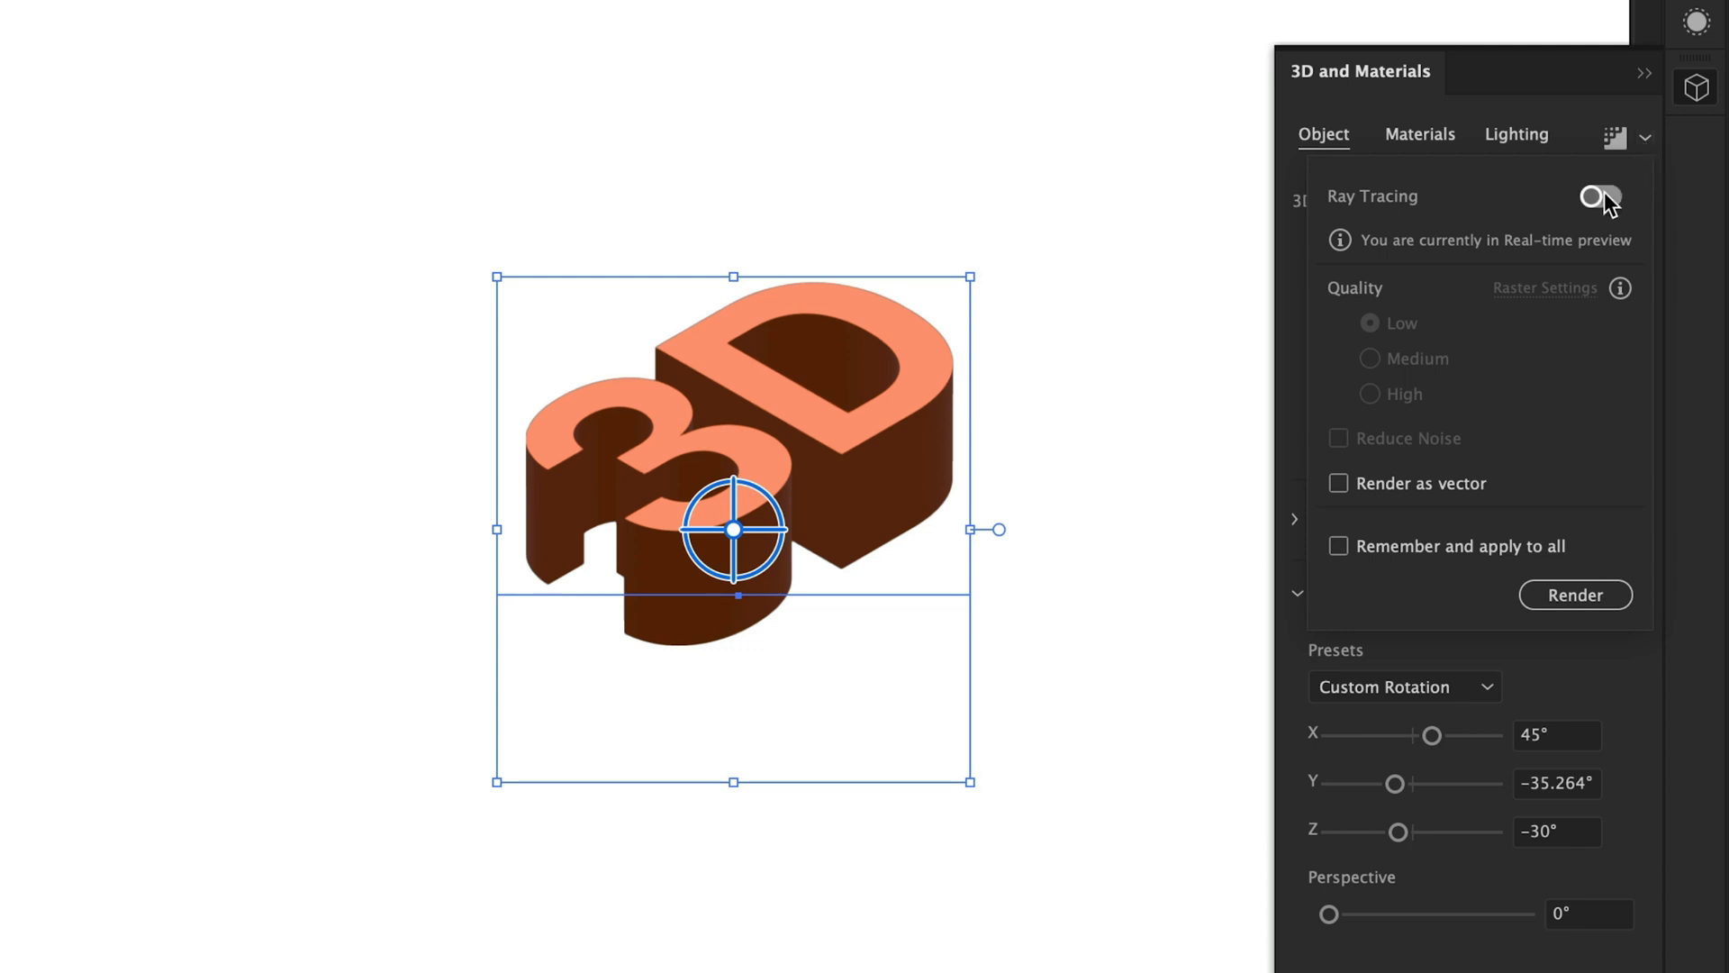
left_click(1607, 194)
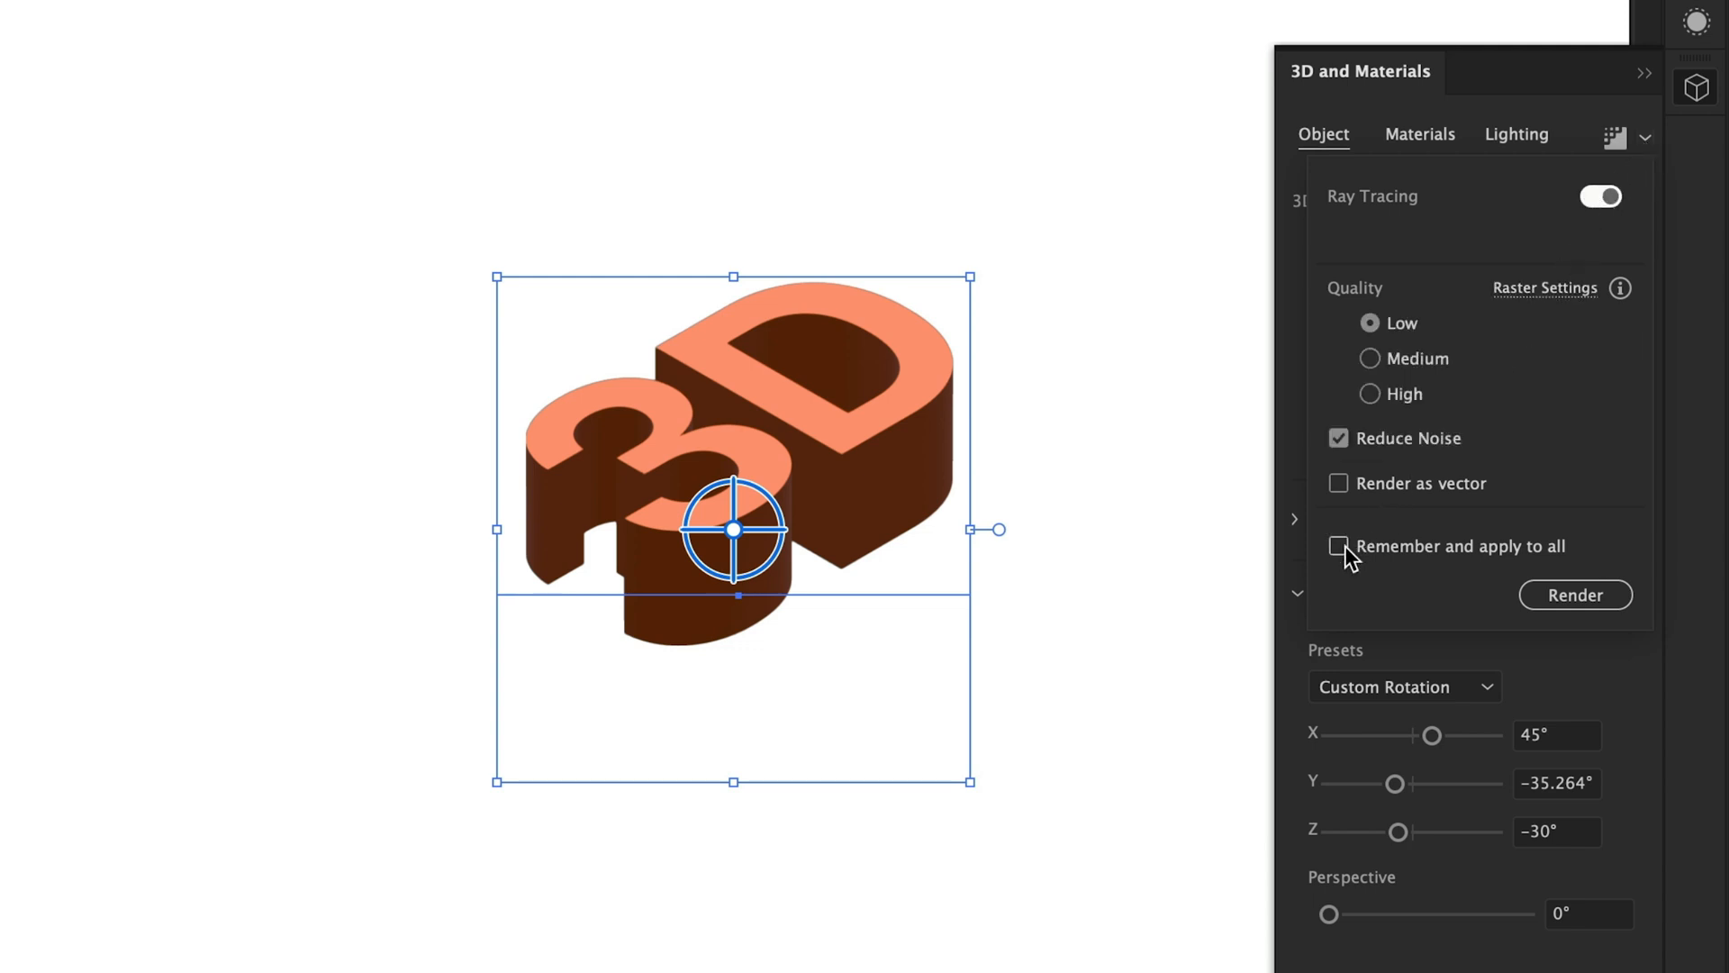
left_click(1338, 546)
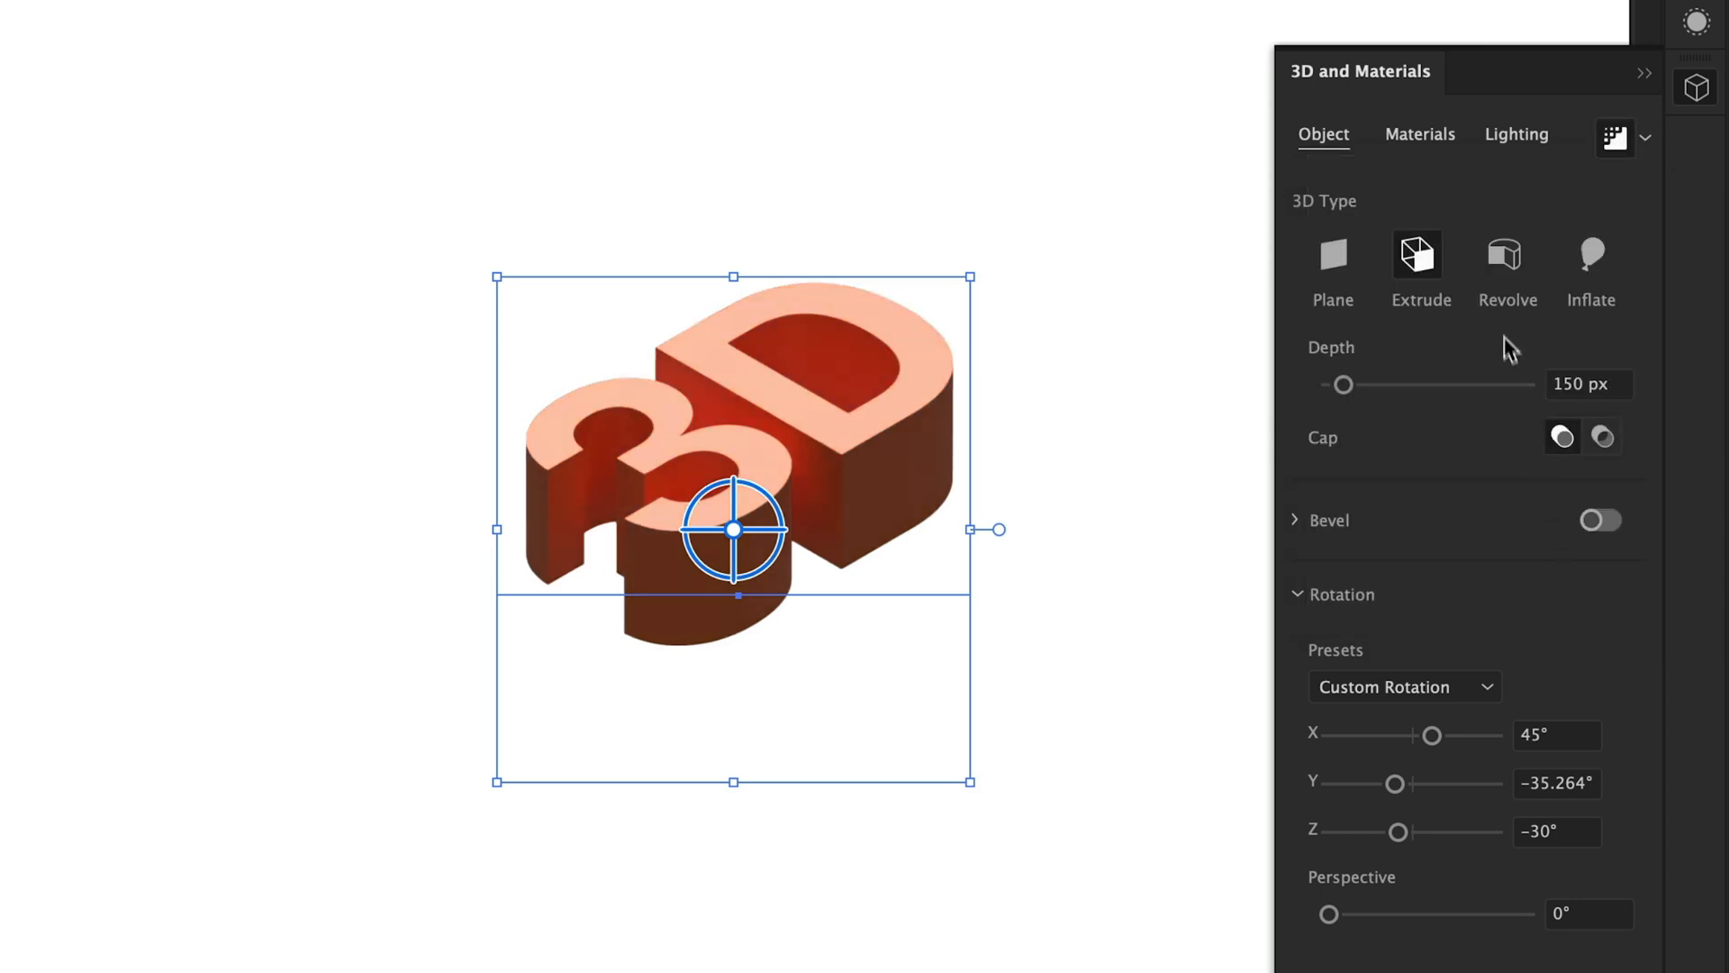
left_click(1419, 133)
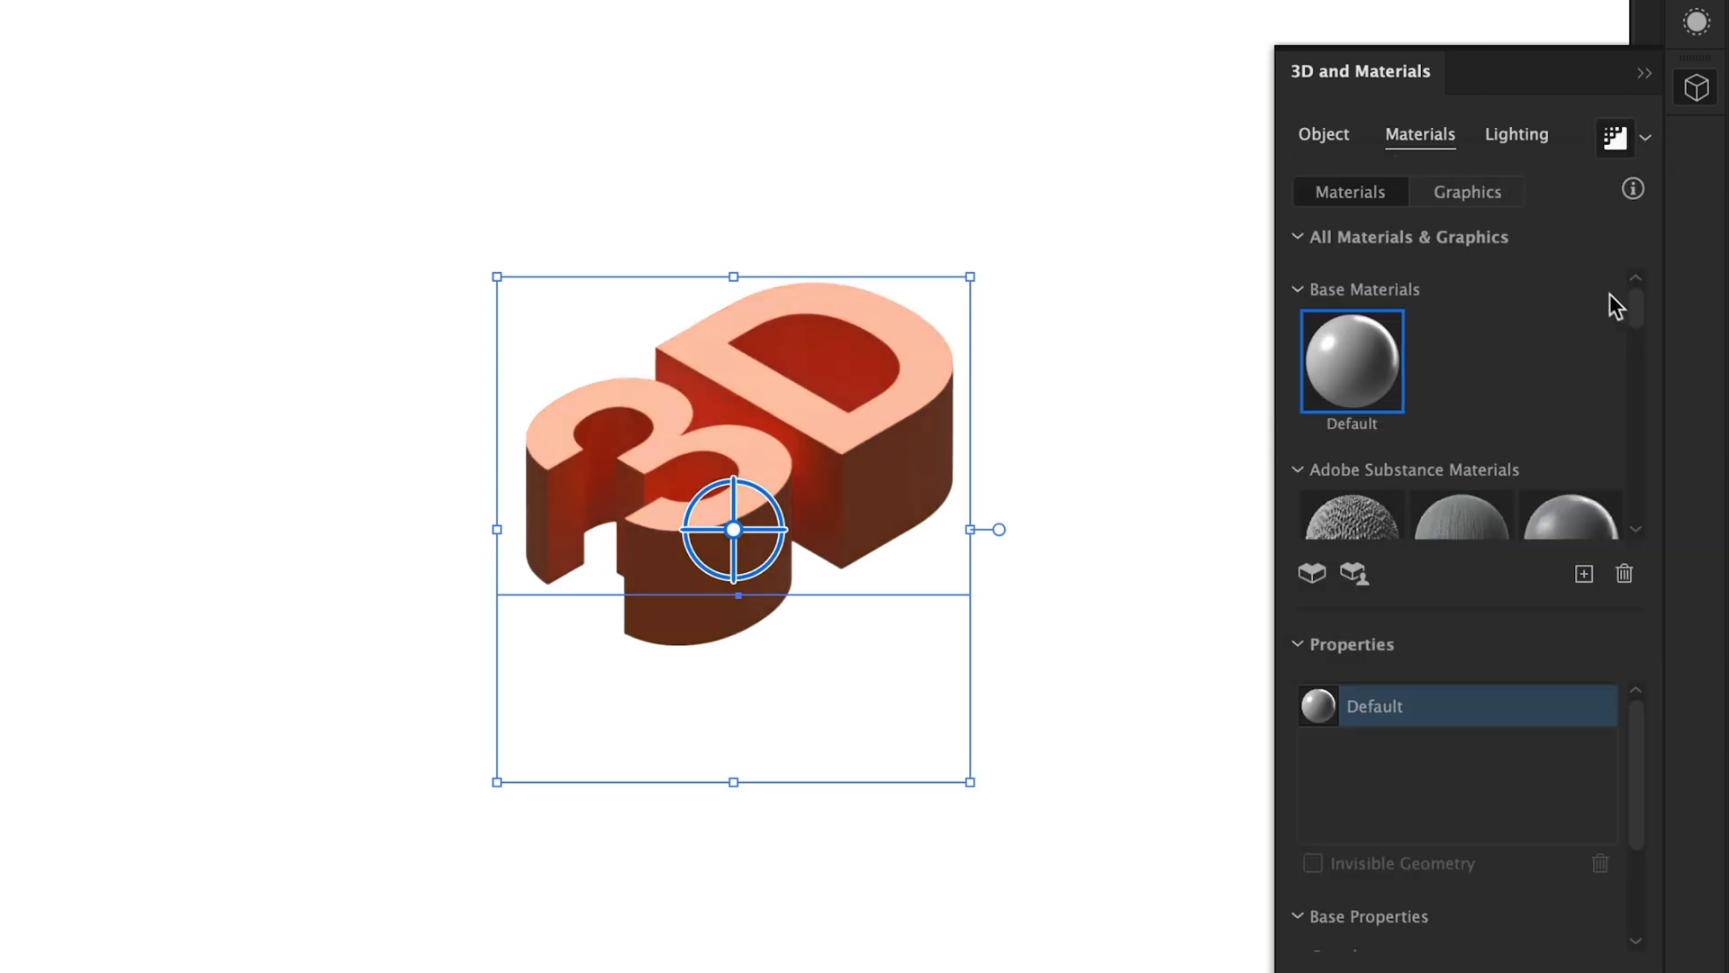
Set the material's Roughness to 0.3 and Metallic to 0.3 under Base Properties
scroll("down", 3)
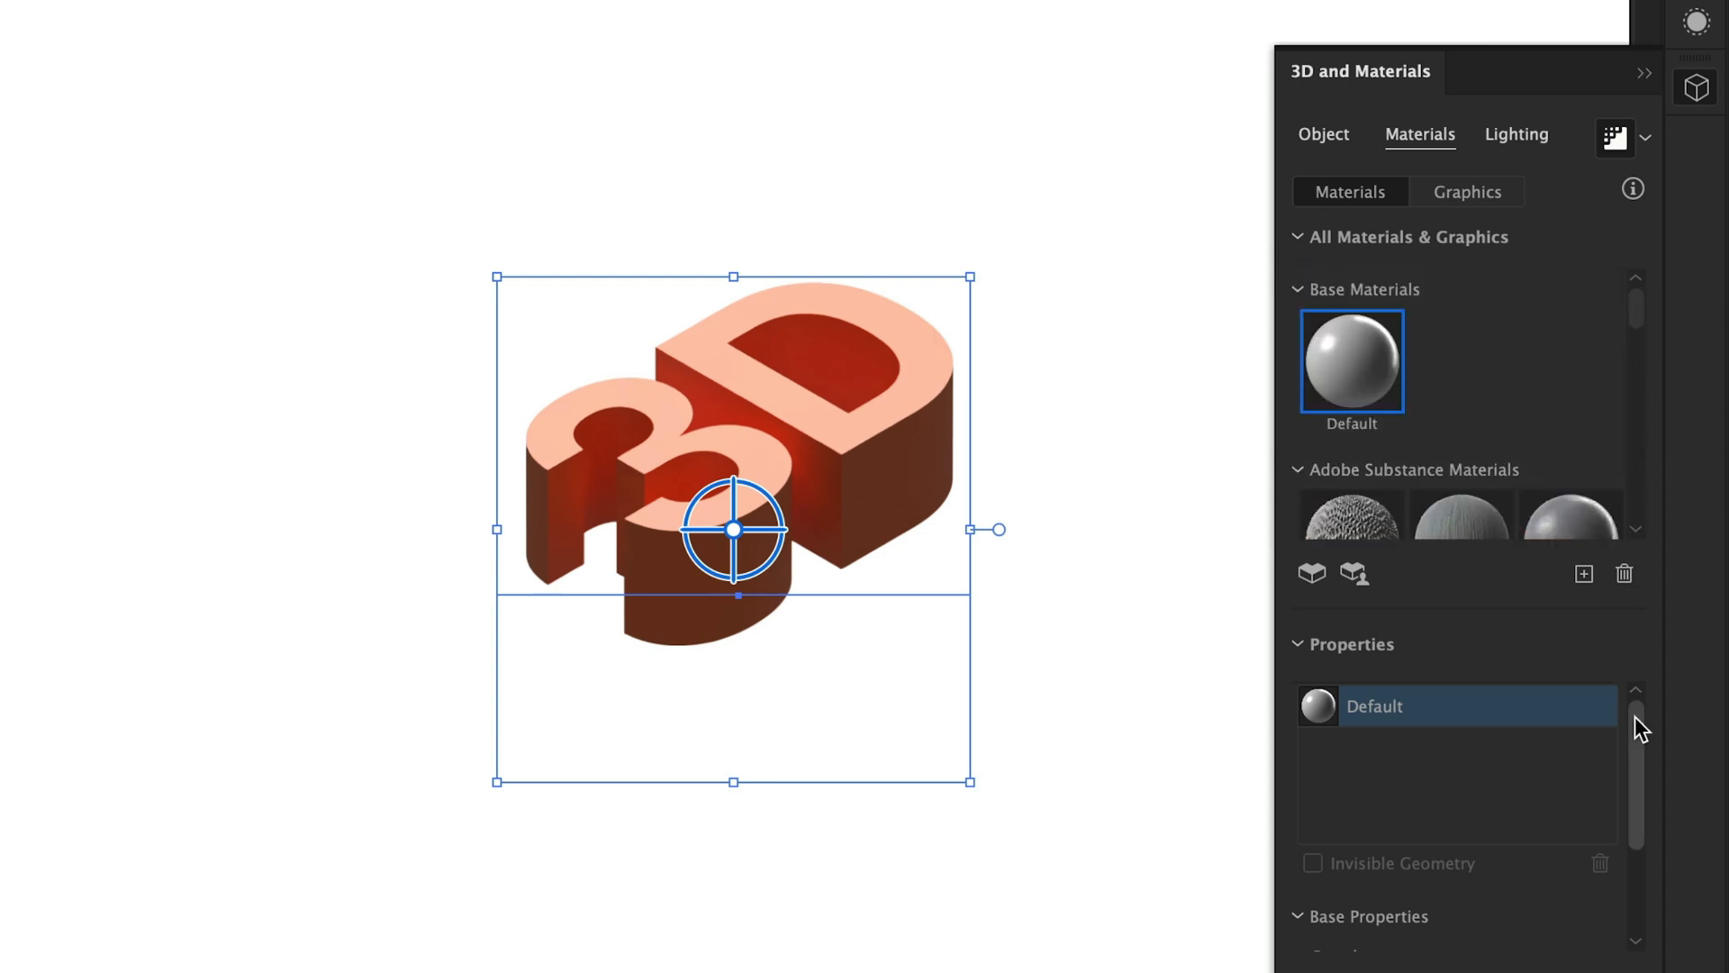
scroll("down", 3)
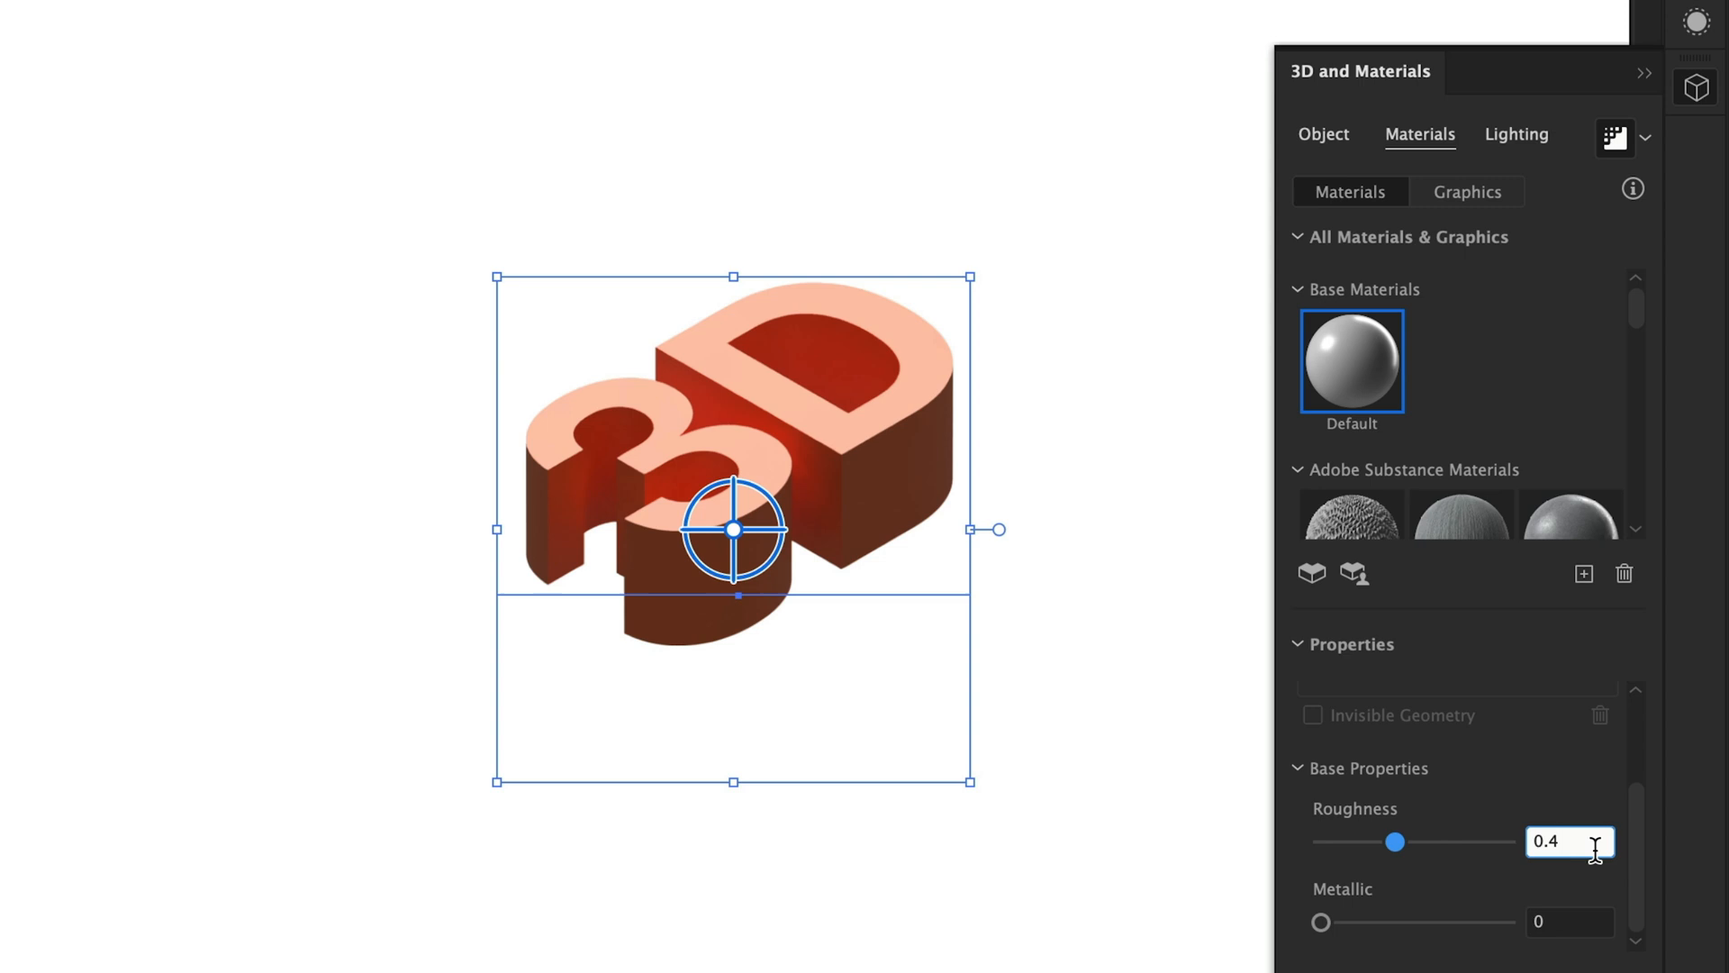
type("0.3")
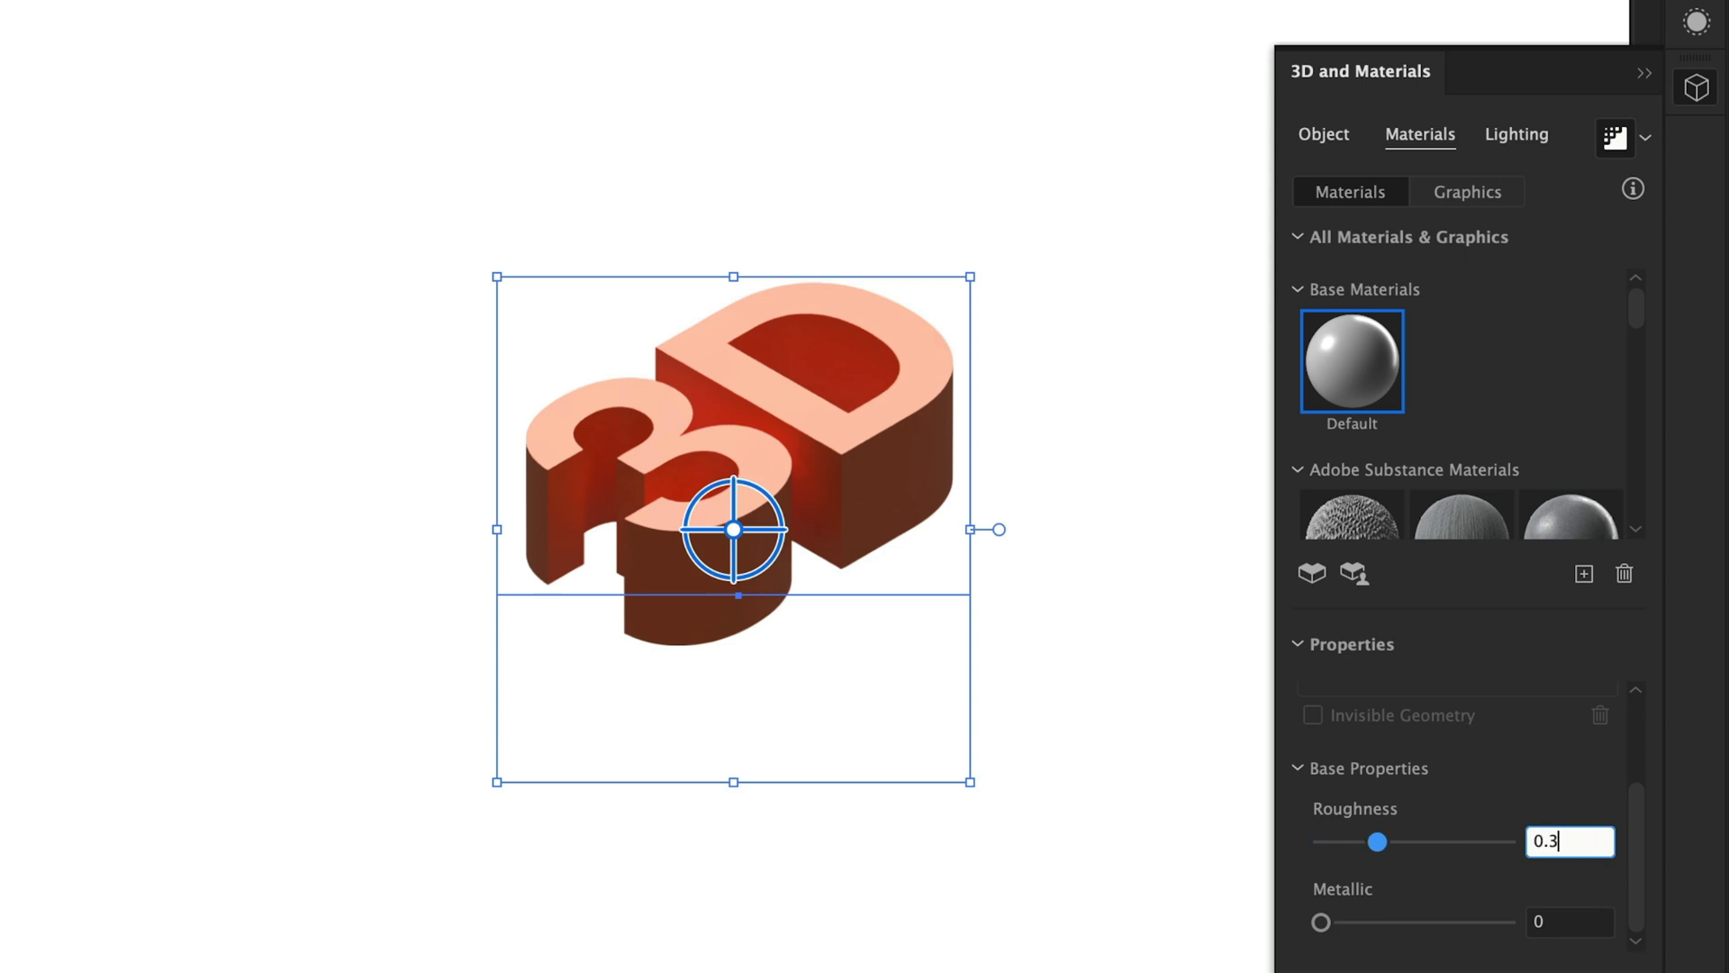
type("0.3")
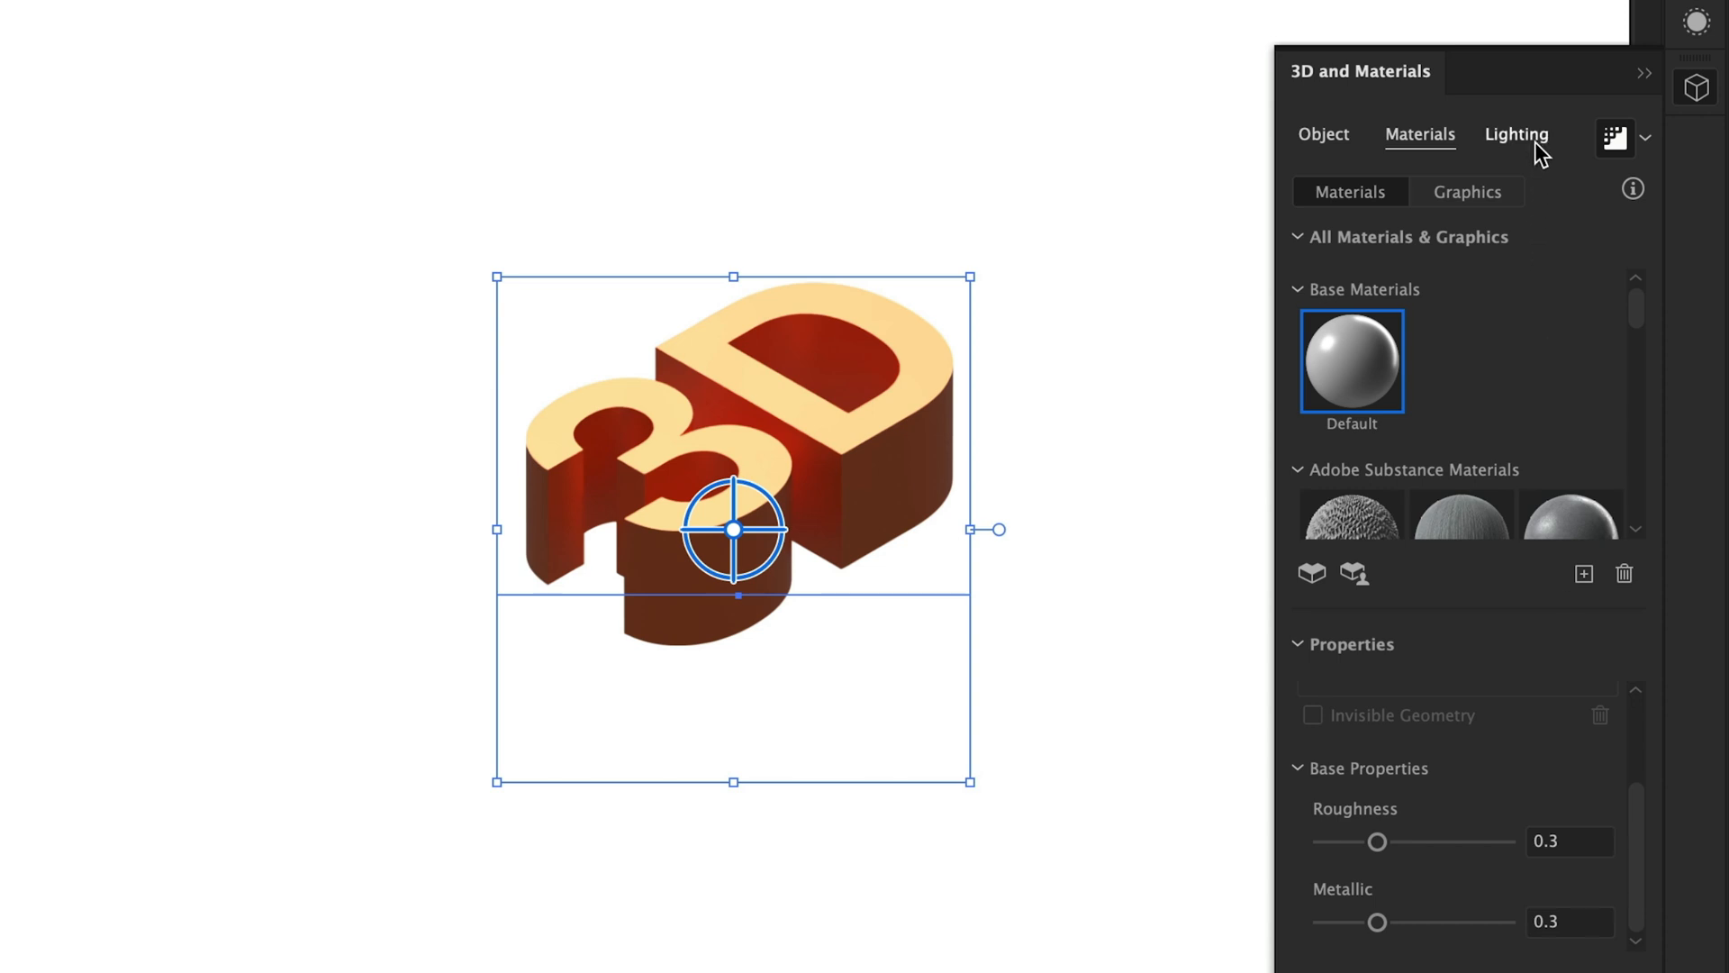
left_click(1516, 133)
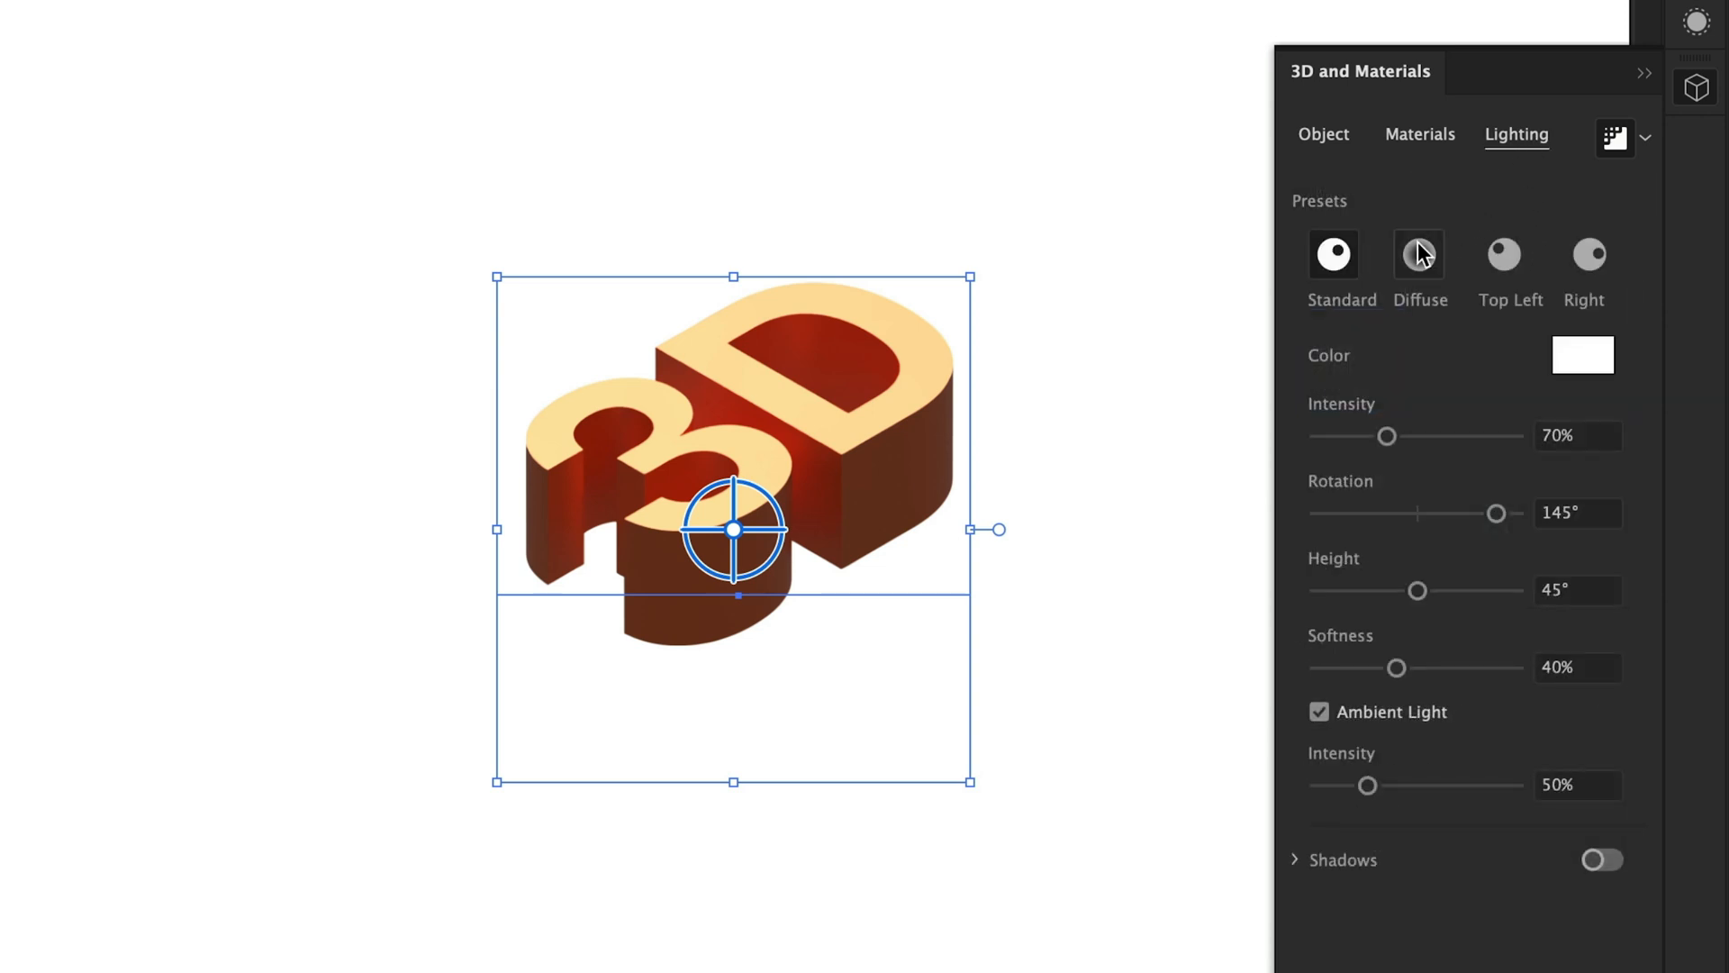
Try Top Left and Right presets, return to Standard and set Intensity to 200%
left_click(1503, 252)
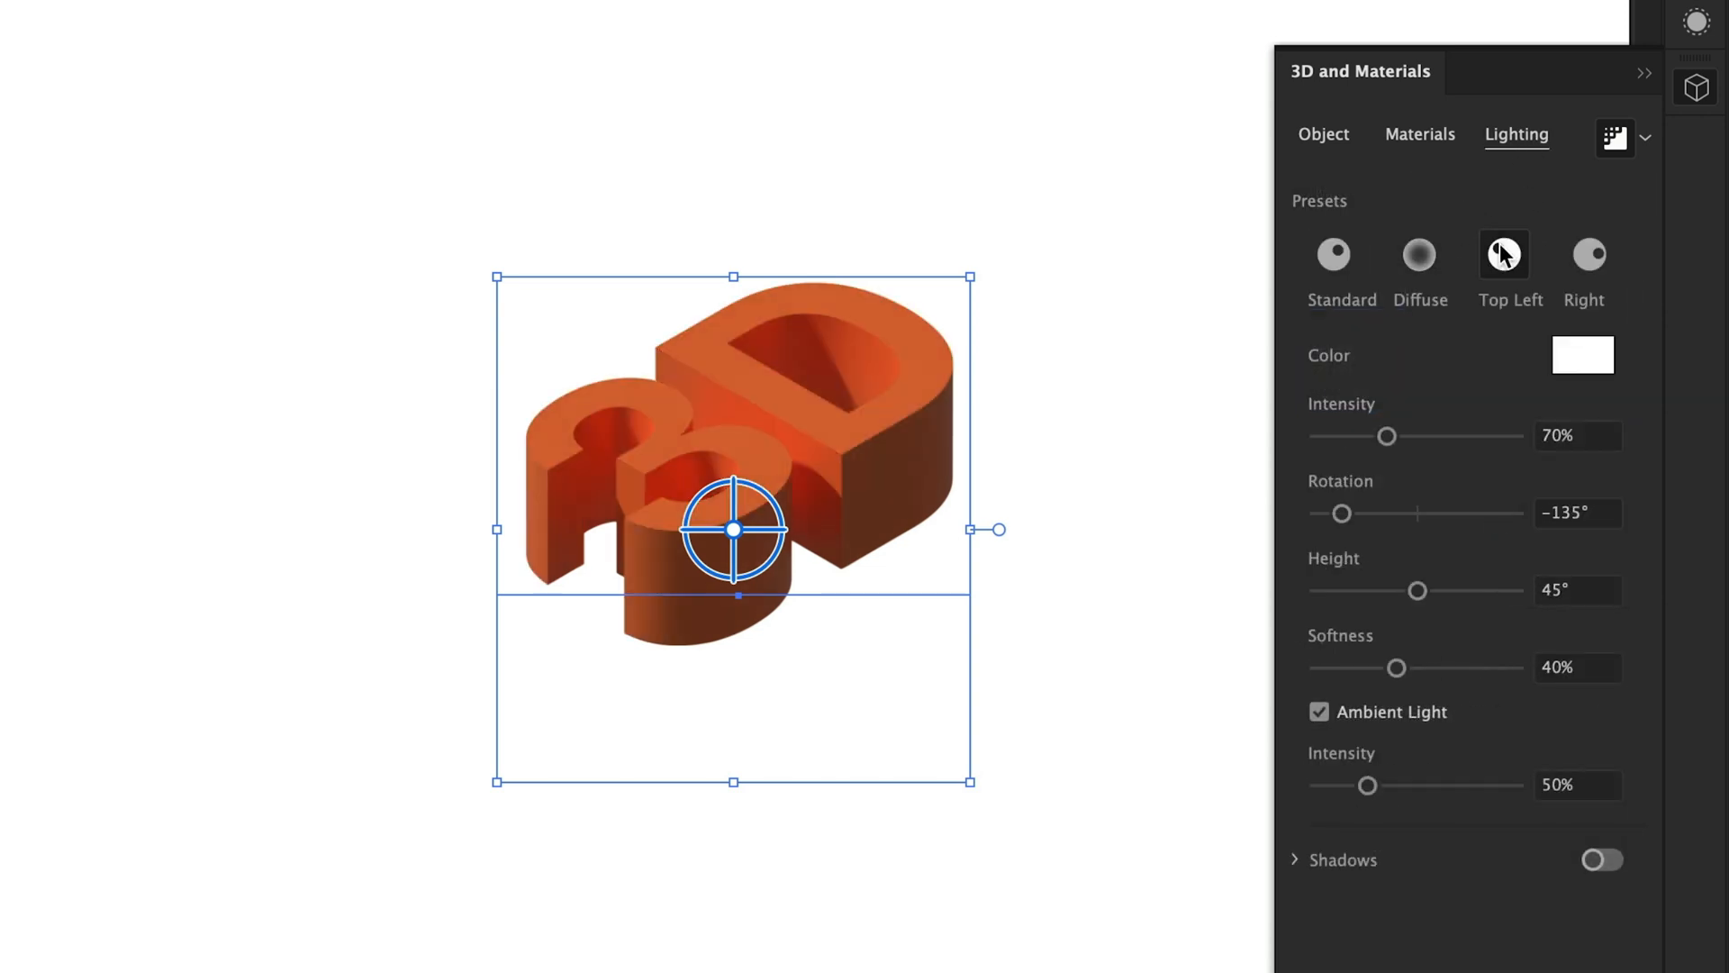
left_click(1585, 256)
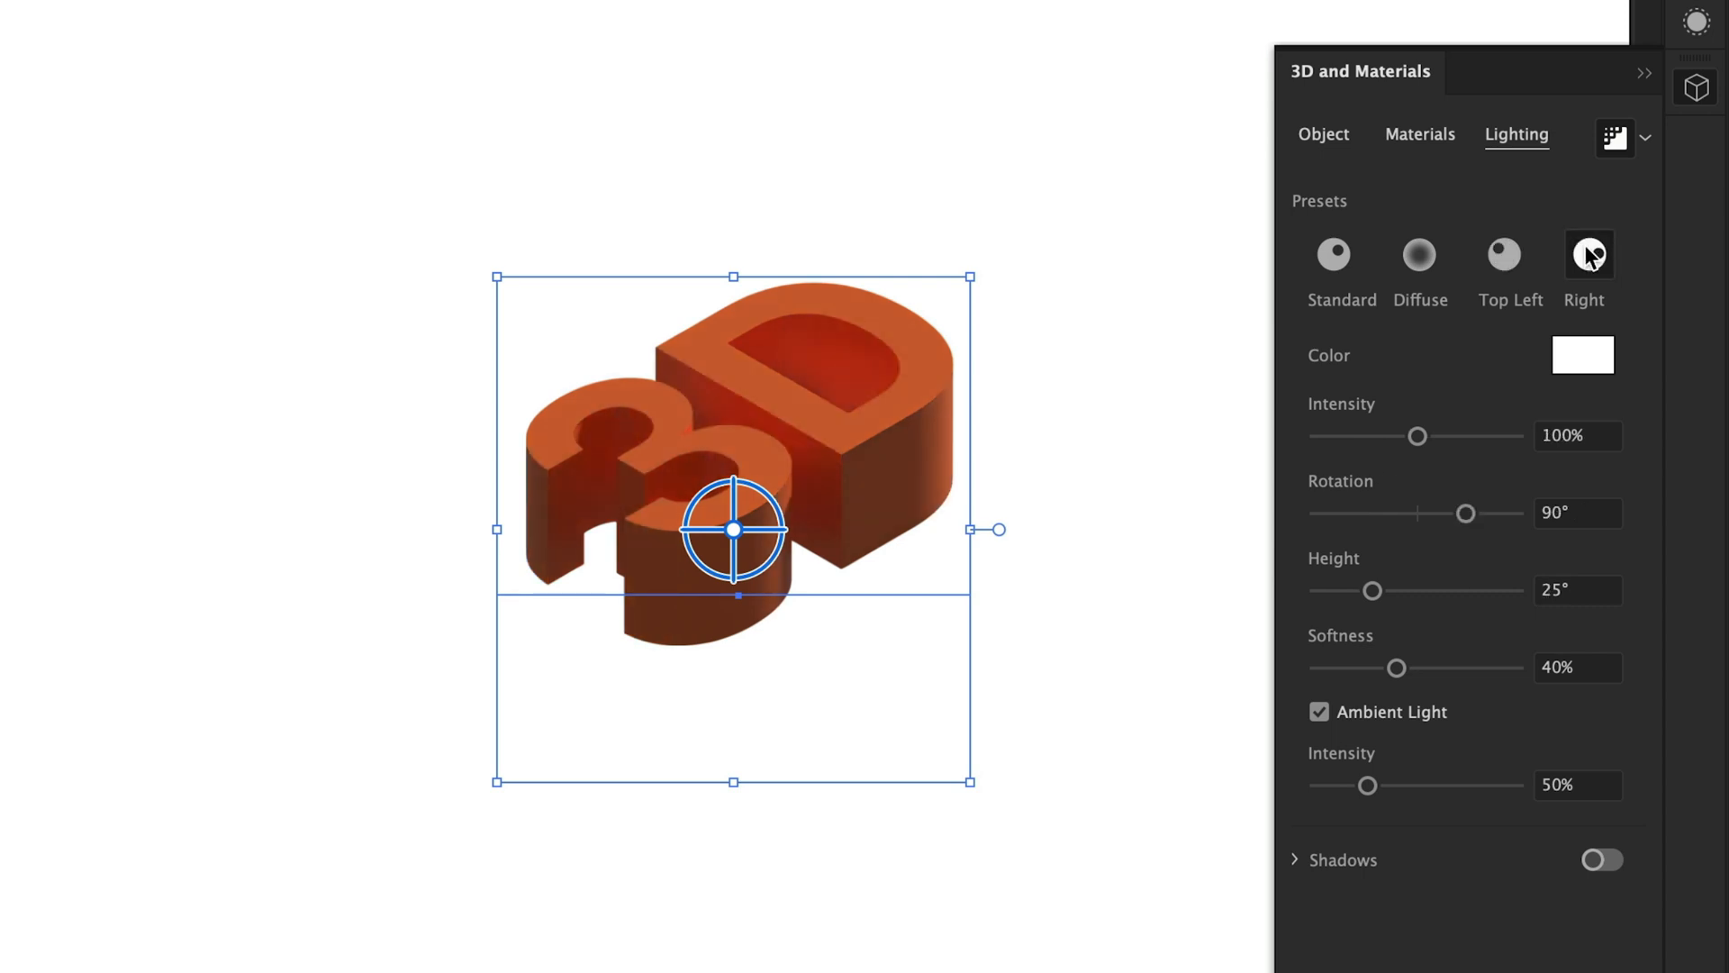
left_click(1333, 252)
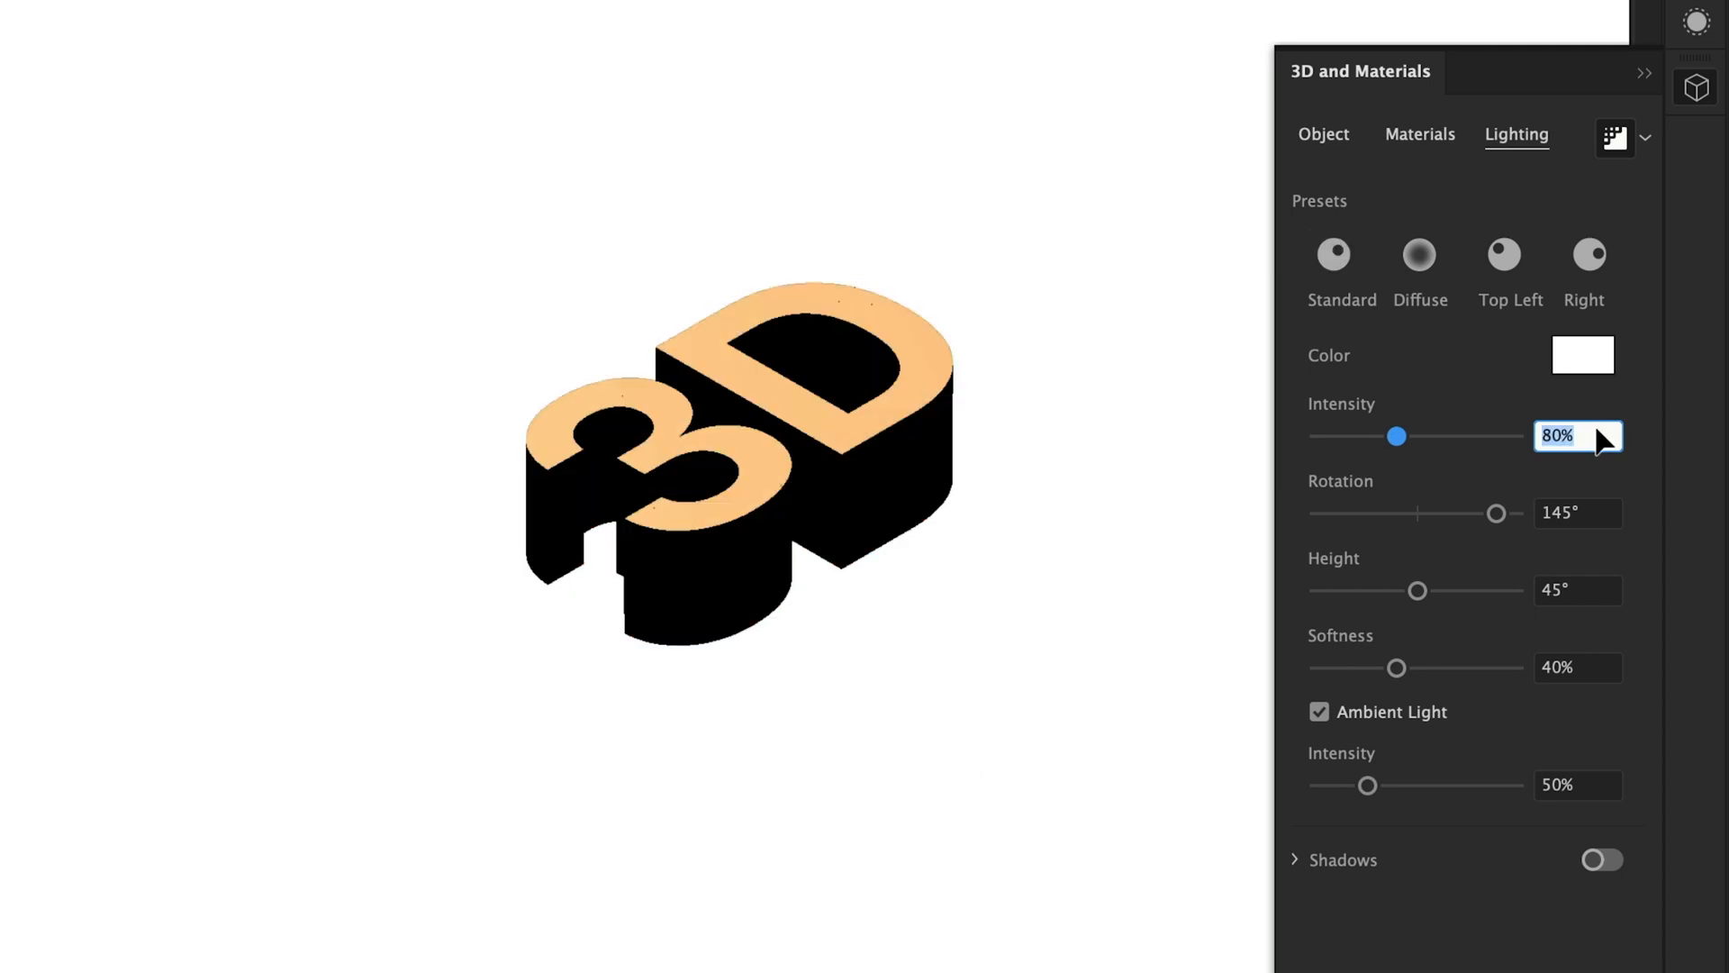
left_click_drag(1398, 436, 1507, 435)
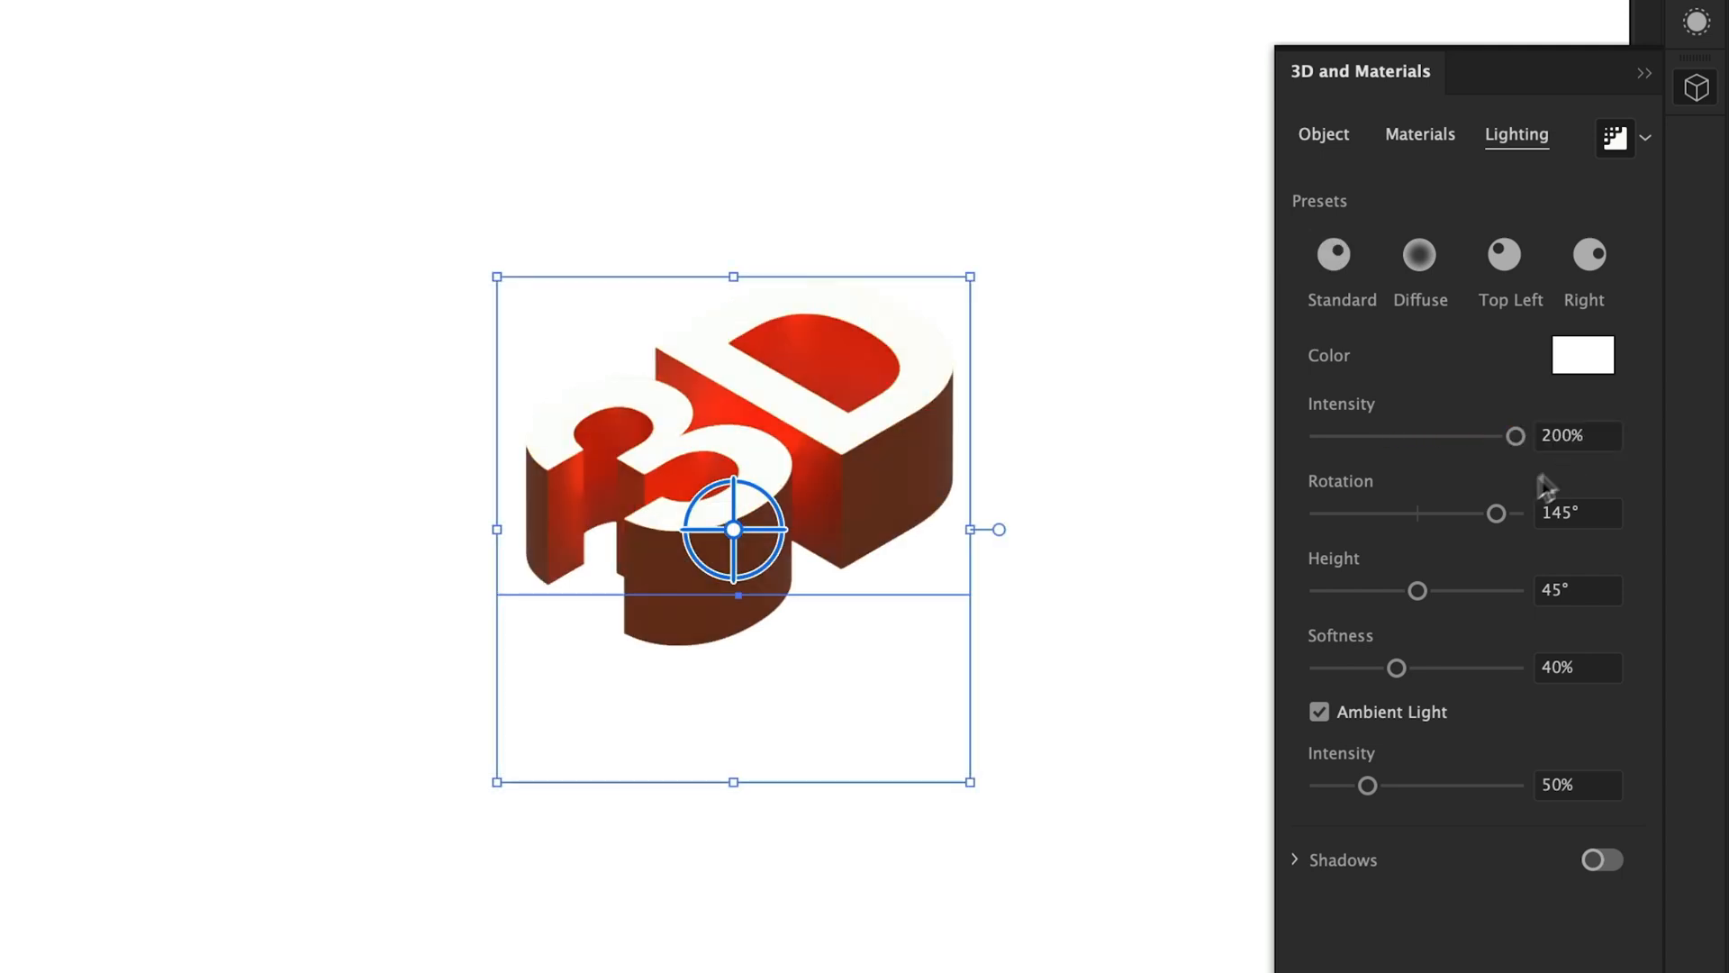
Set the light rotation to -3° and lower its height to 18°
left_click_drag(1497, 513, 1330, 513)
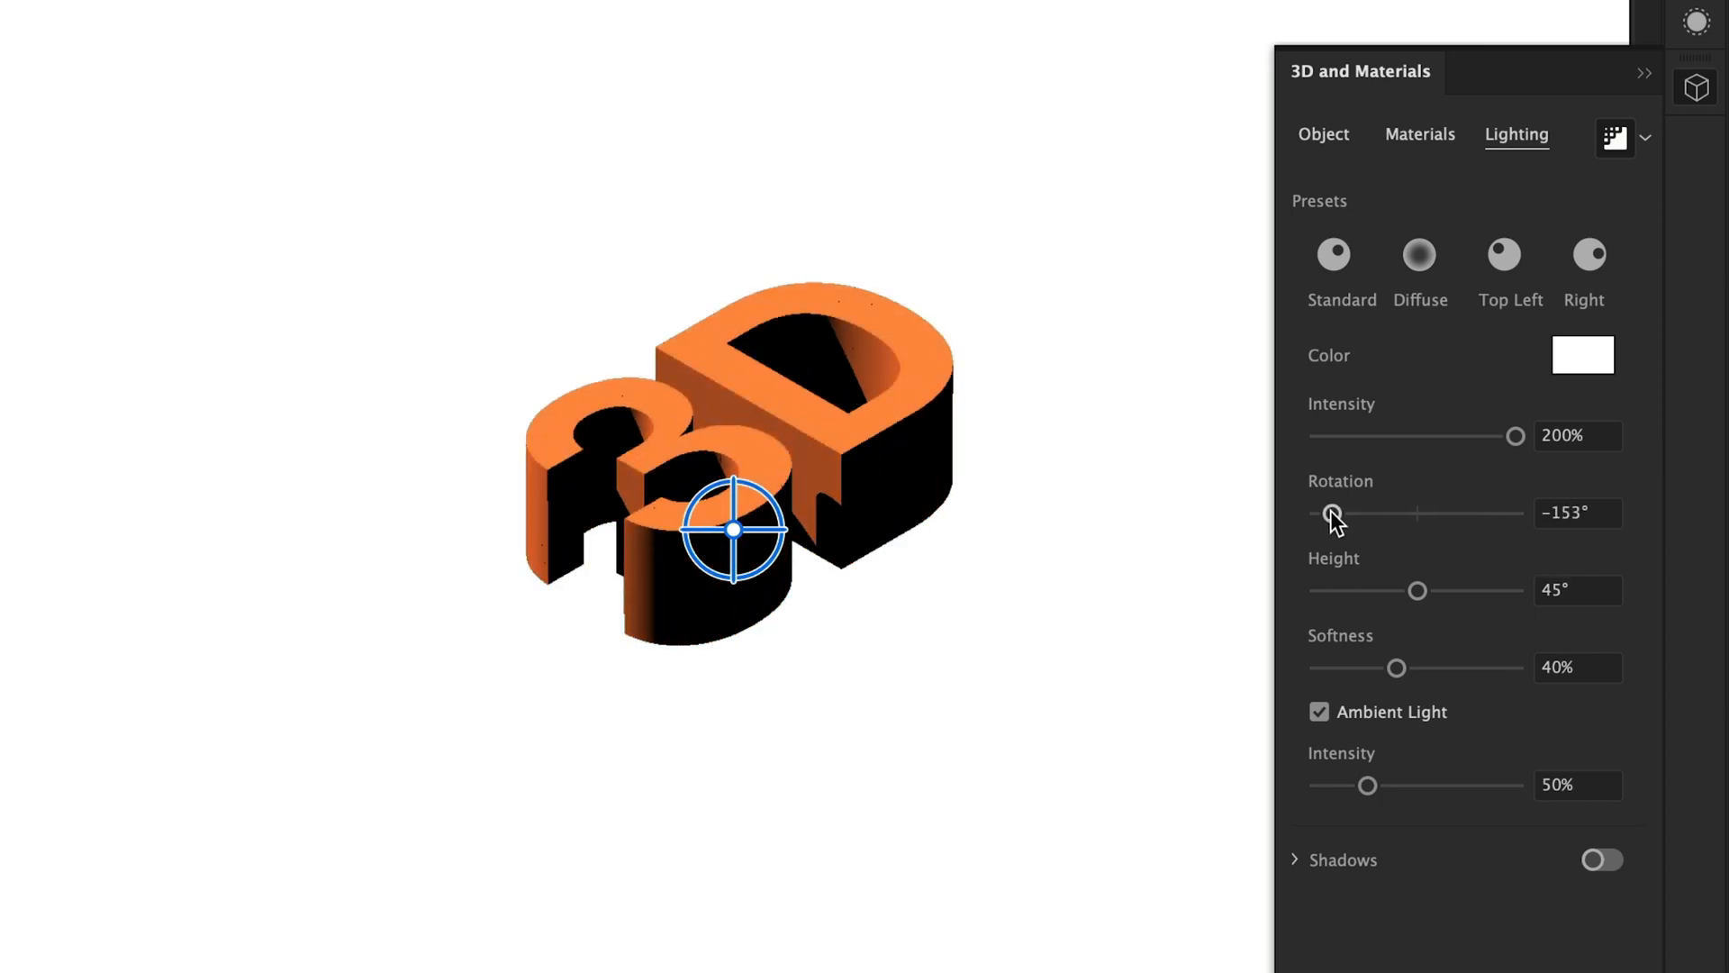
left_click_drag(1329, 513, 1398, 514)
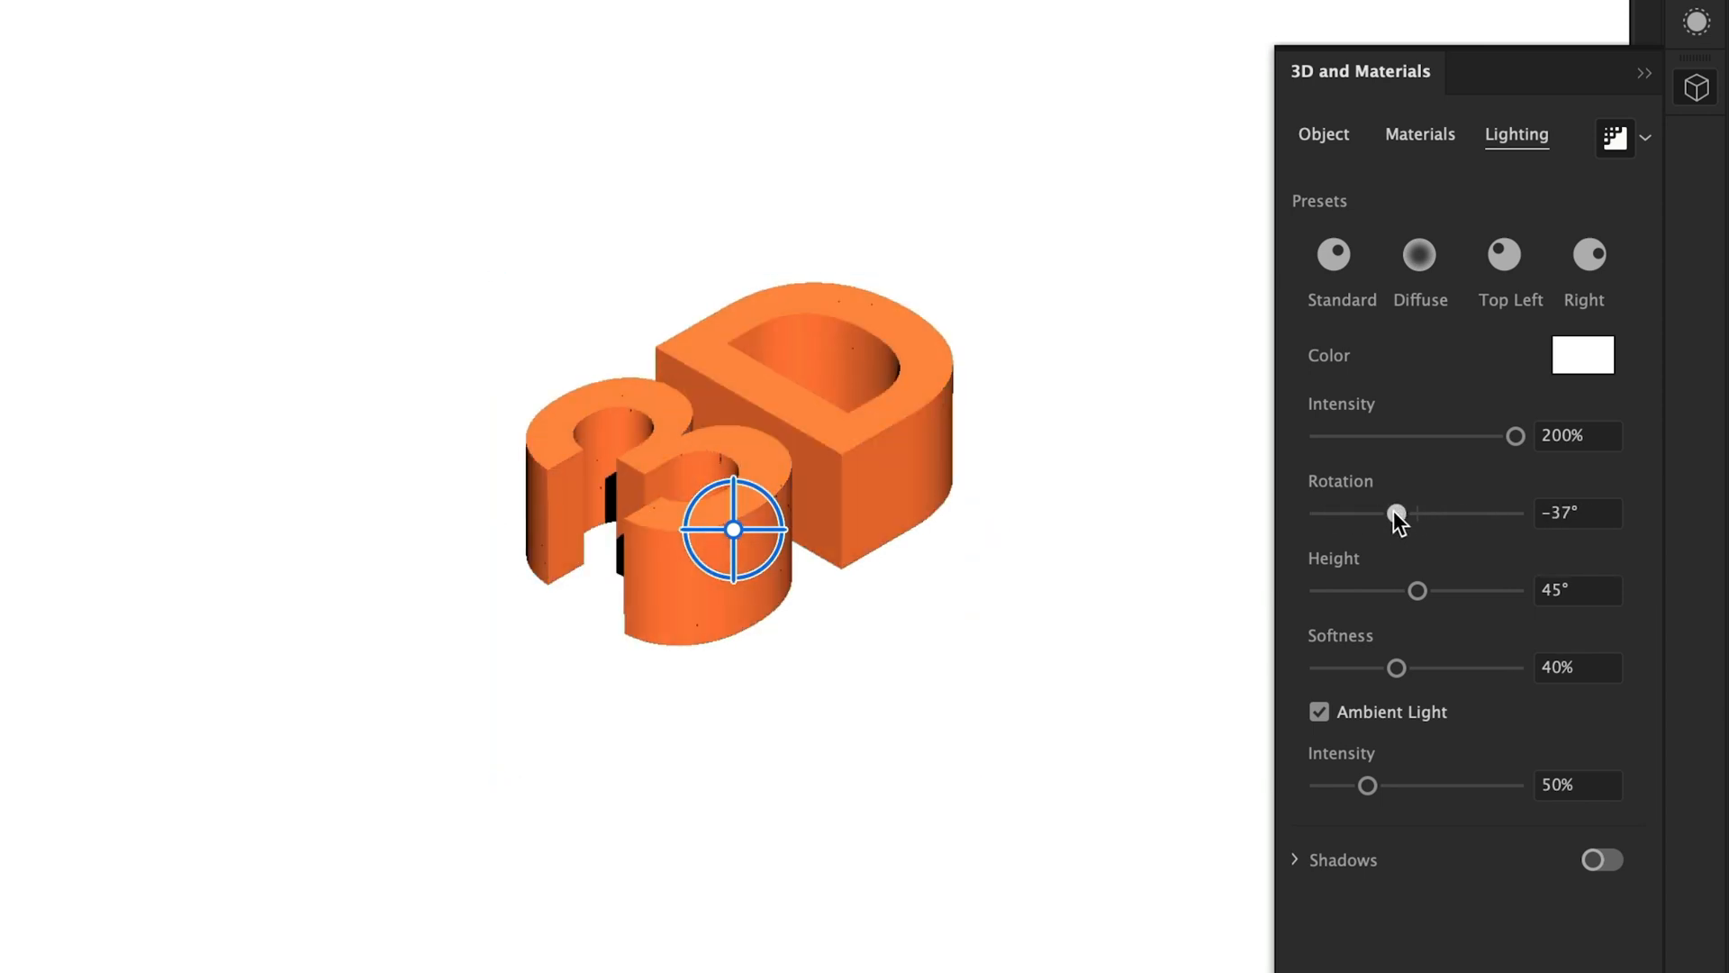
left_click_drag(1397, 513, 1466, 513)
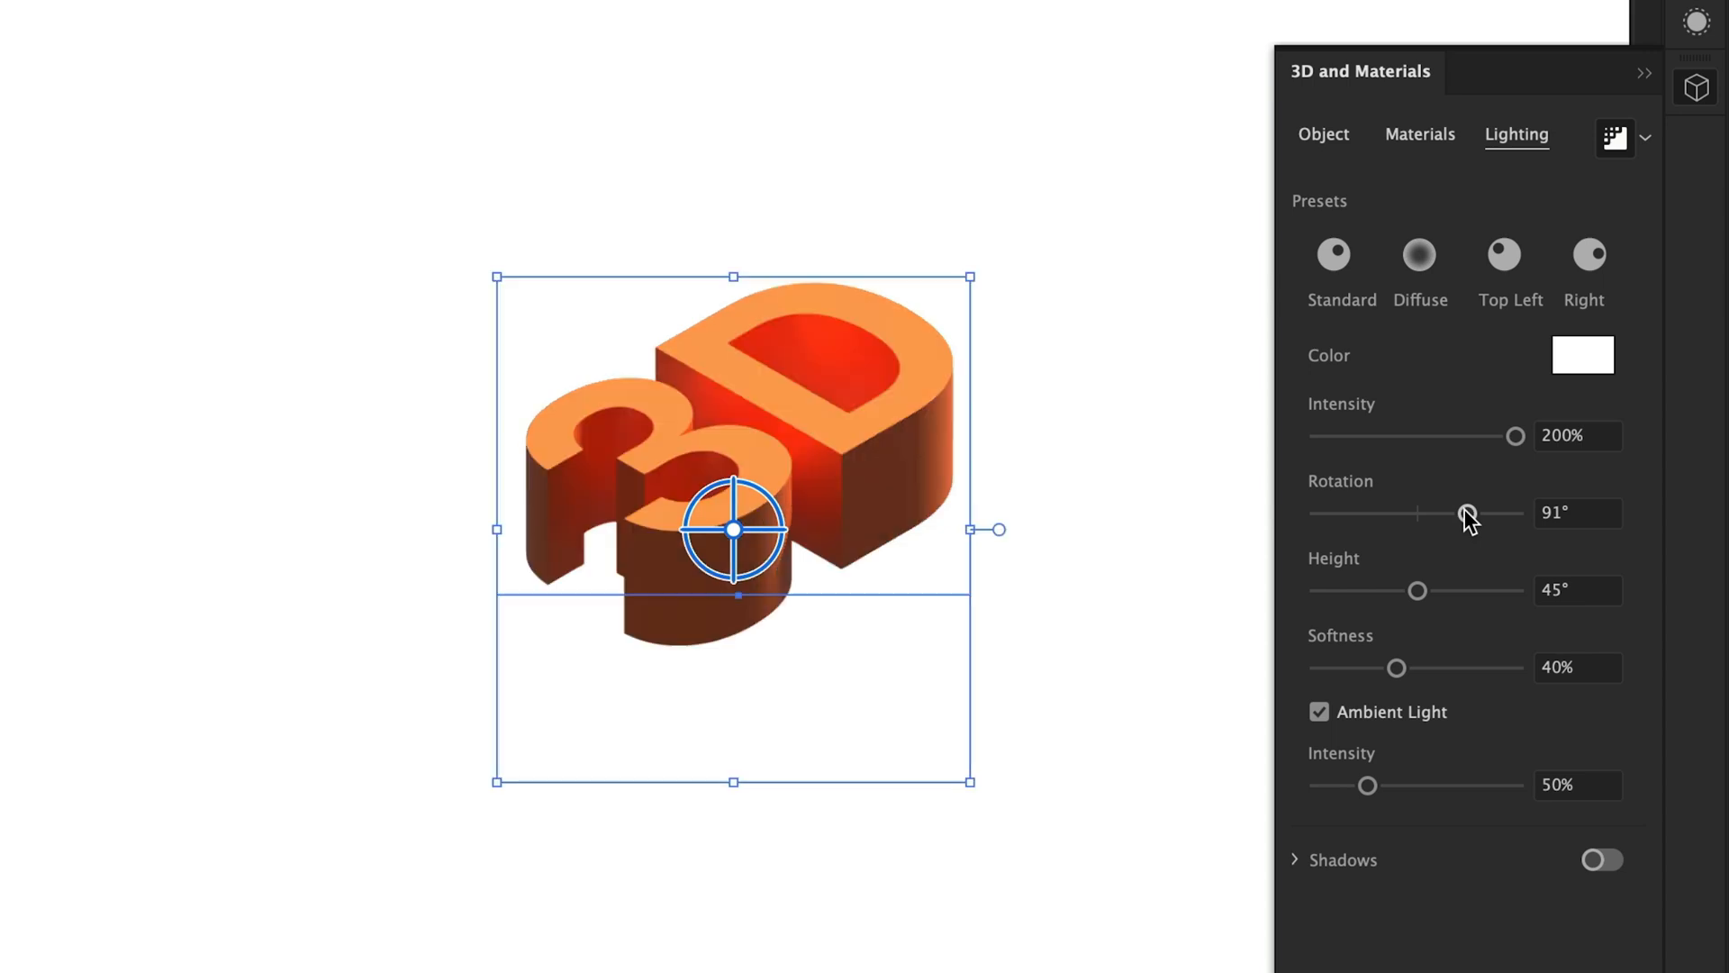
left_click(1578, 511)
type("-3")
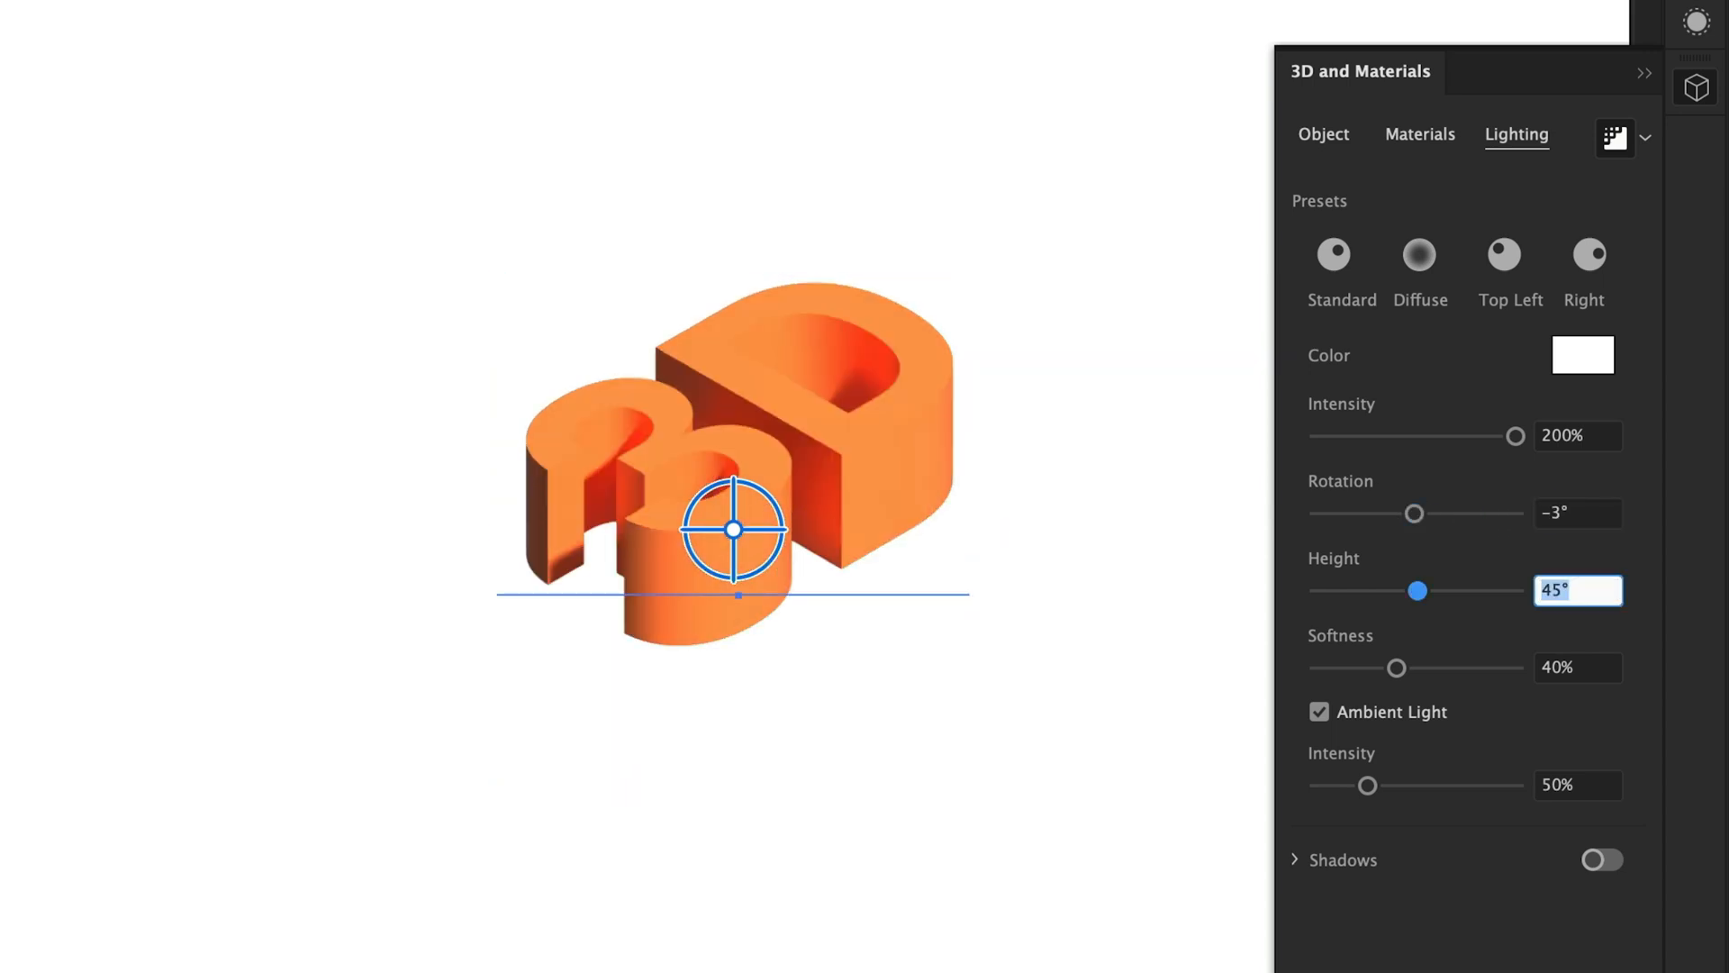
left_click_drag(1418, 591, 1412, 590)
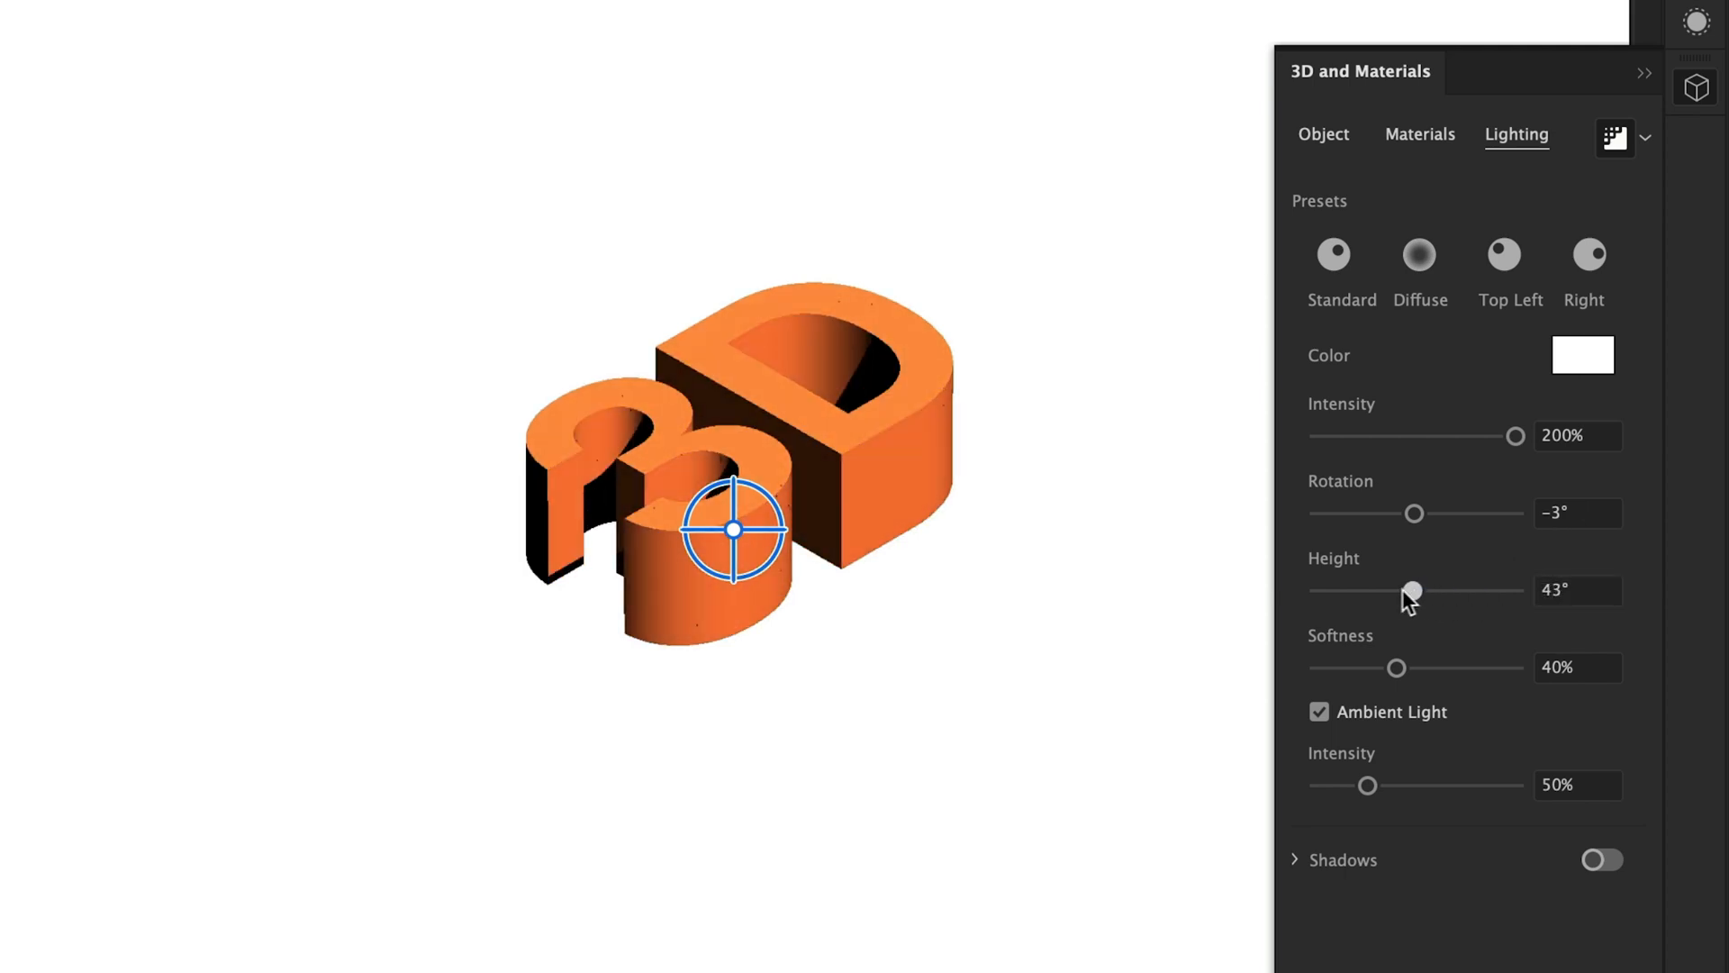
left_click_drag(1412, 591, 1356, 591)
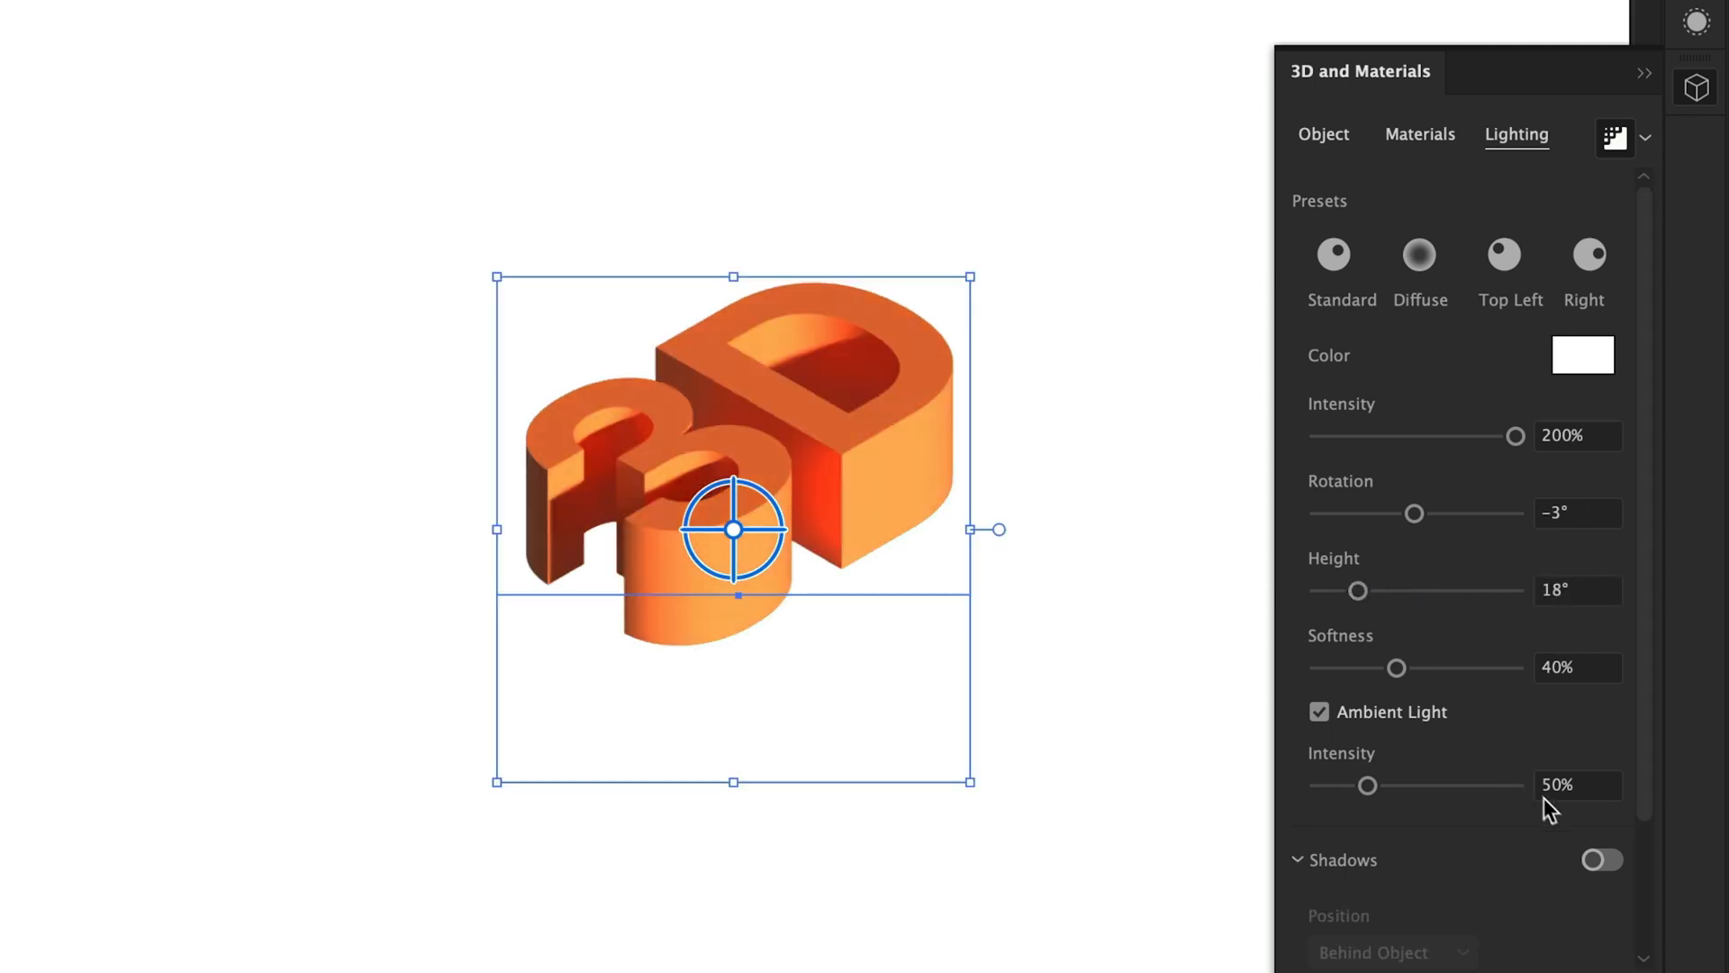
Enable Shadows and settle the light height at 65° for a short shadow
left_click(1601, 859)
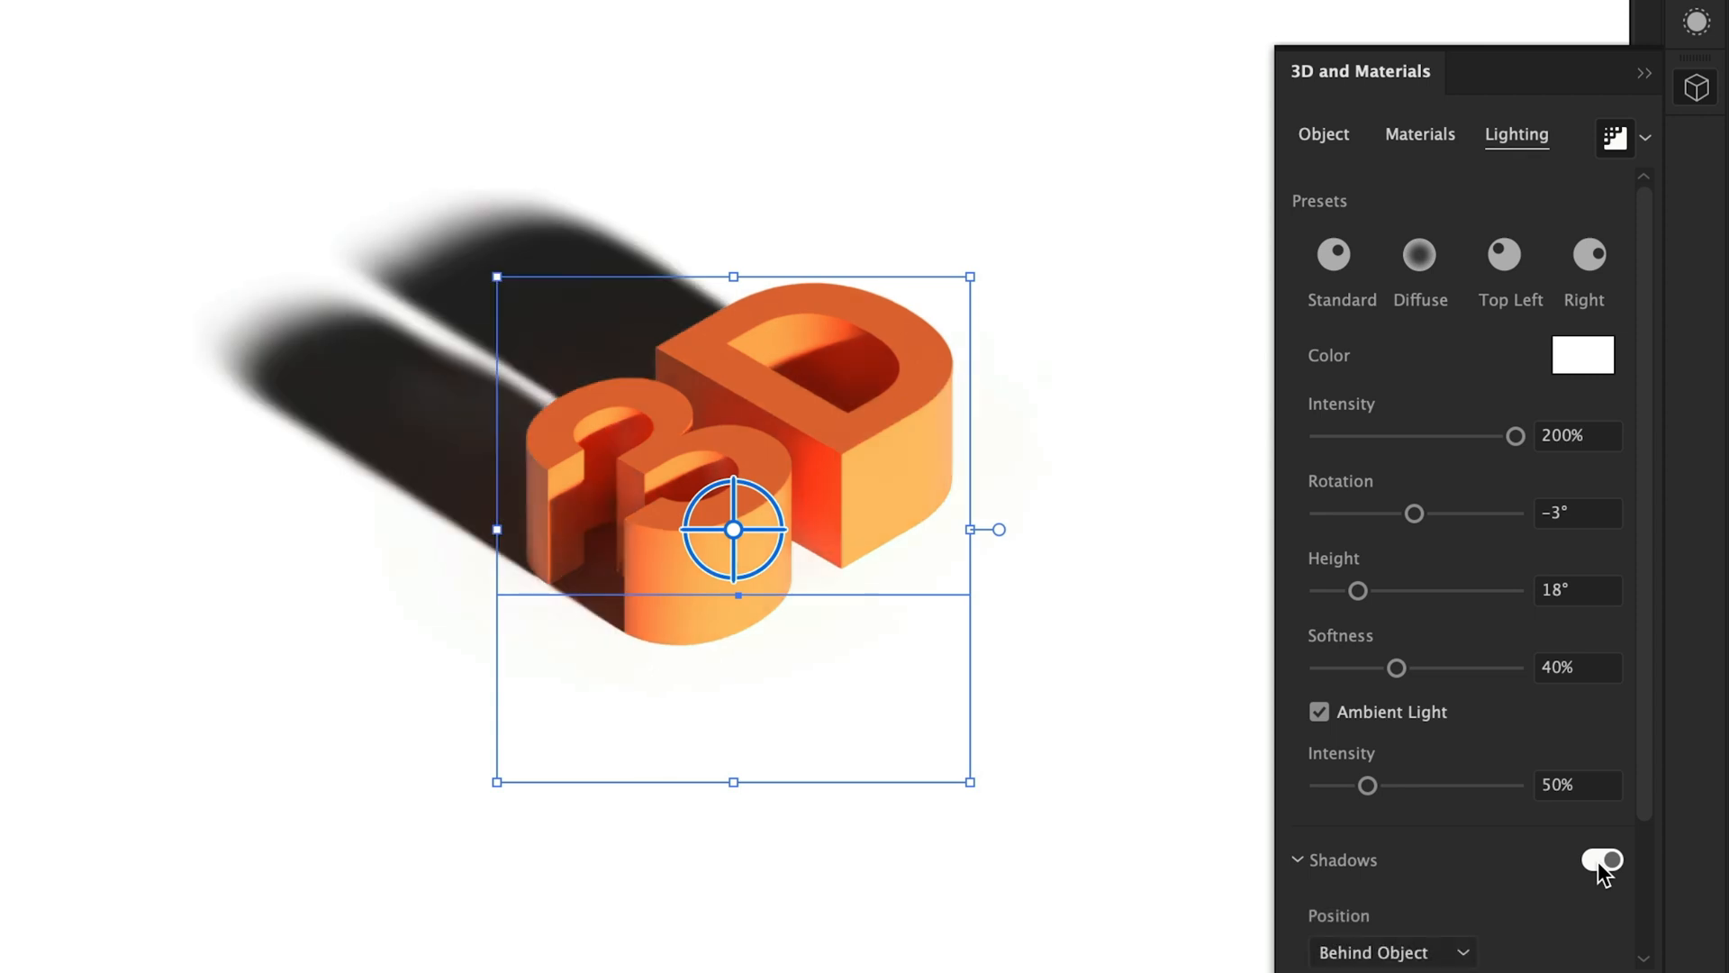
left_click_drag(1358, 591, 1448, 591)
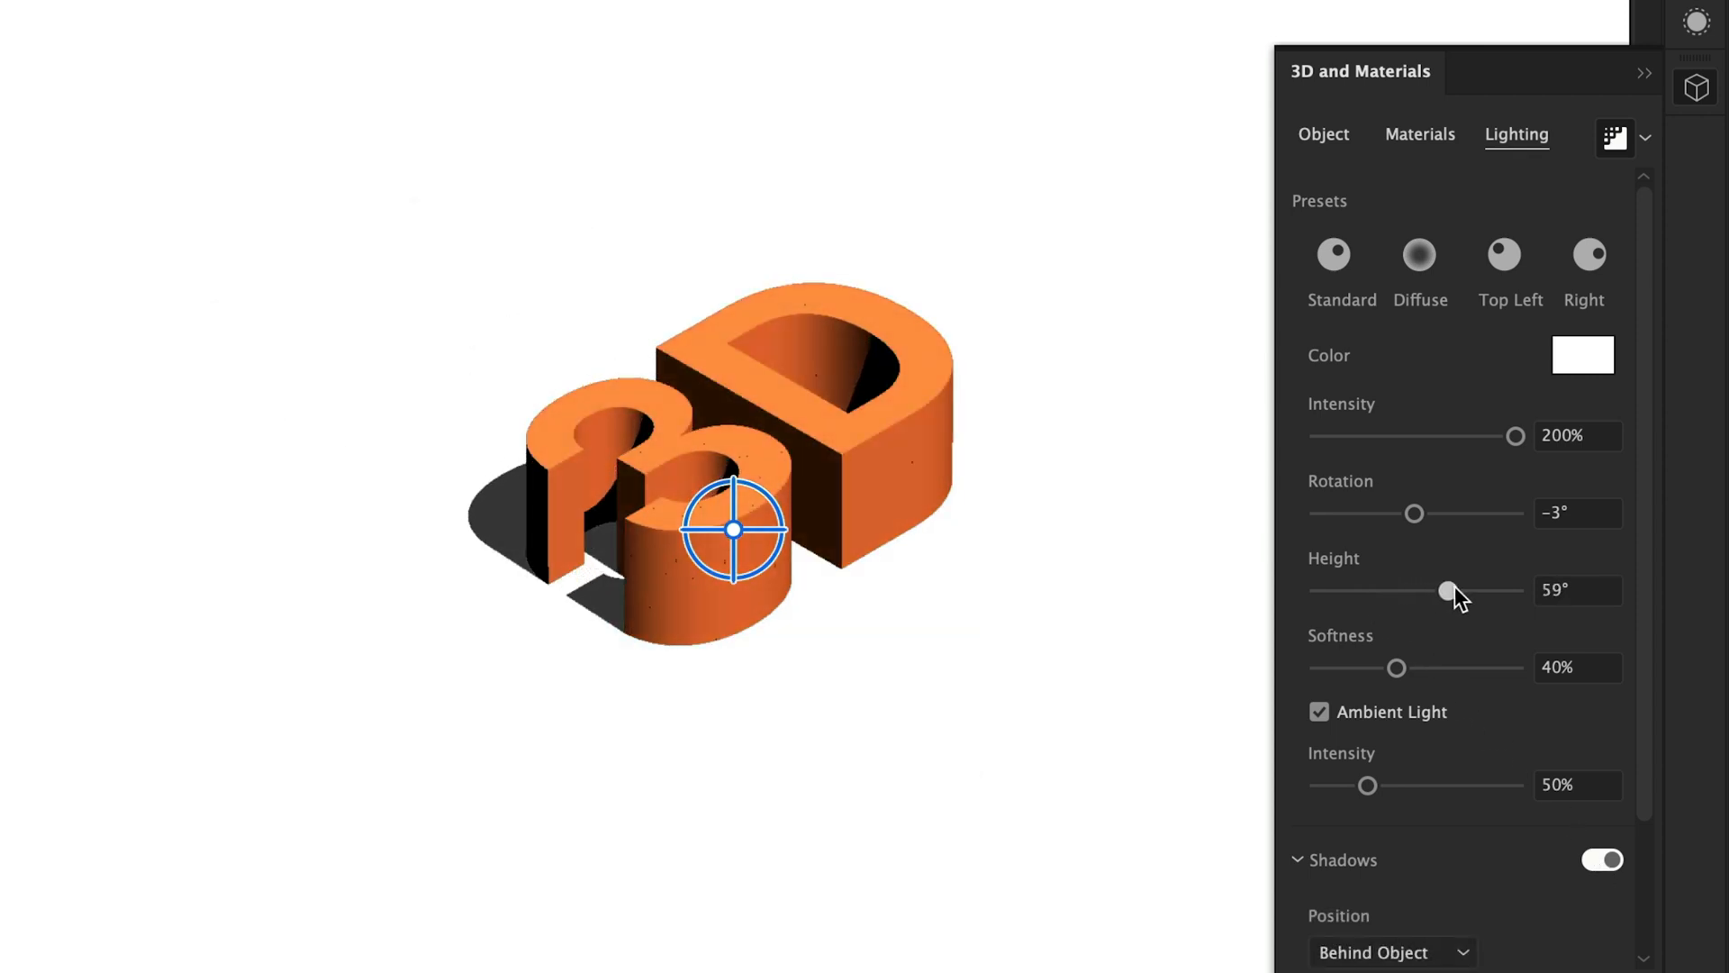
left_click_drag(1448, 591, 1327, 591)
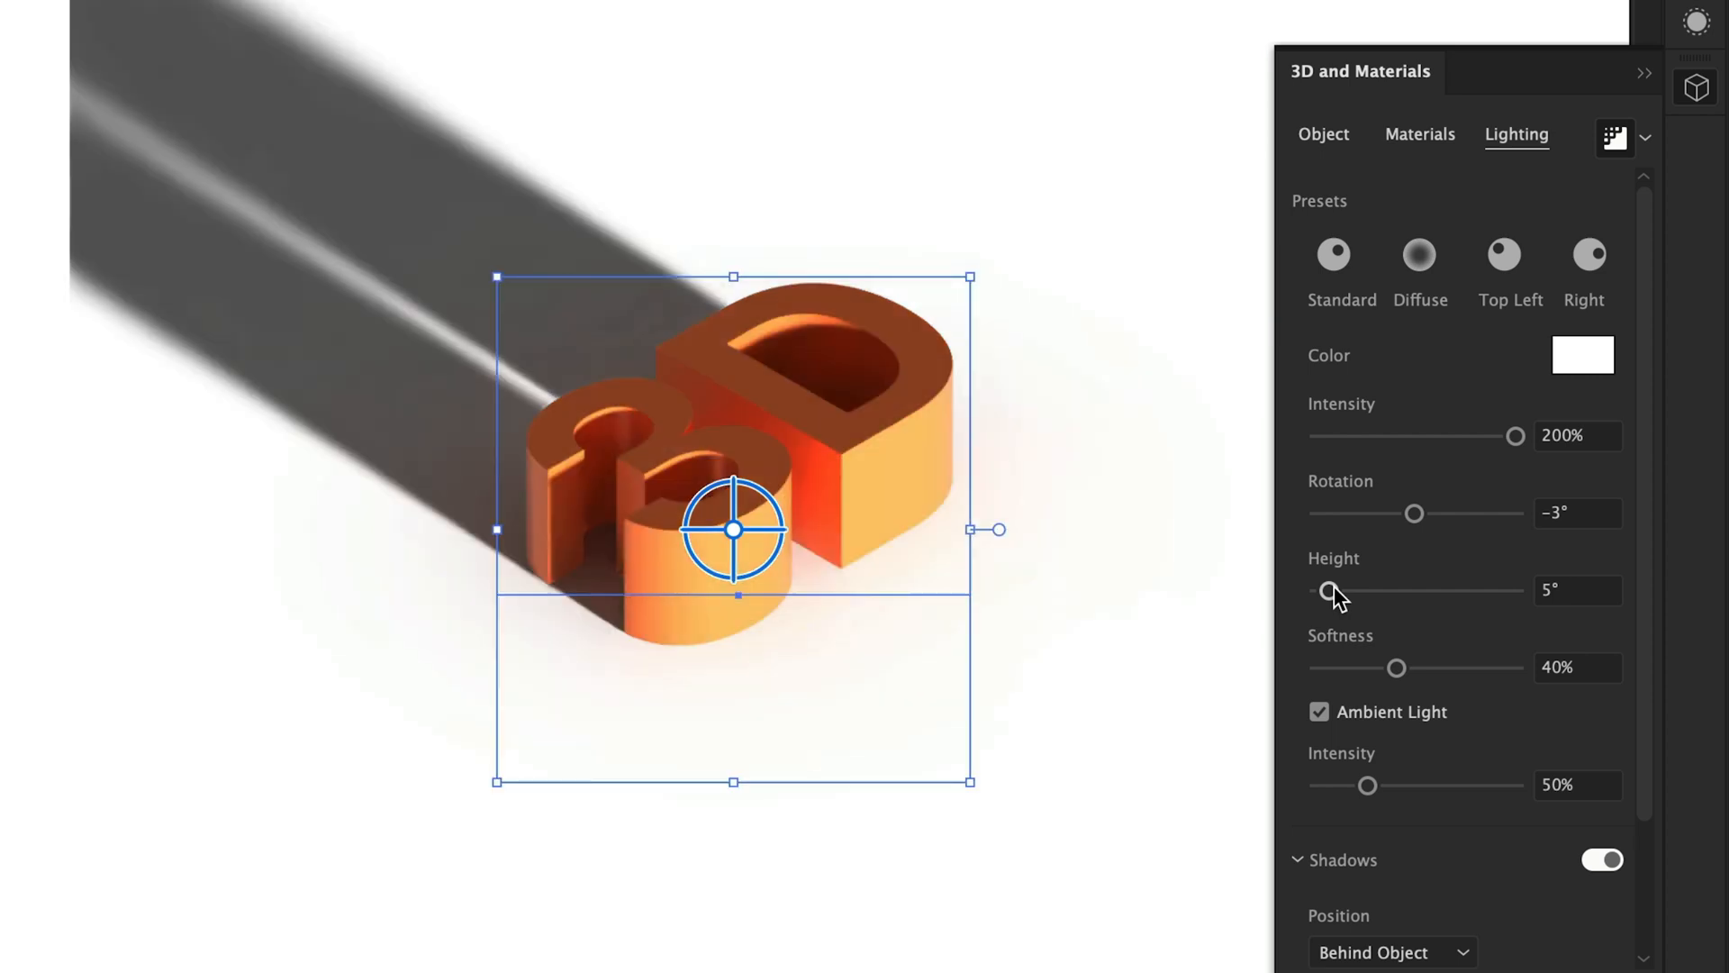
scroll("down", 3)
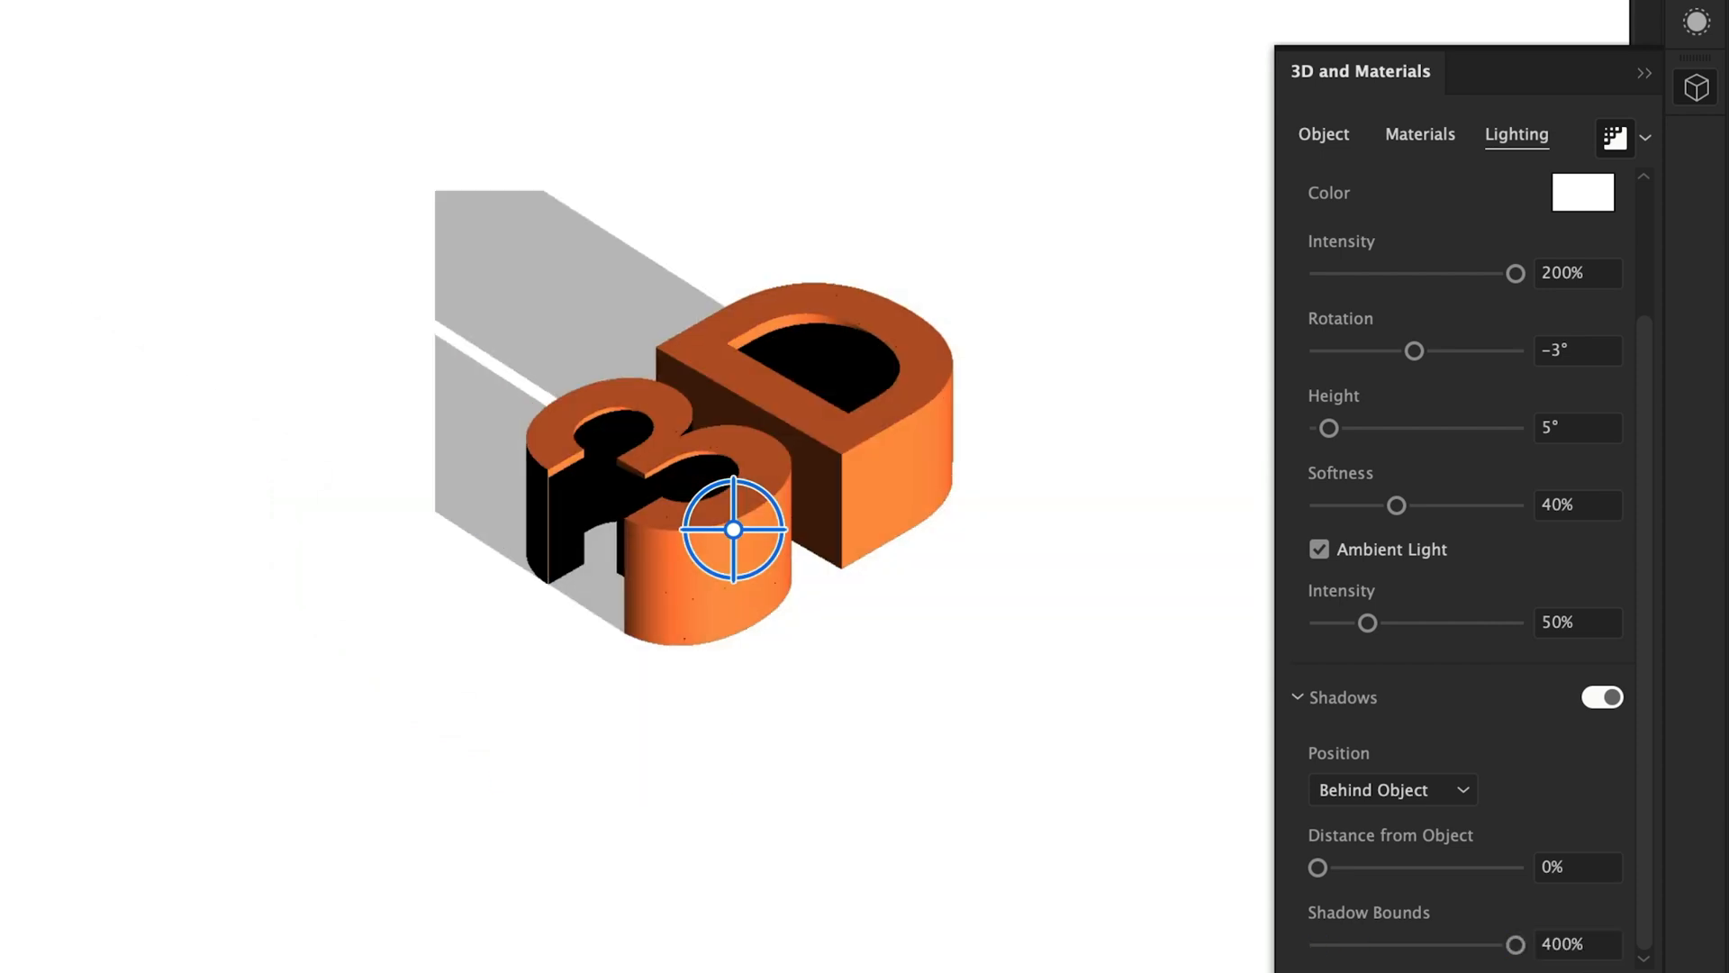
left_click_drag(1329, 429, 1367, 429)
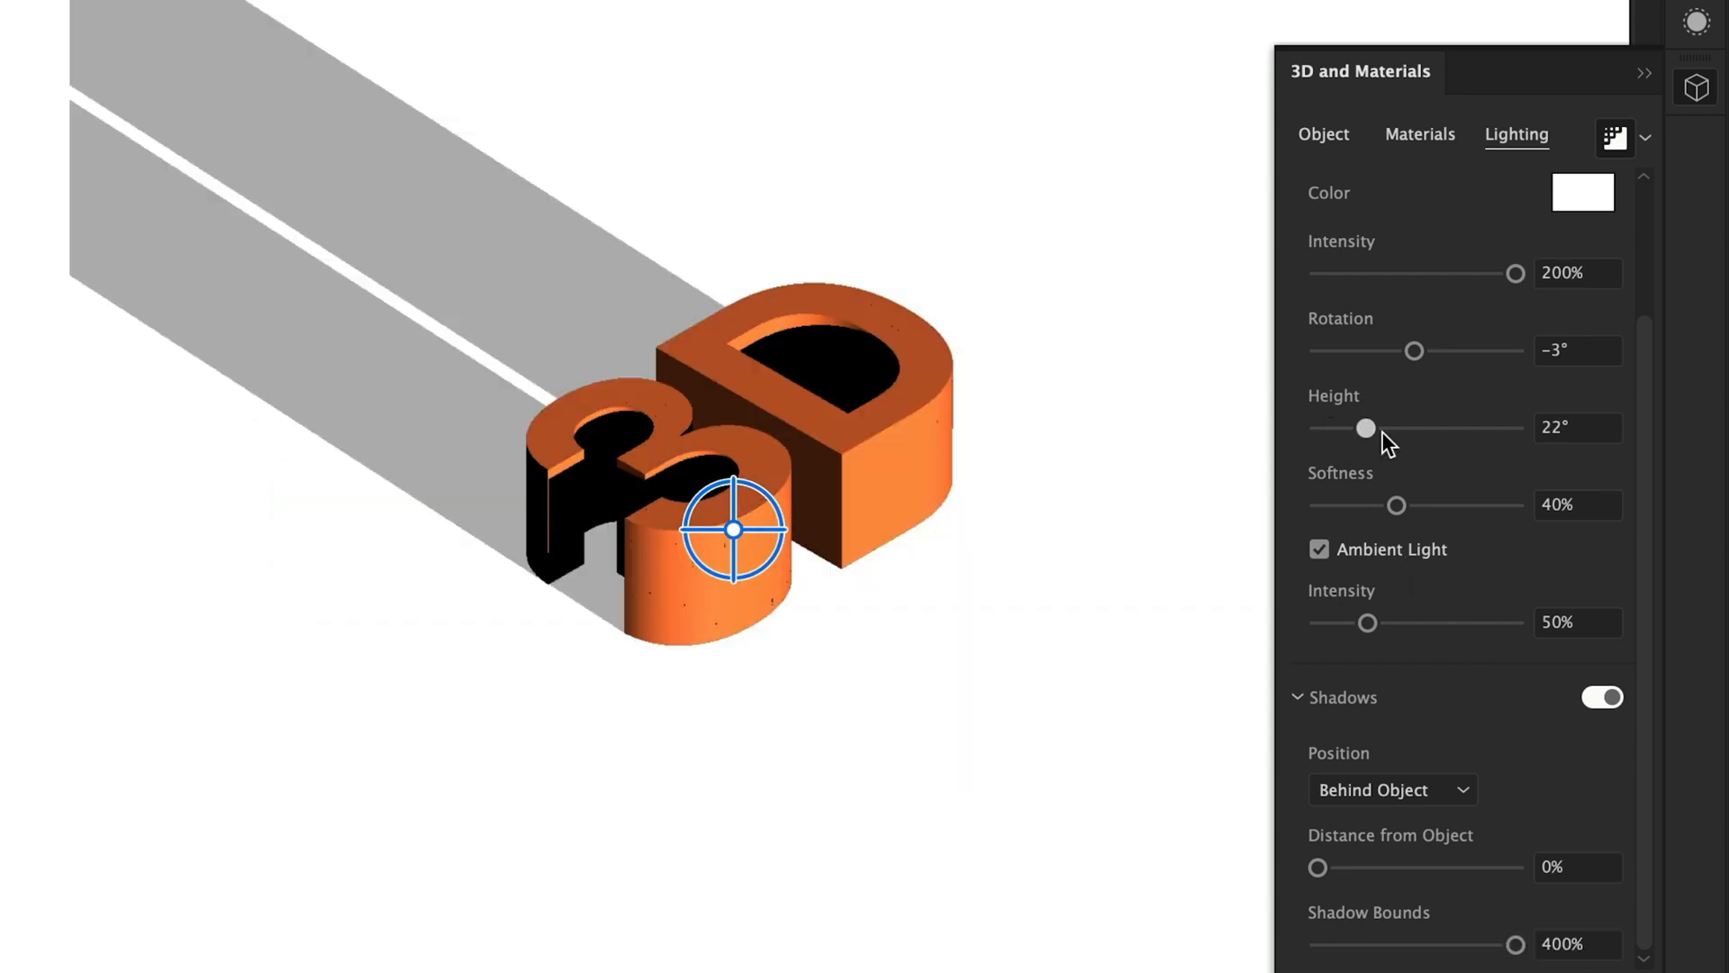
left_click_drag(1367, 429, 1456, 428)
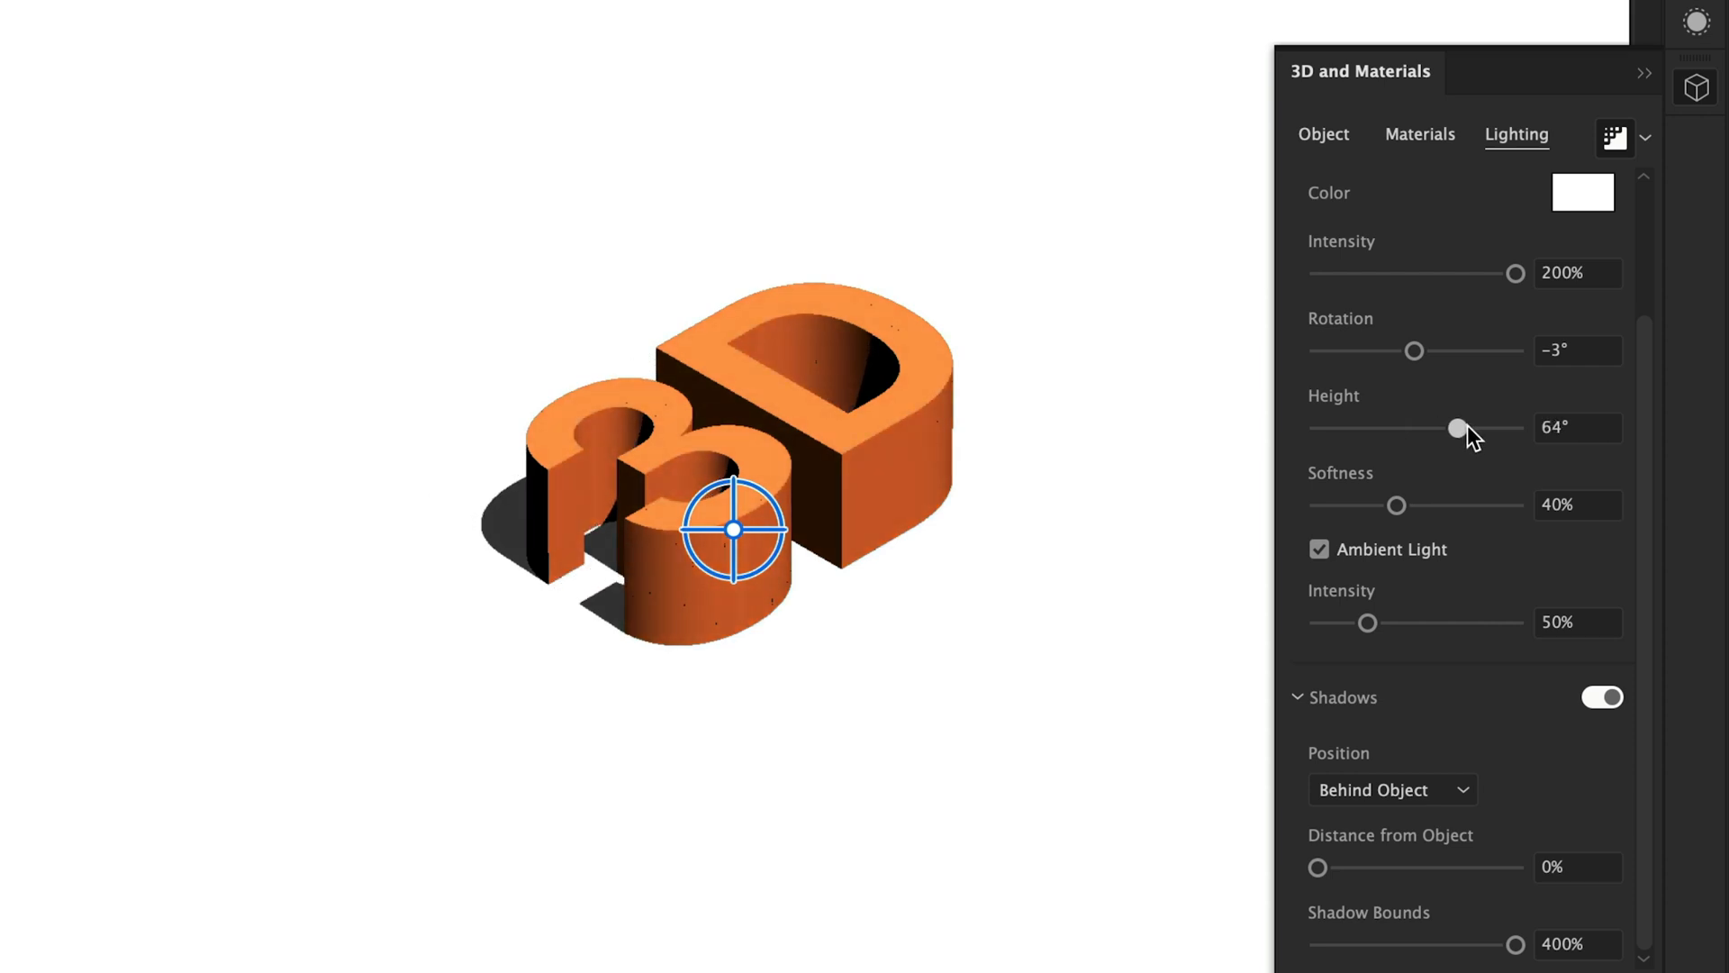
left_click_drag(1453, 429, 1461, 429)
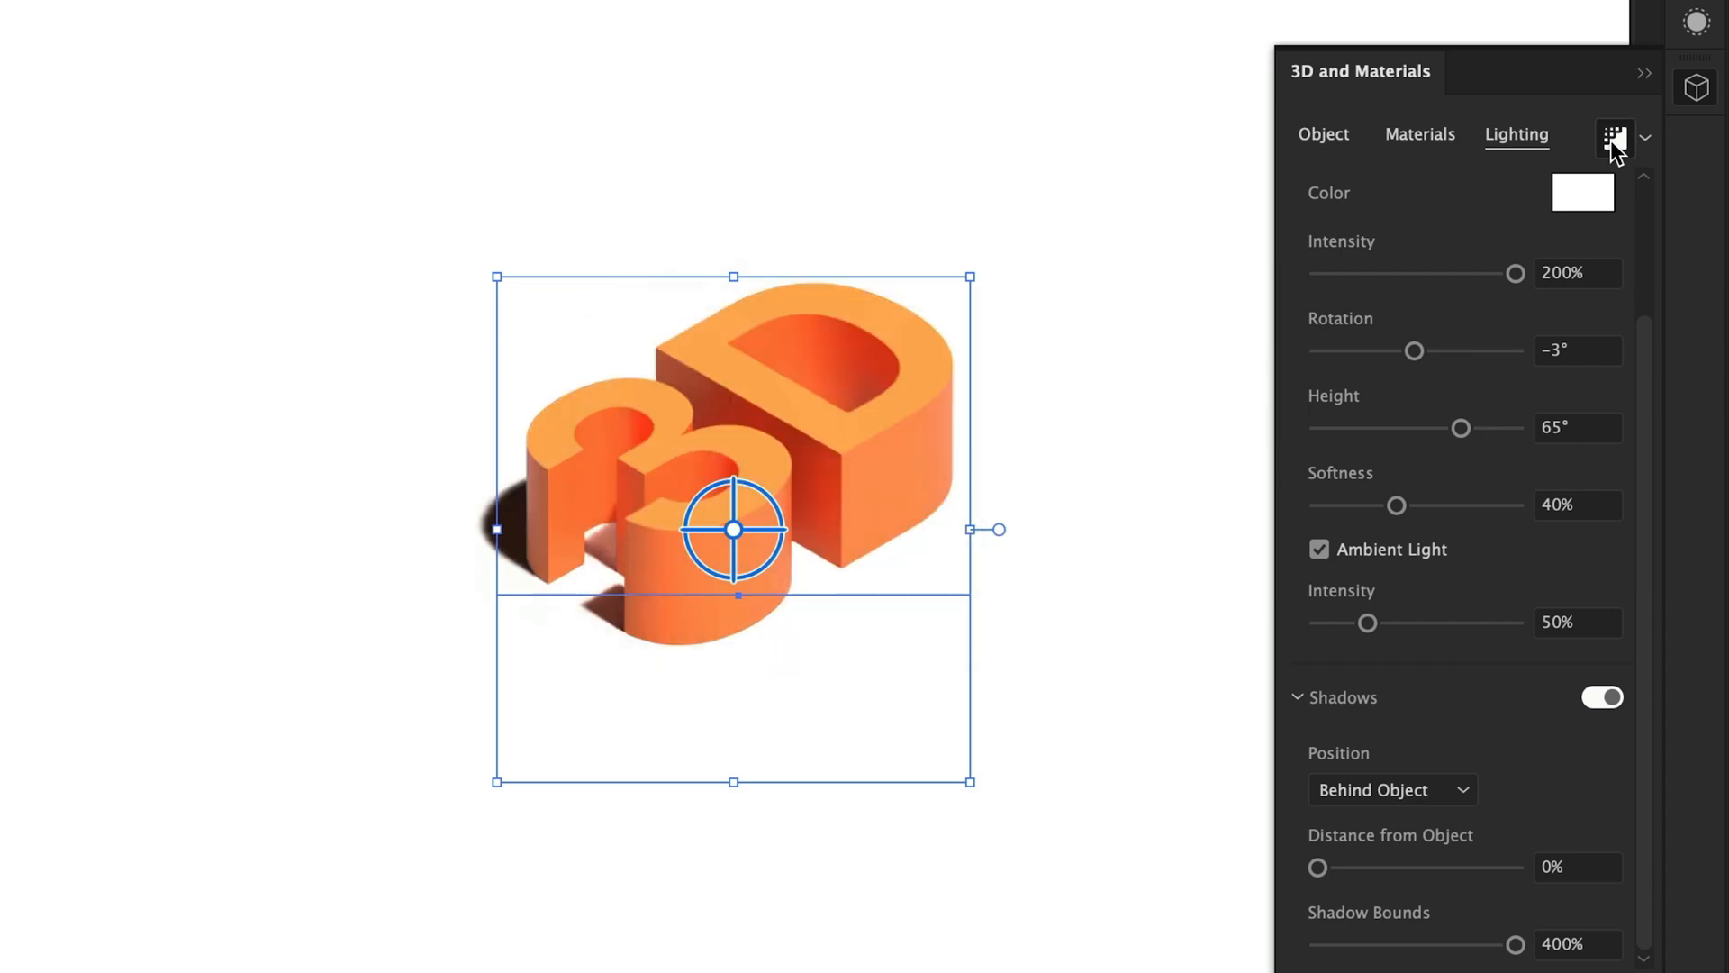
Adjust the light Softness slider until it settles at 70% for a blurred shadow edge
left_click_drag(1395, 504, 1489, 504)
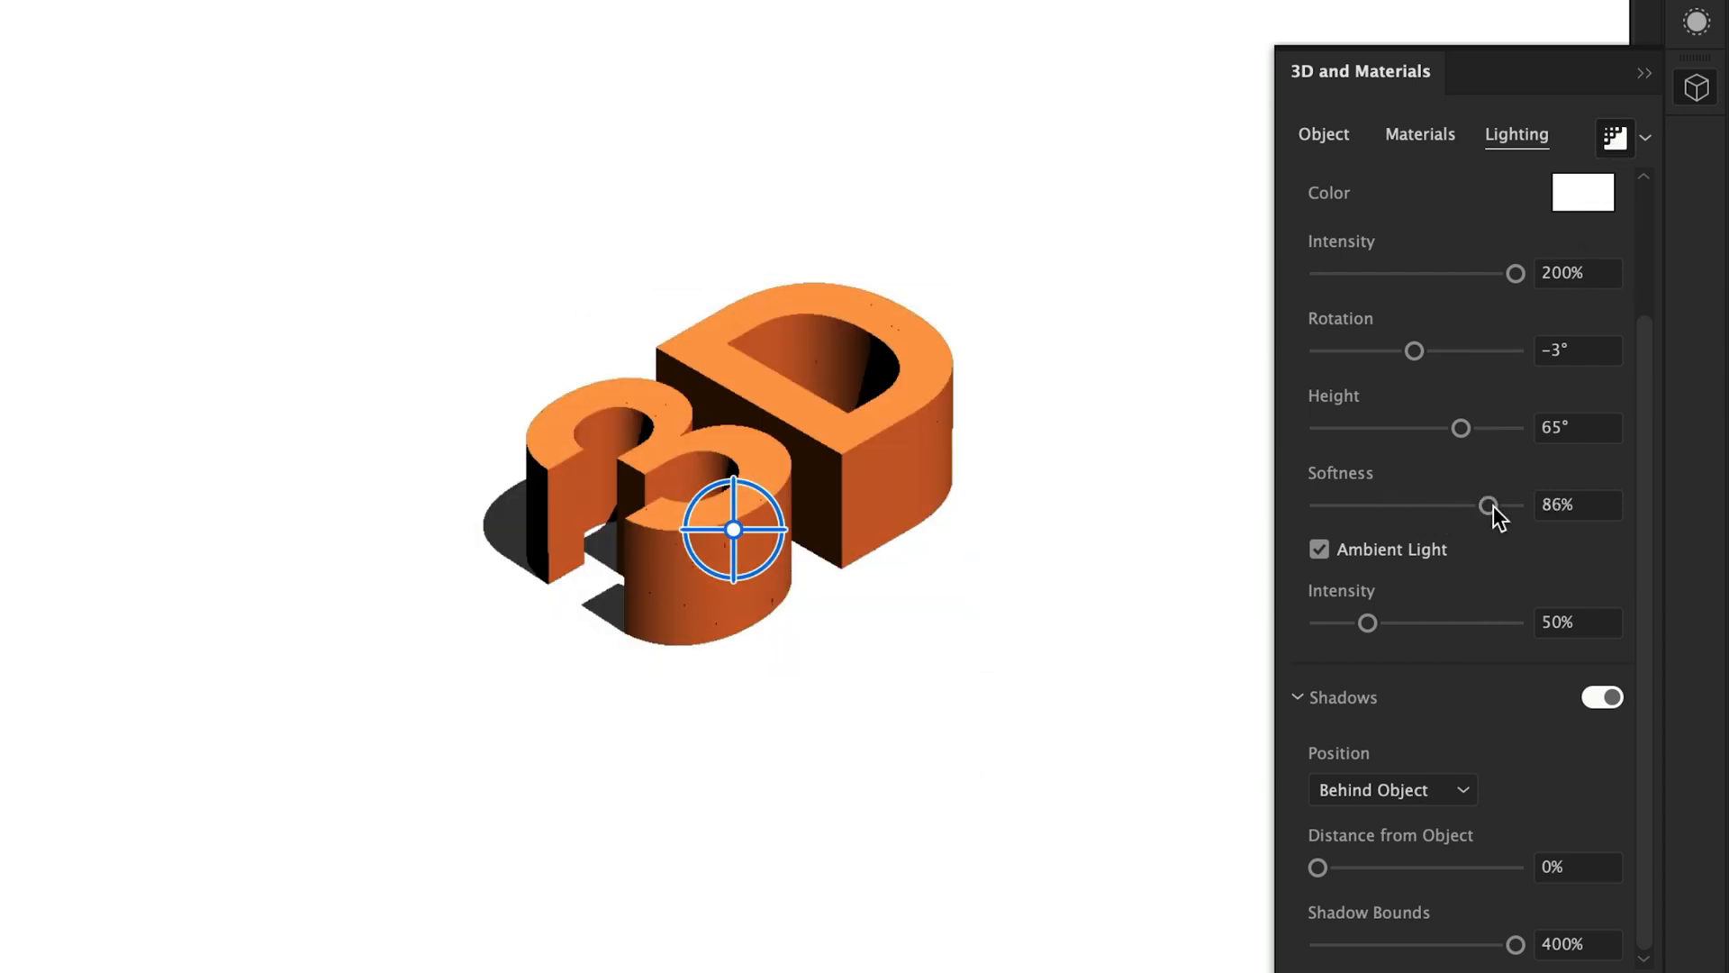
left_click_drag(1487, 504, 1345, 504)
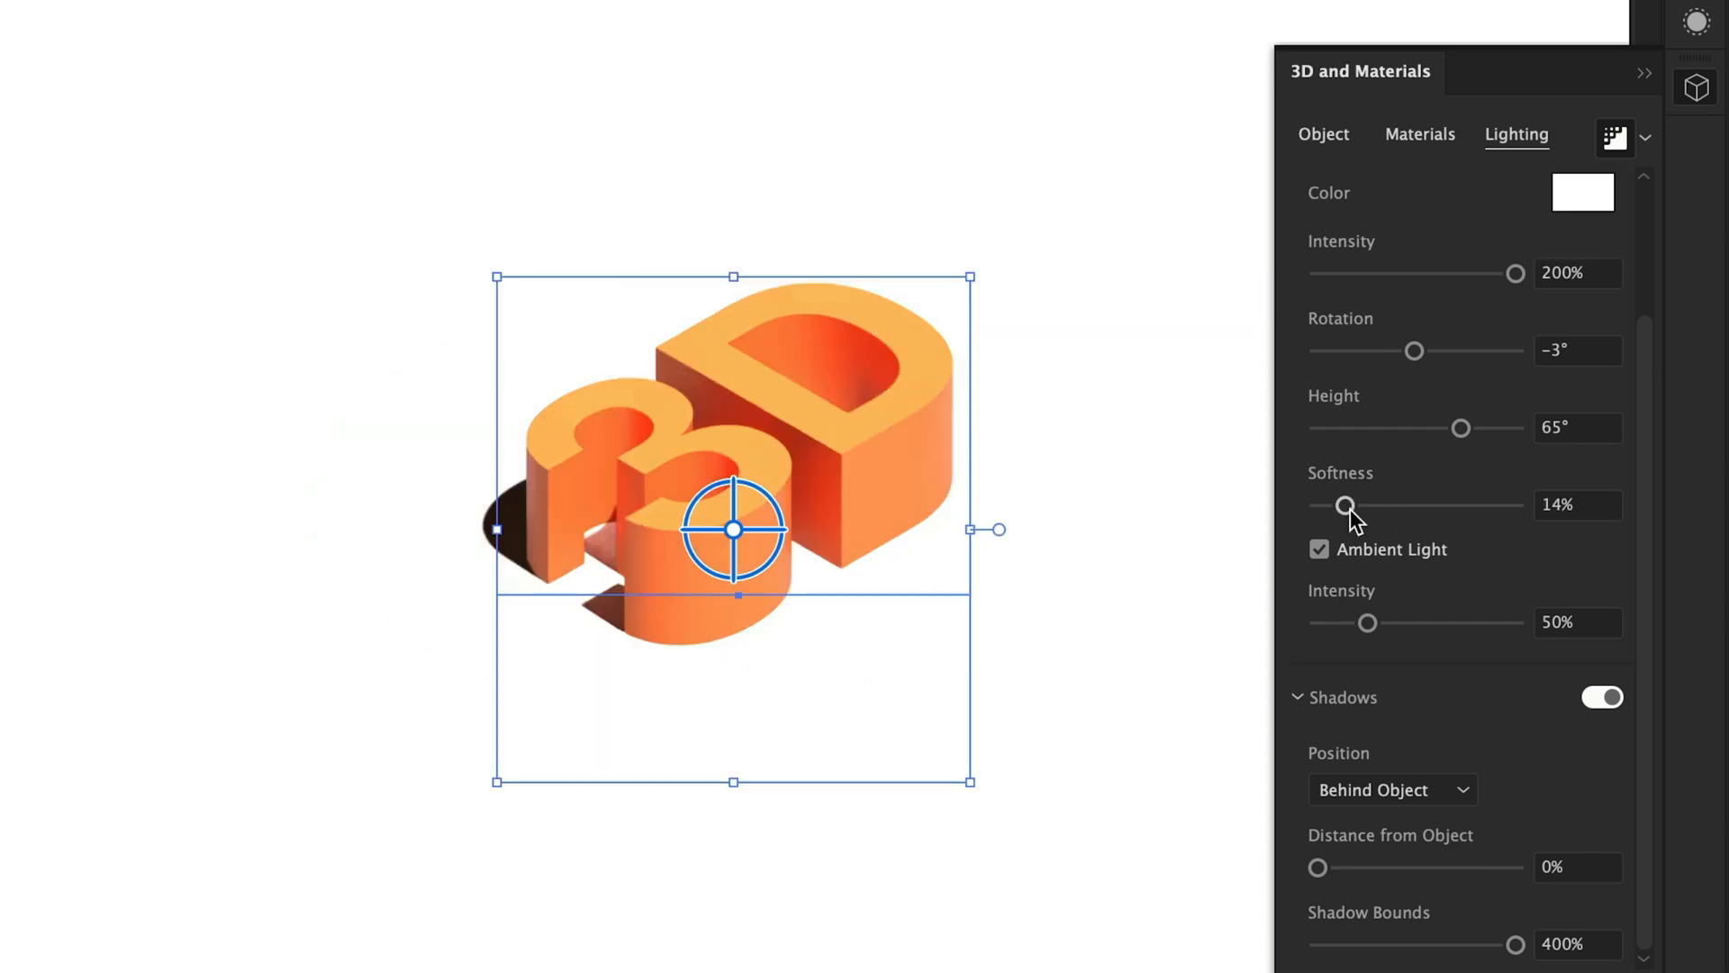
left_click_drag(1343, 504, 1457, 505)
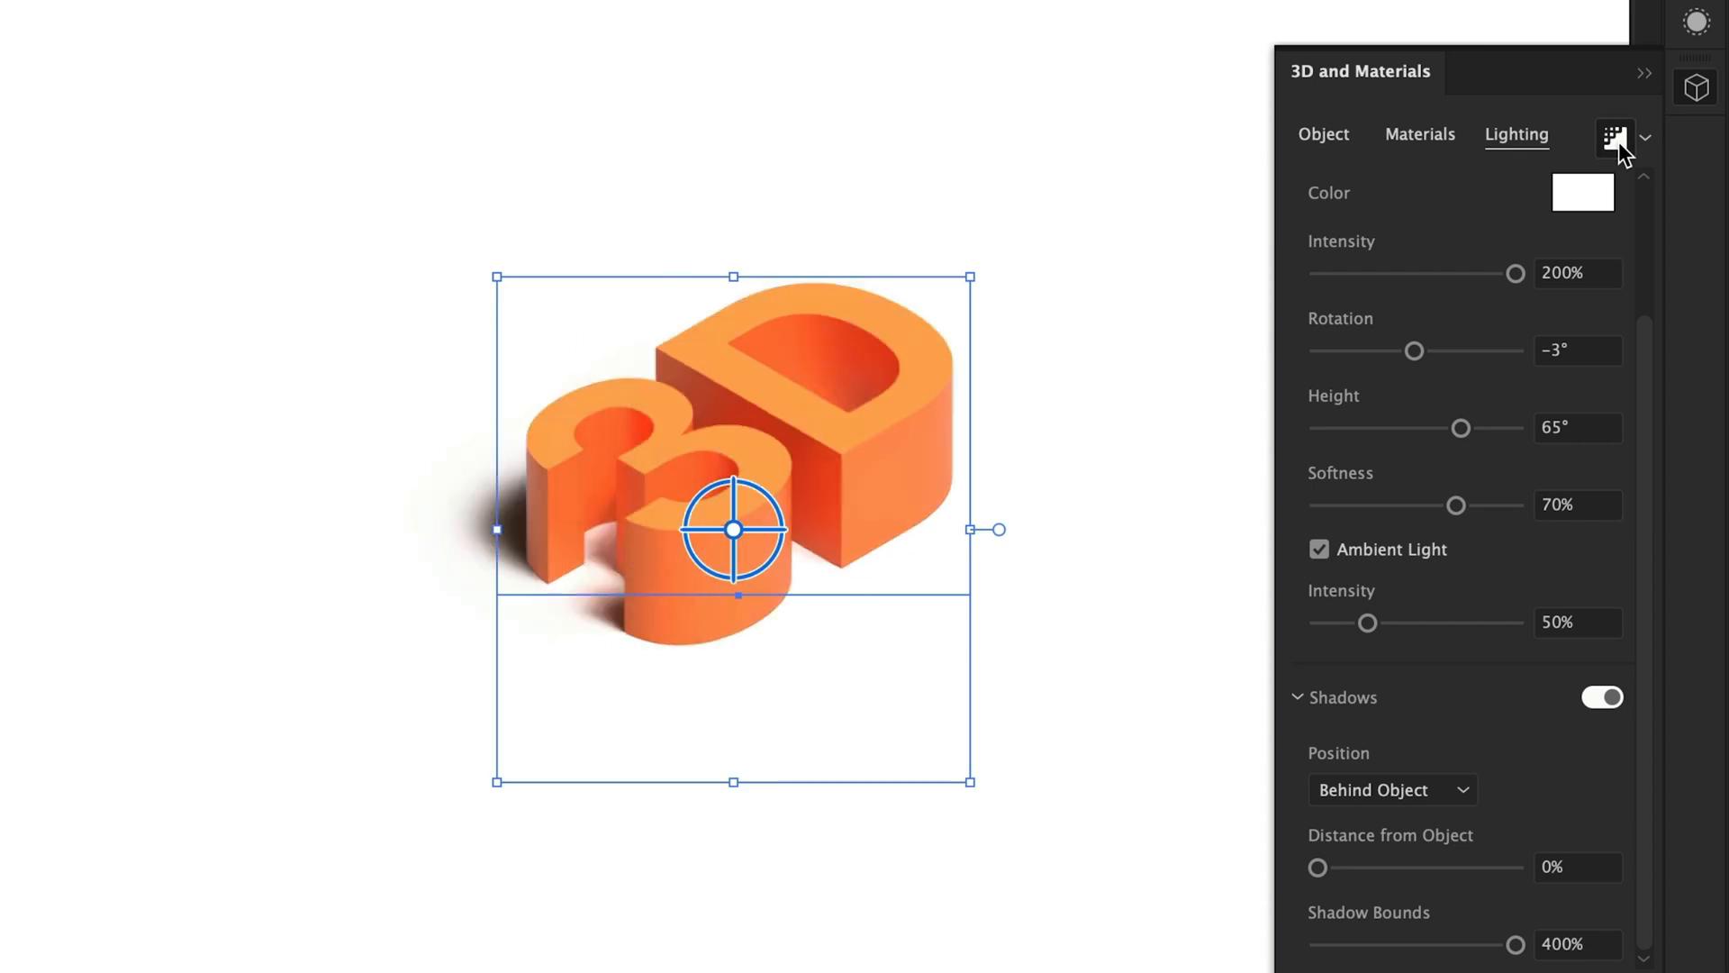
mouse_move(1347, 526)
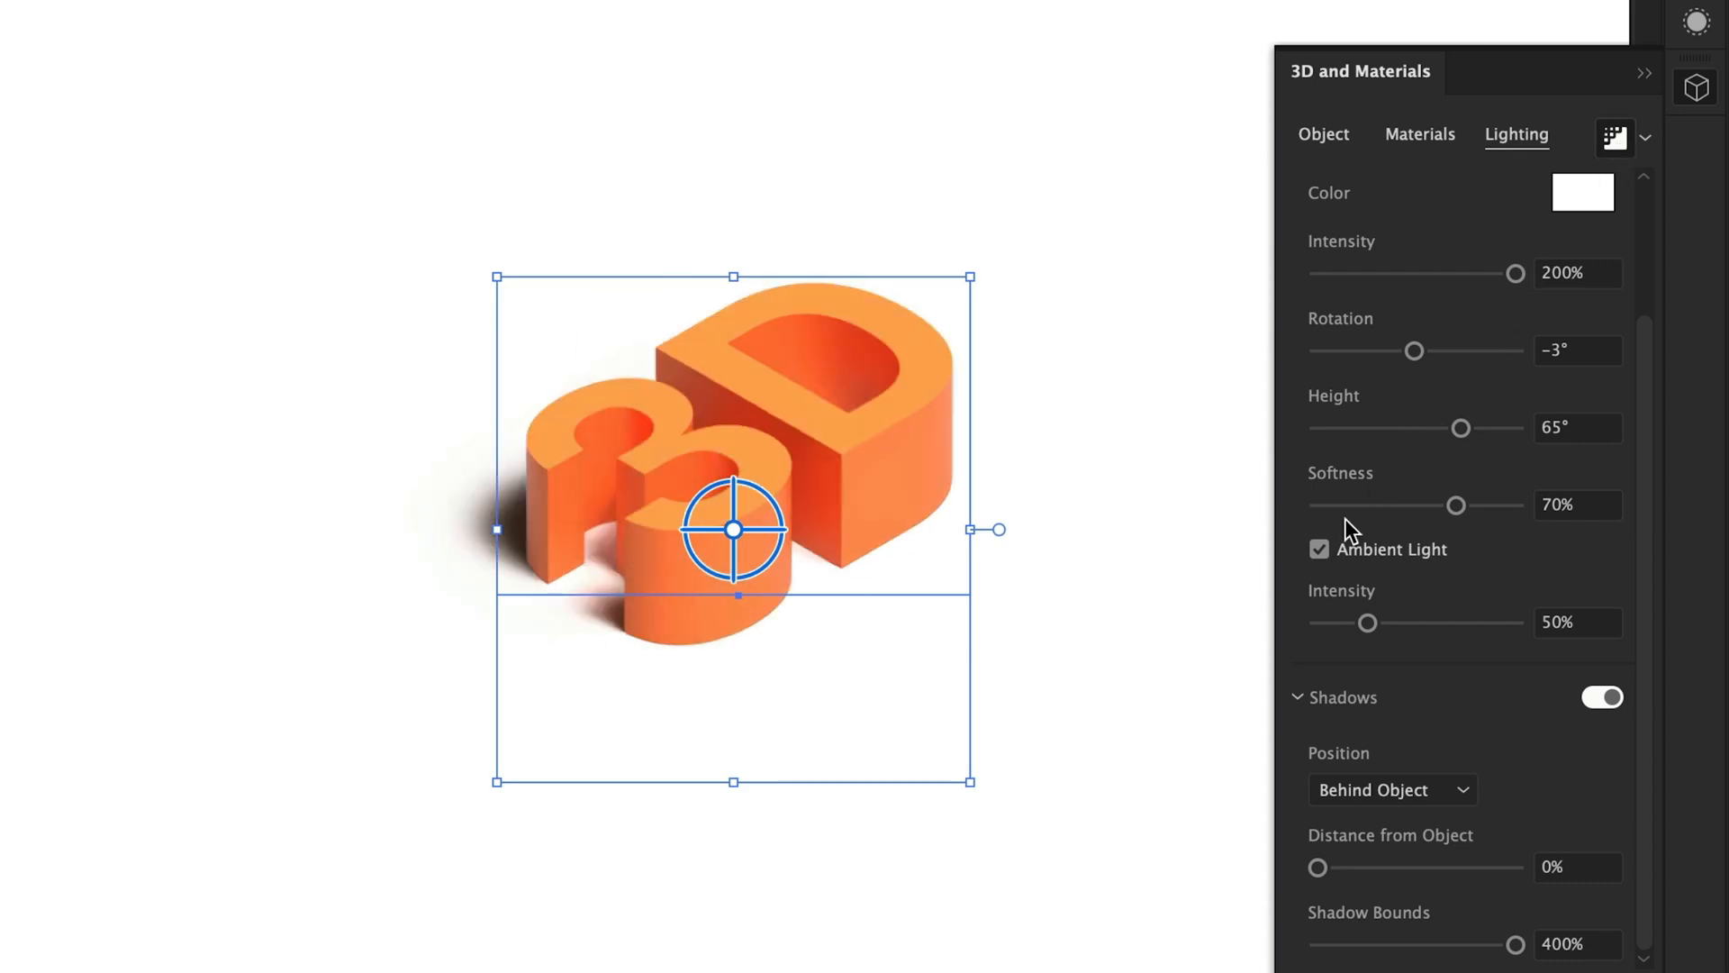
Toggle Ambient Light on at 80% intensity and switch off the cast Shadows
left_click(1318, 549)
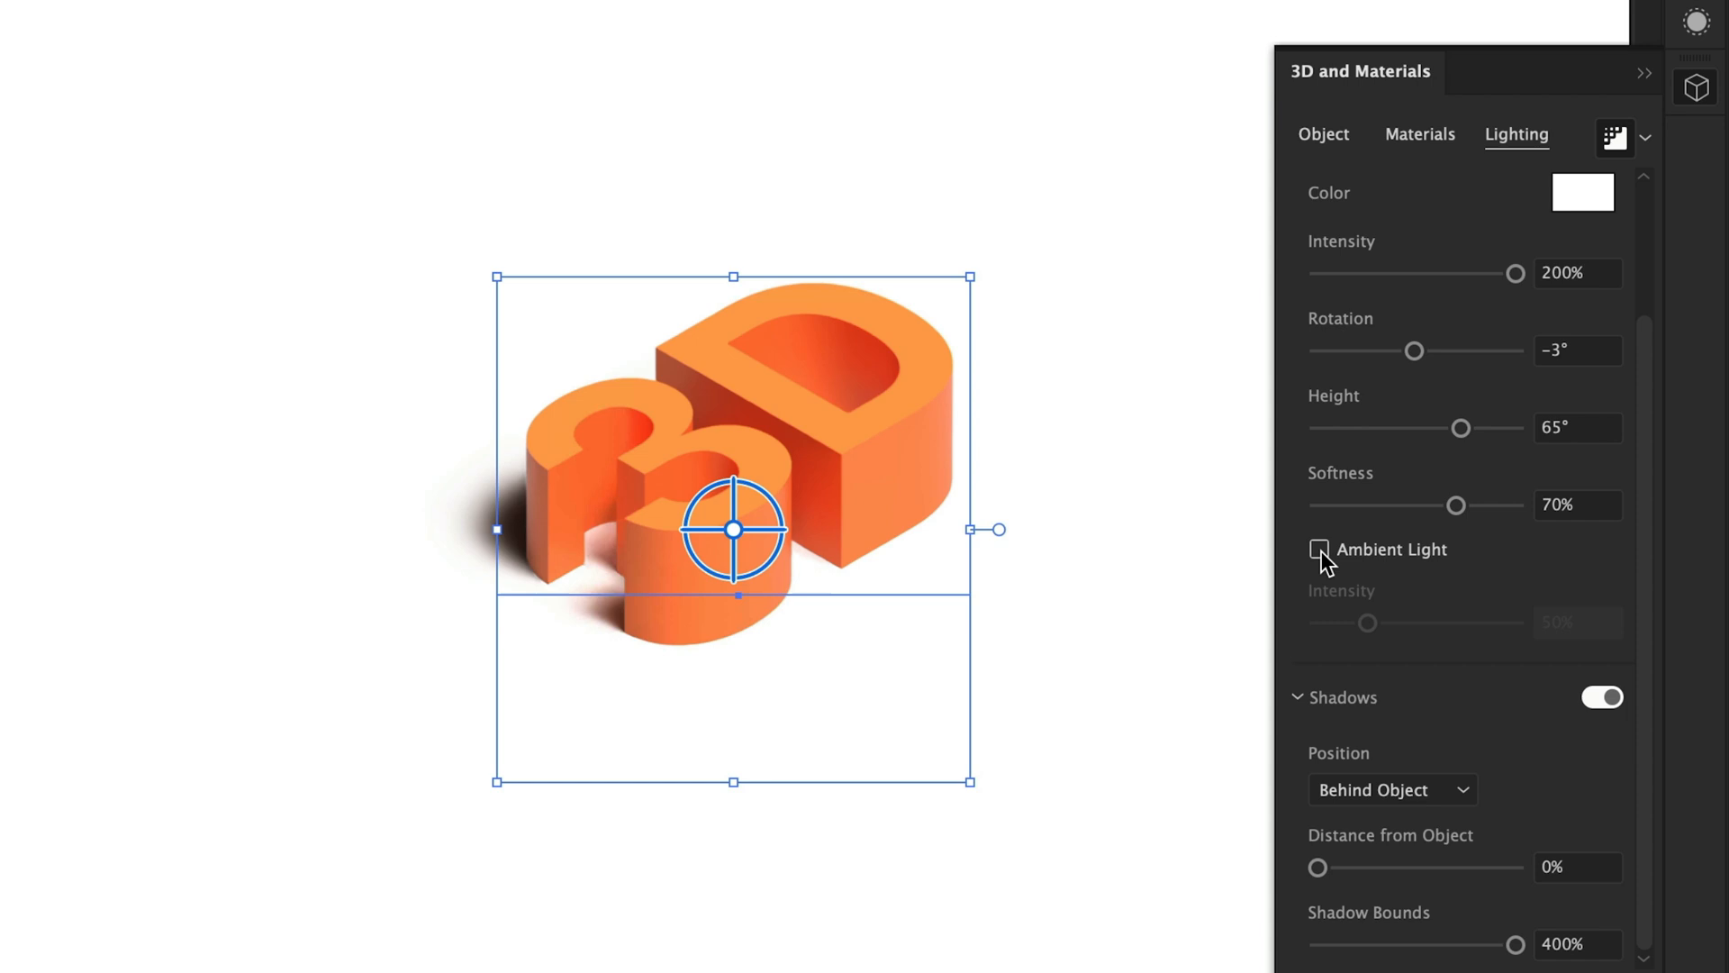
left_click(1319, 550)
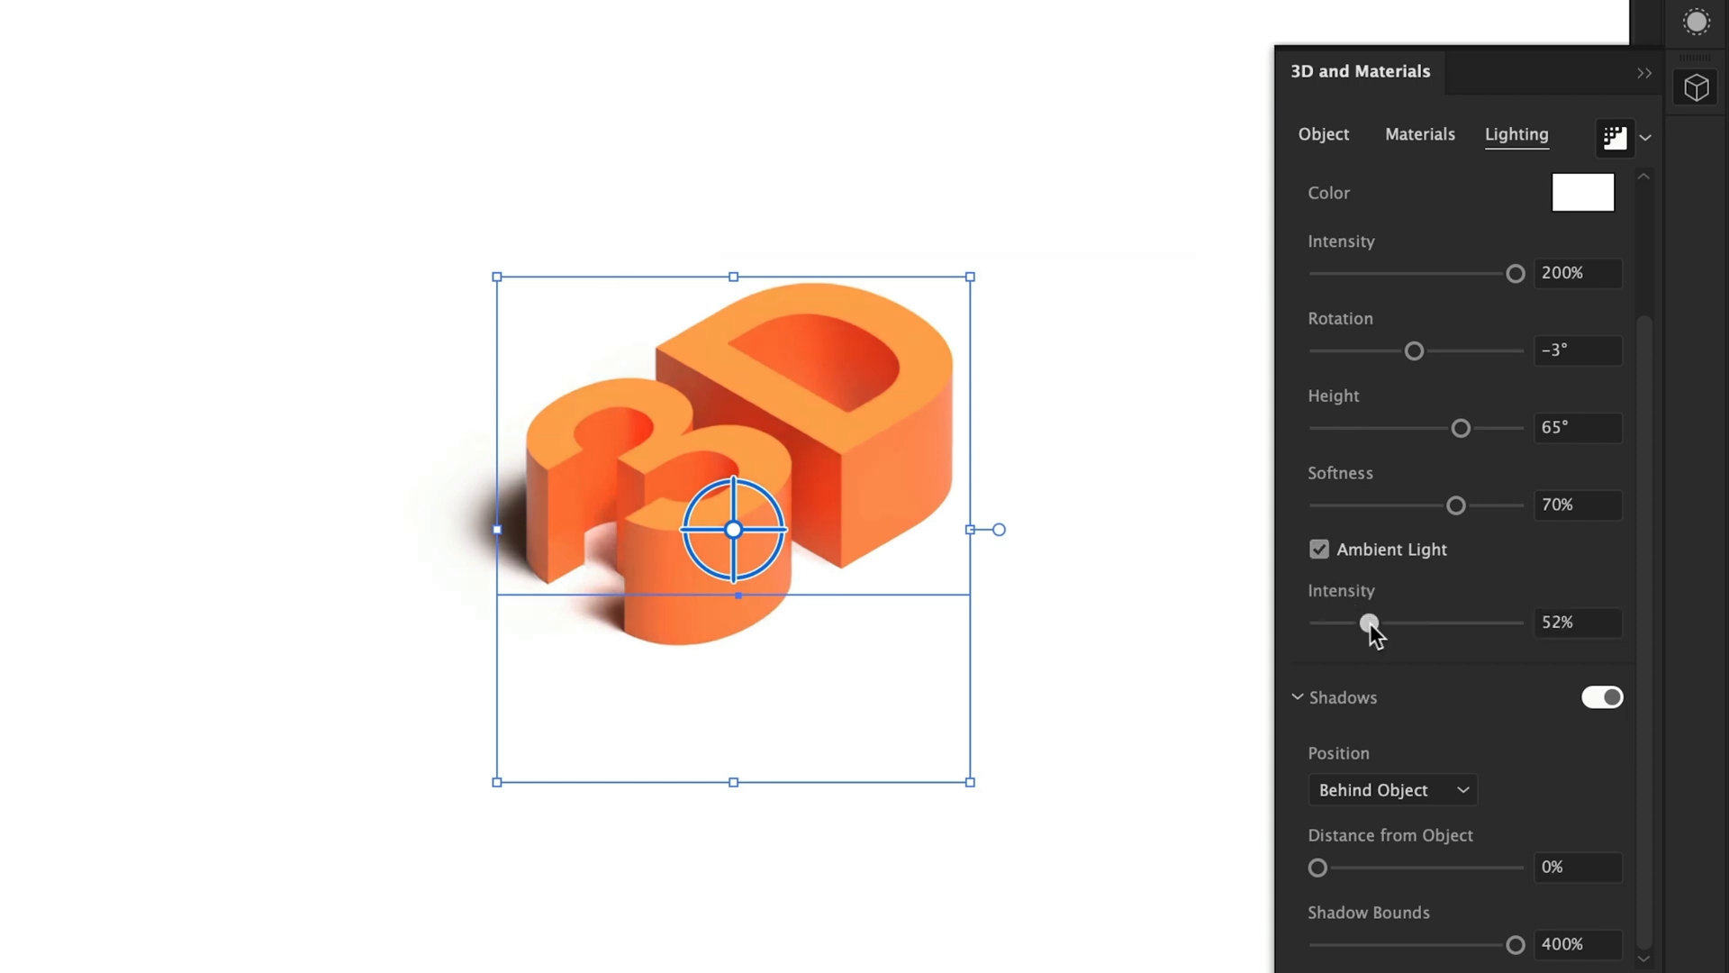
left_click_drag(1369, 622, 1489, 622)
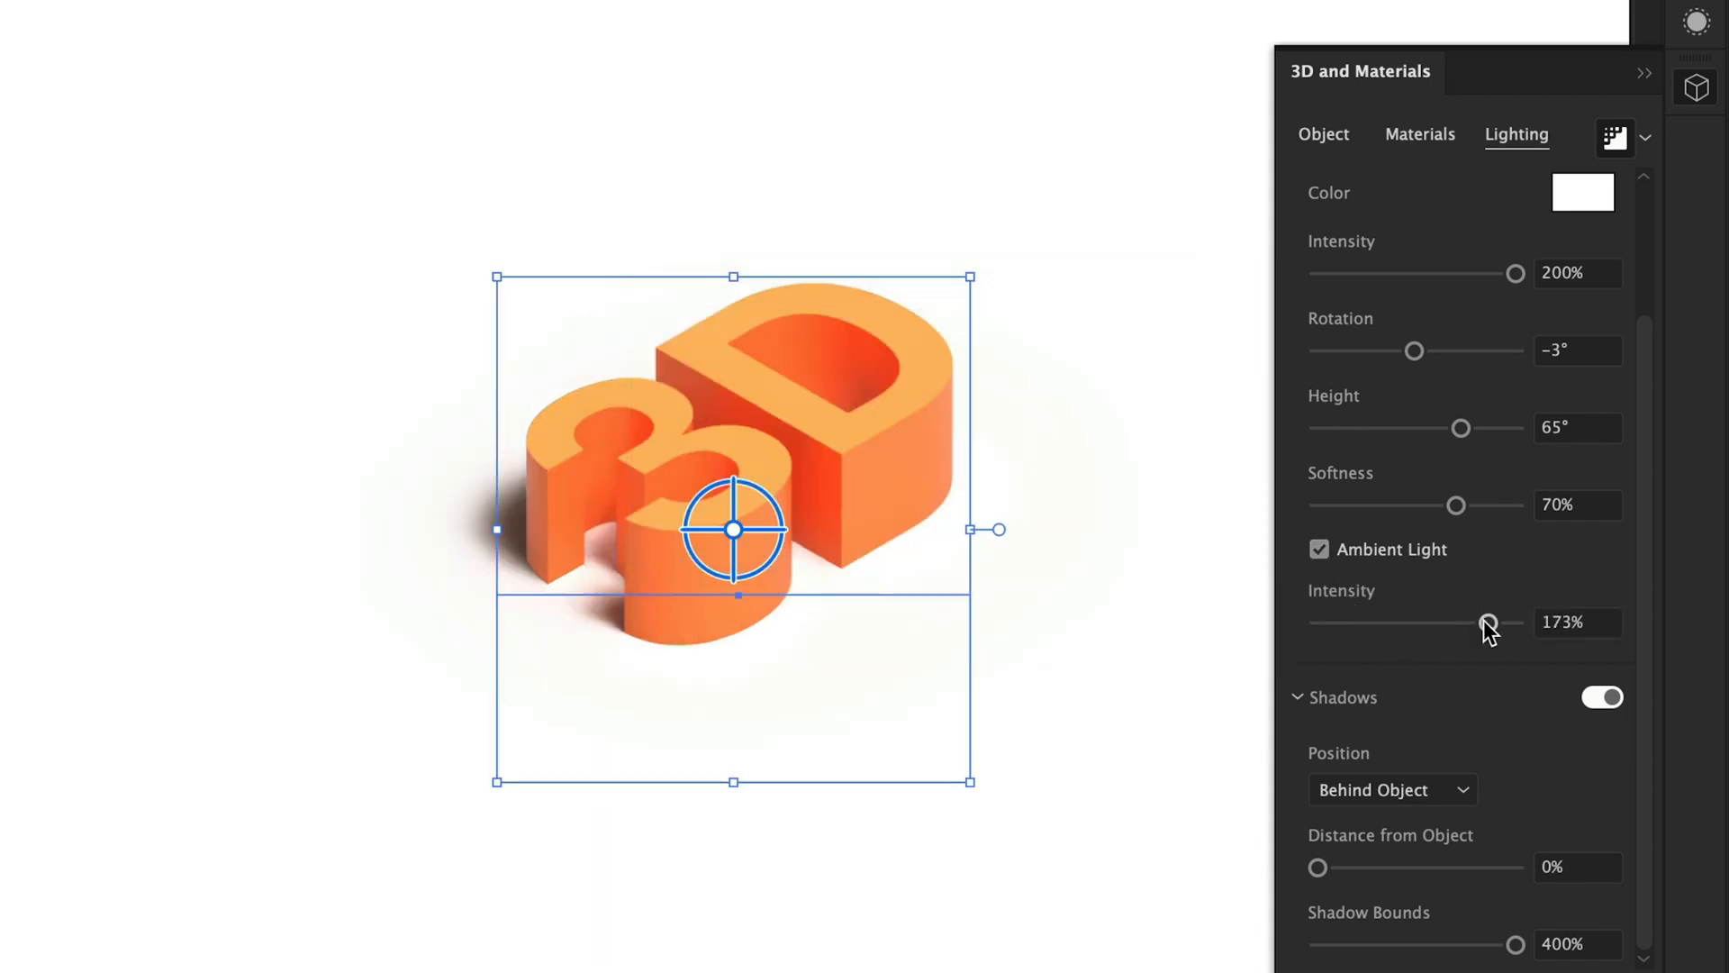
left_click(1577, 622)
type("80")
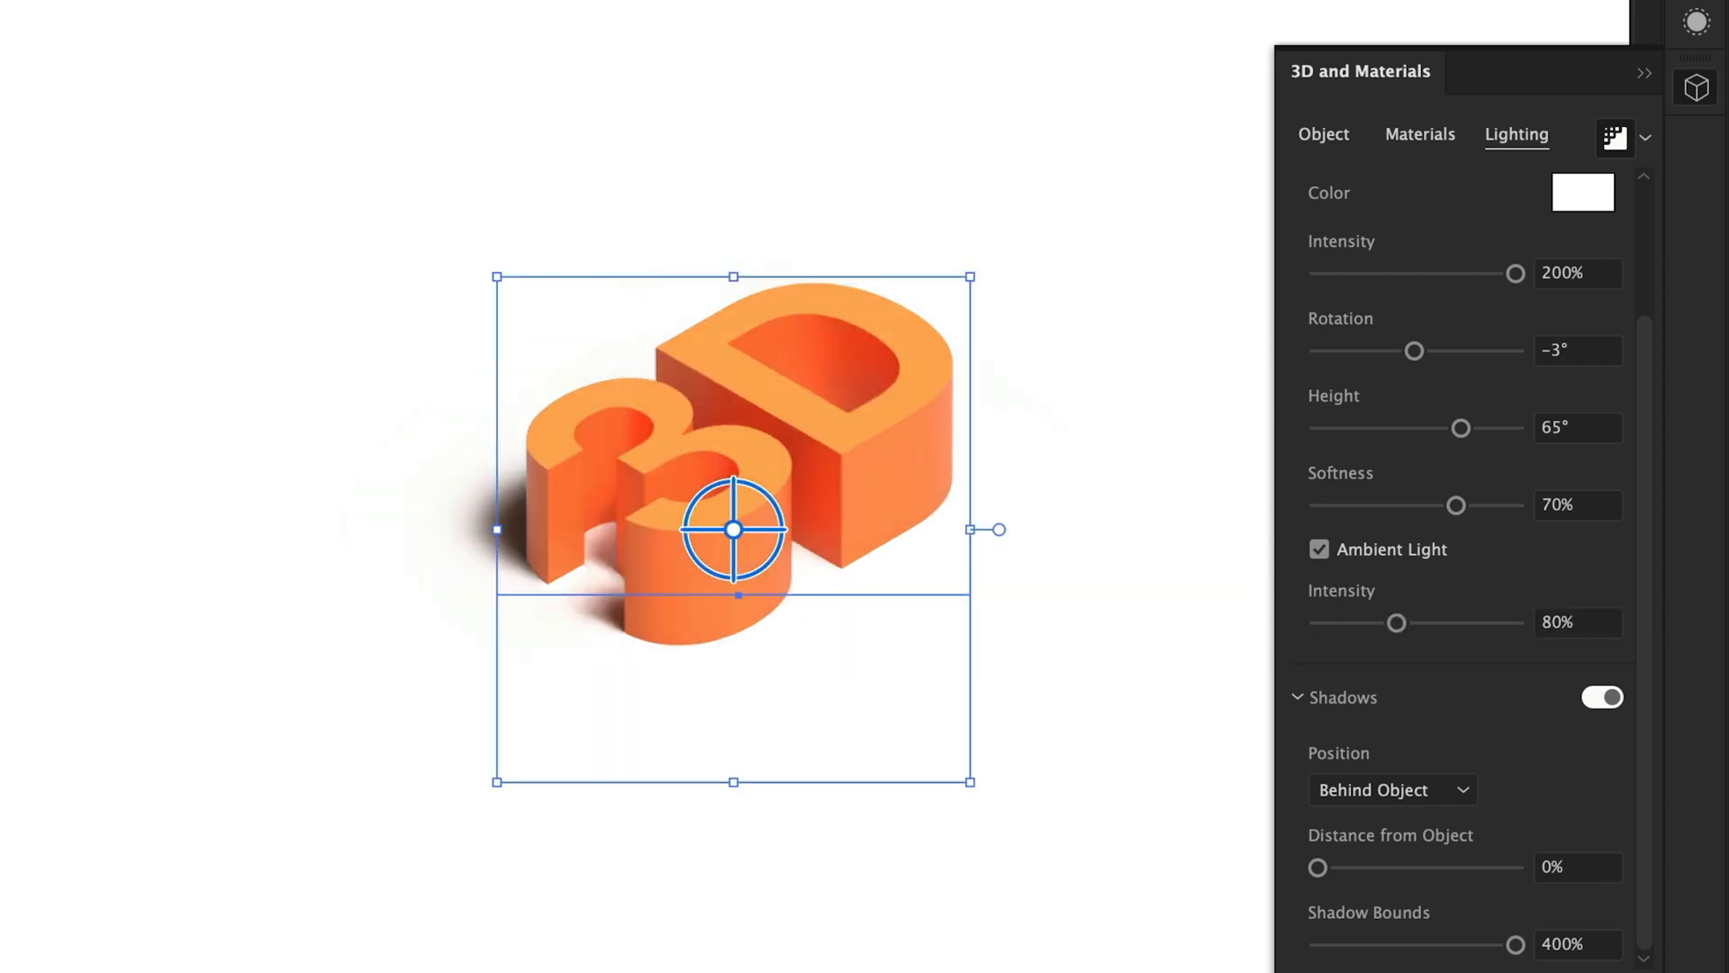
left_click(1603, 697)
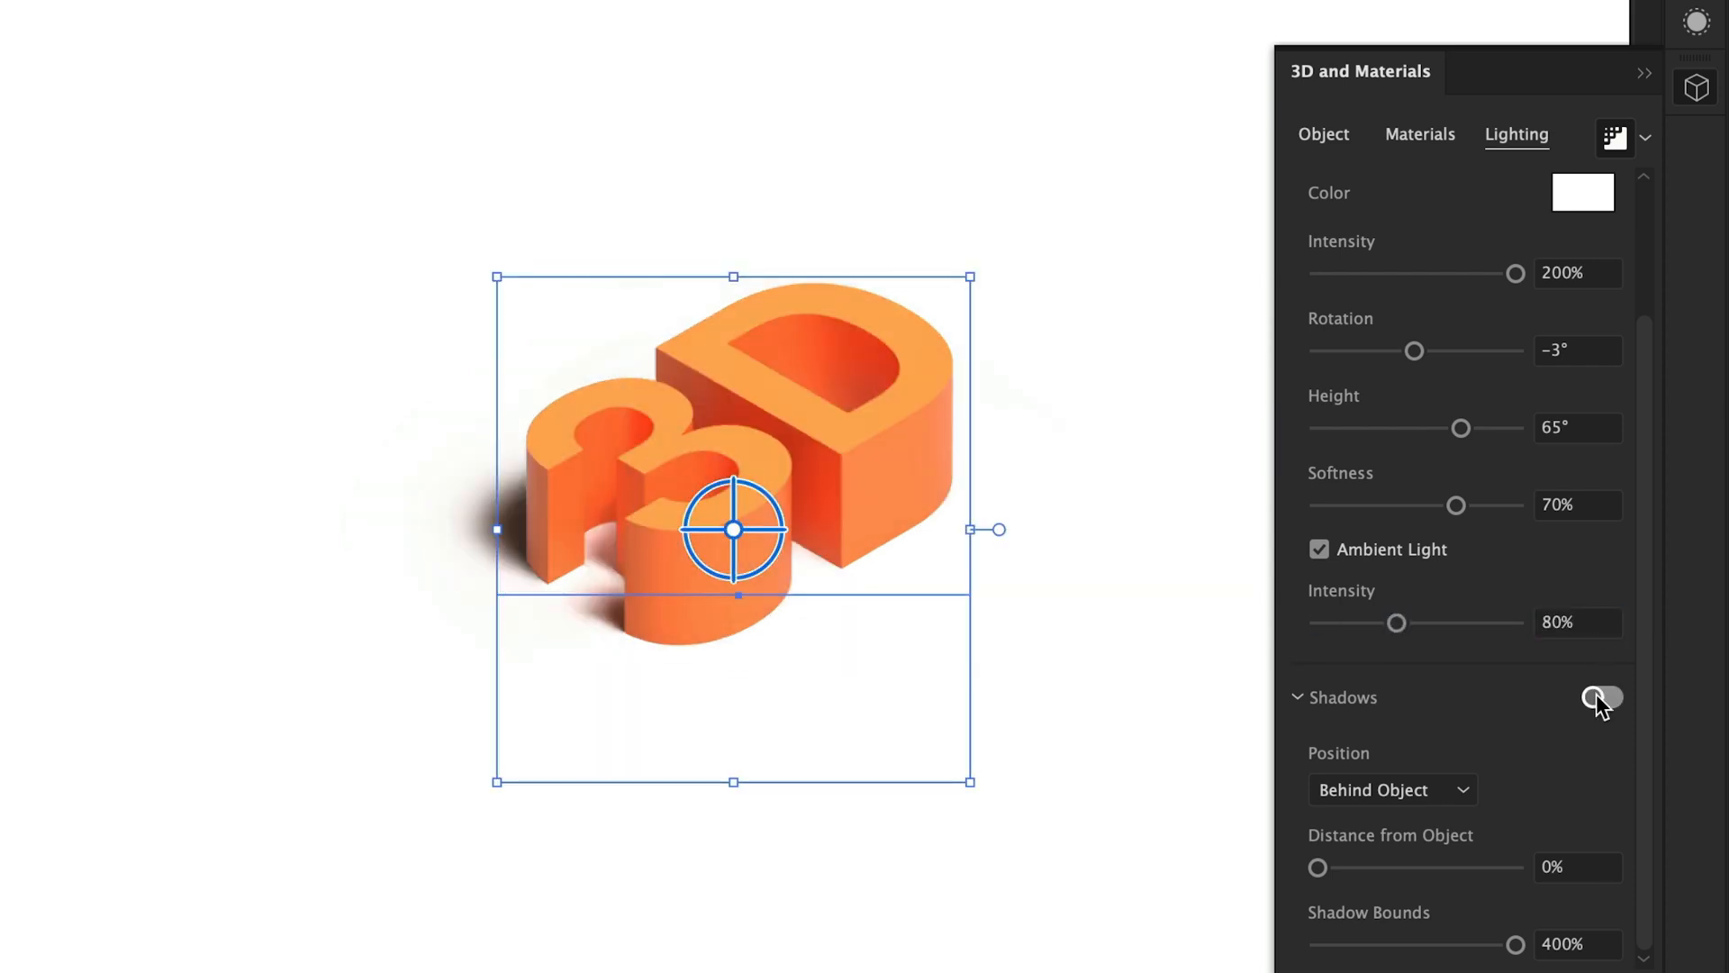
left_click(1603, 699)
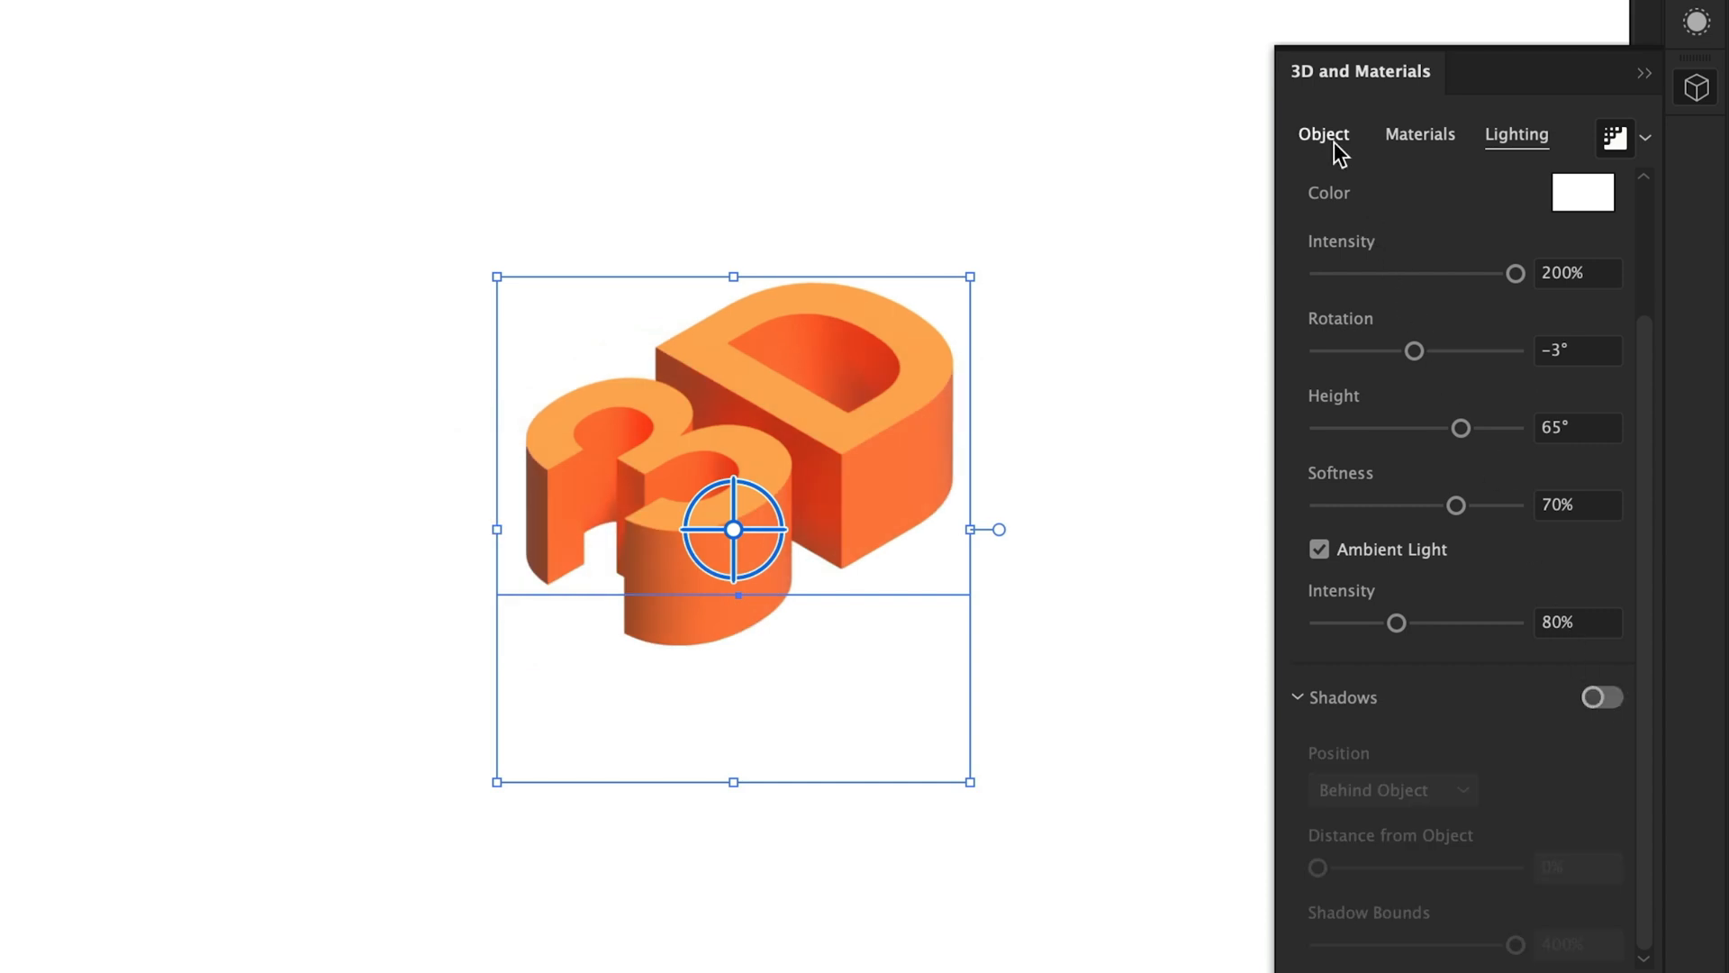
Enable a Round bevel on the 3D text with Width typed as 30%
left_click(1324, 133)
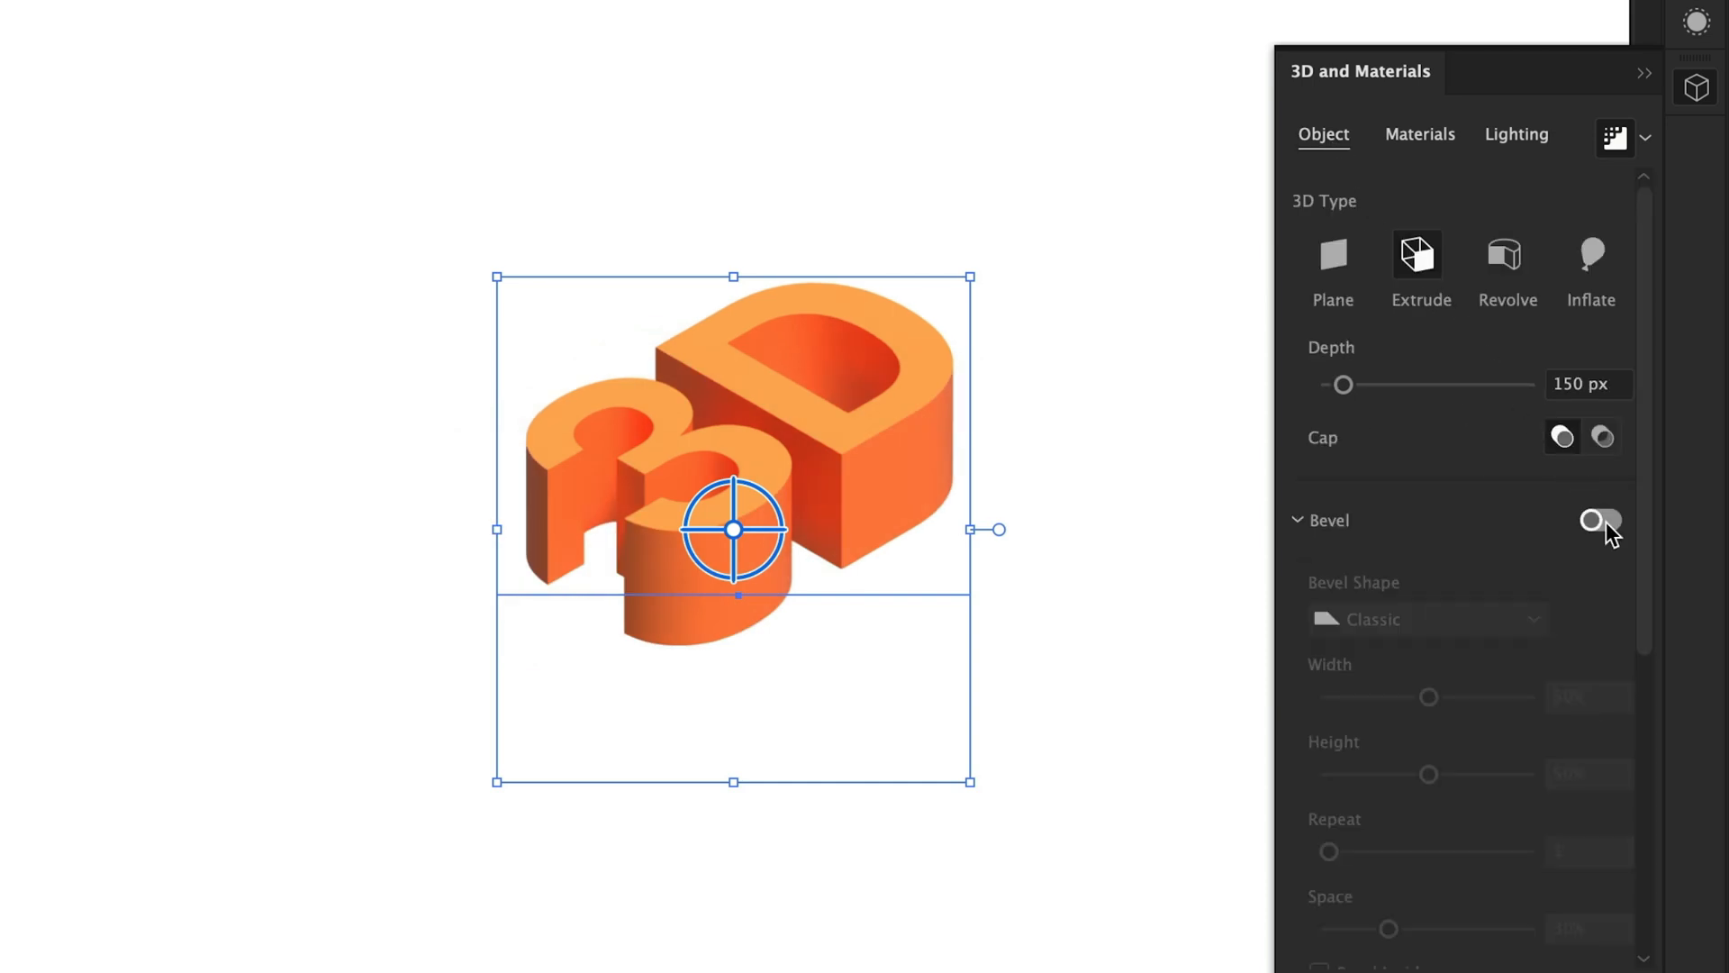
left_click(1602, 518)
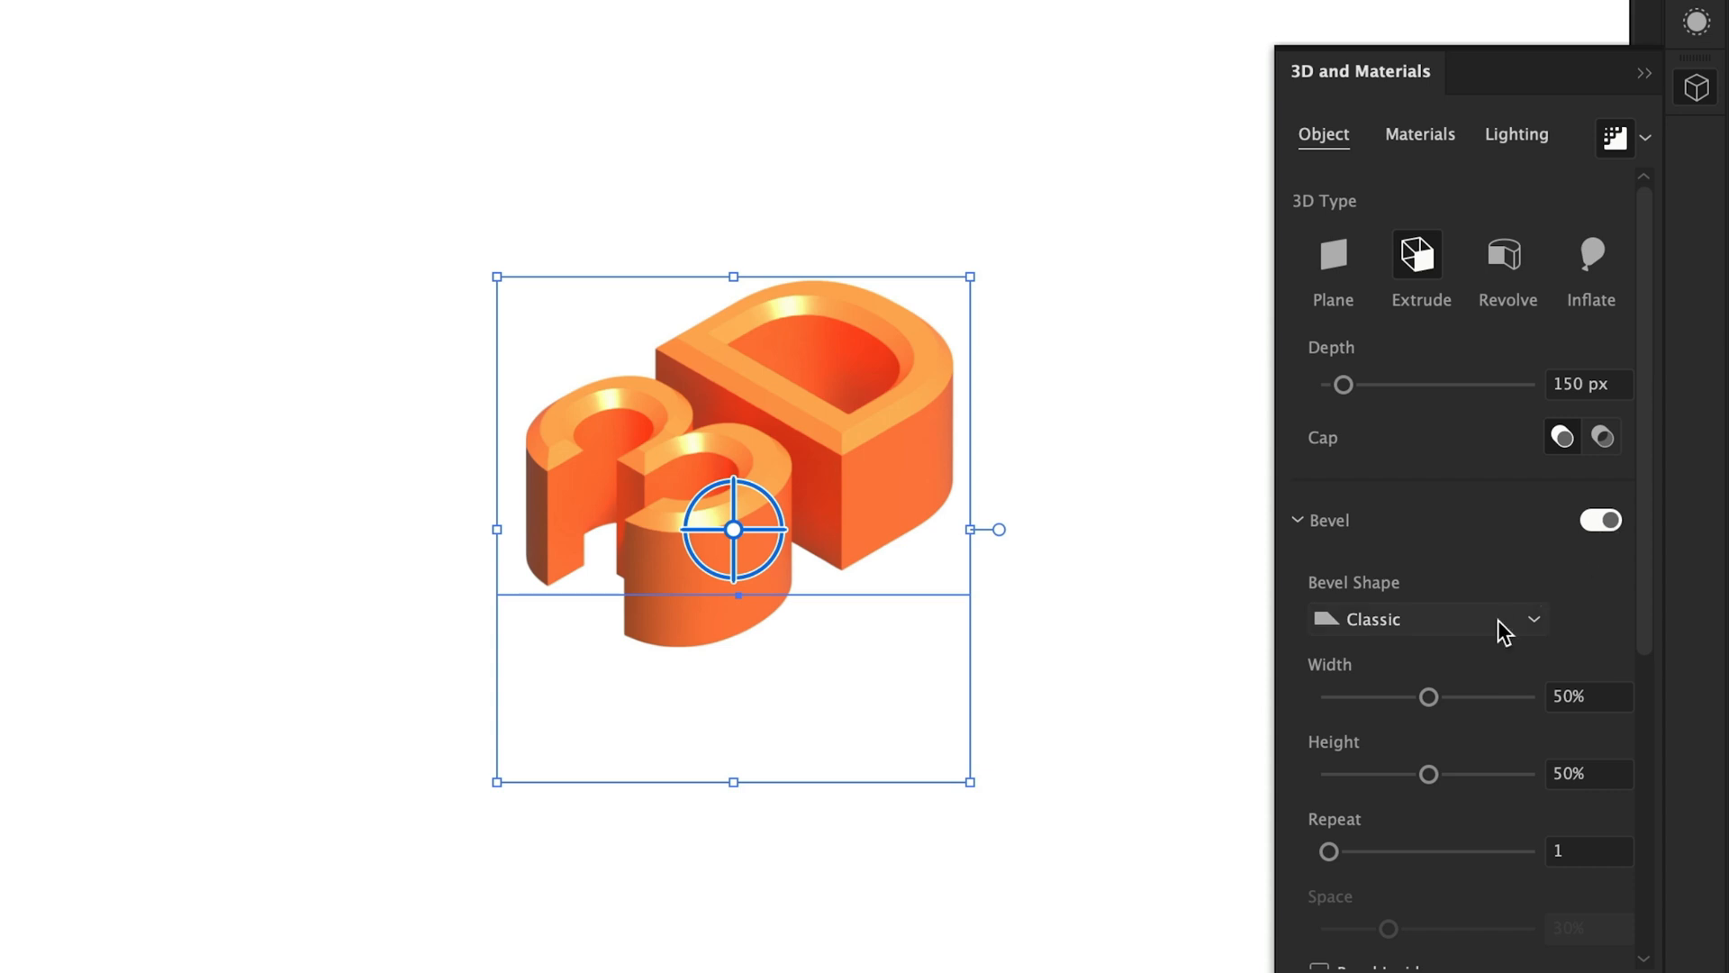
left_click(1427, 619)
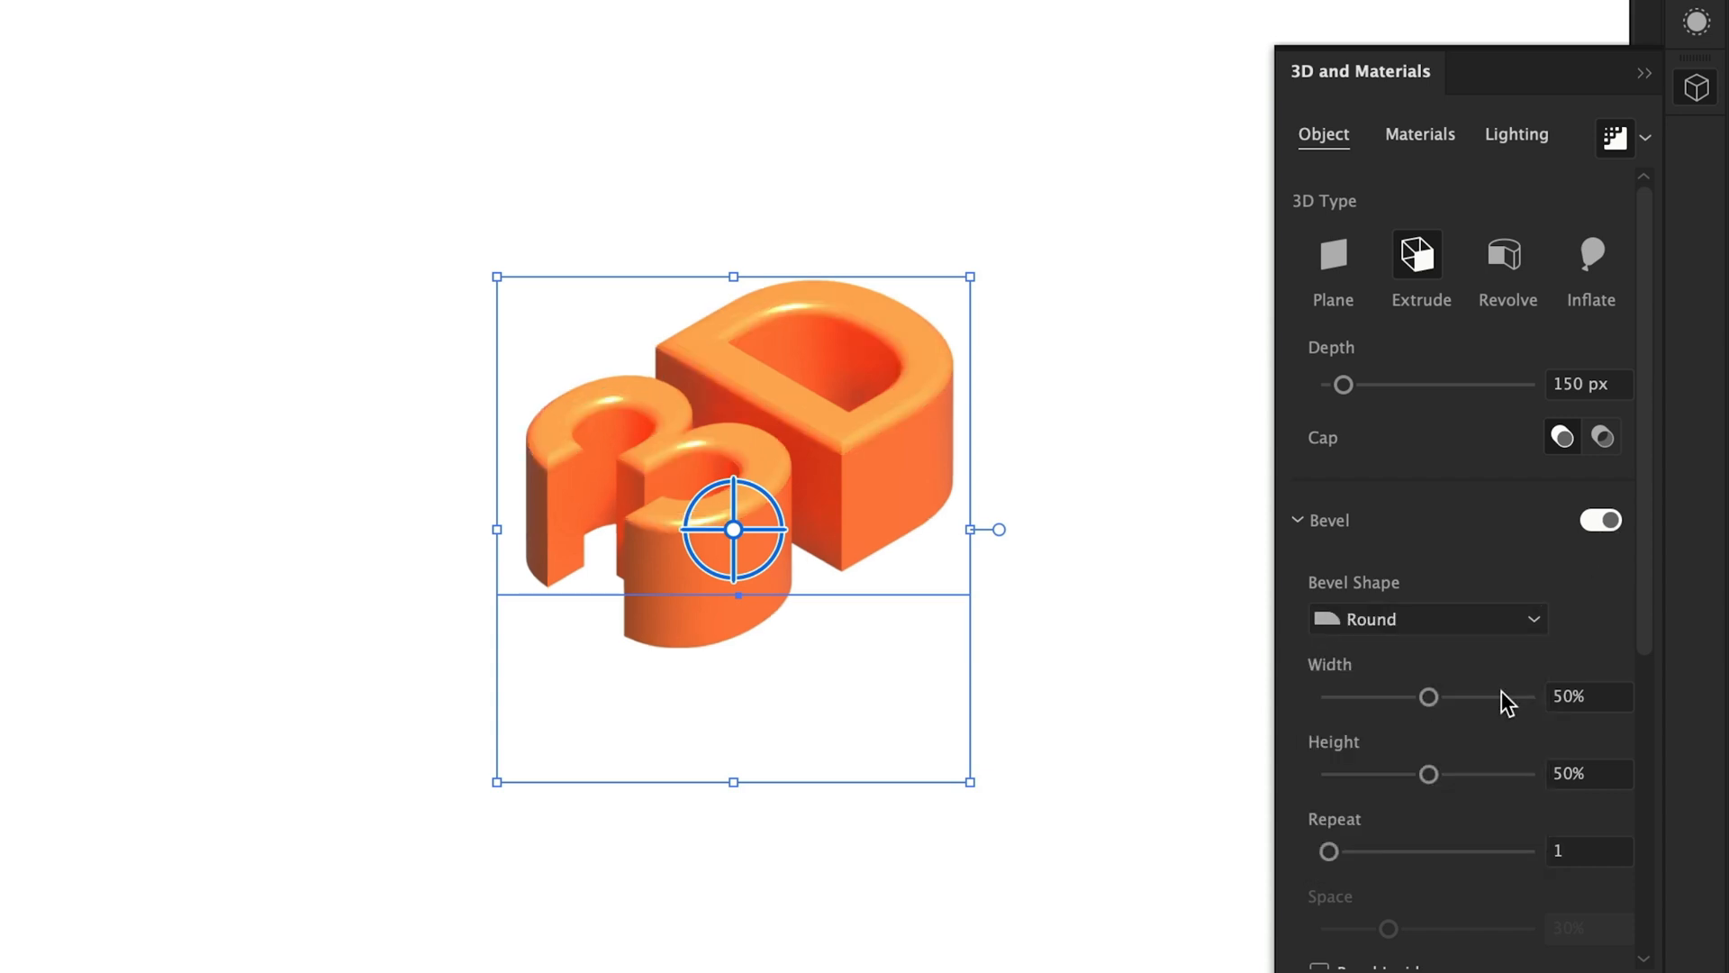
left_click_drag(1426, 695, 1372, 695)
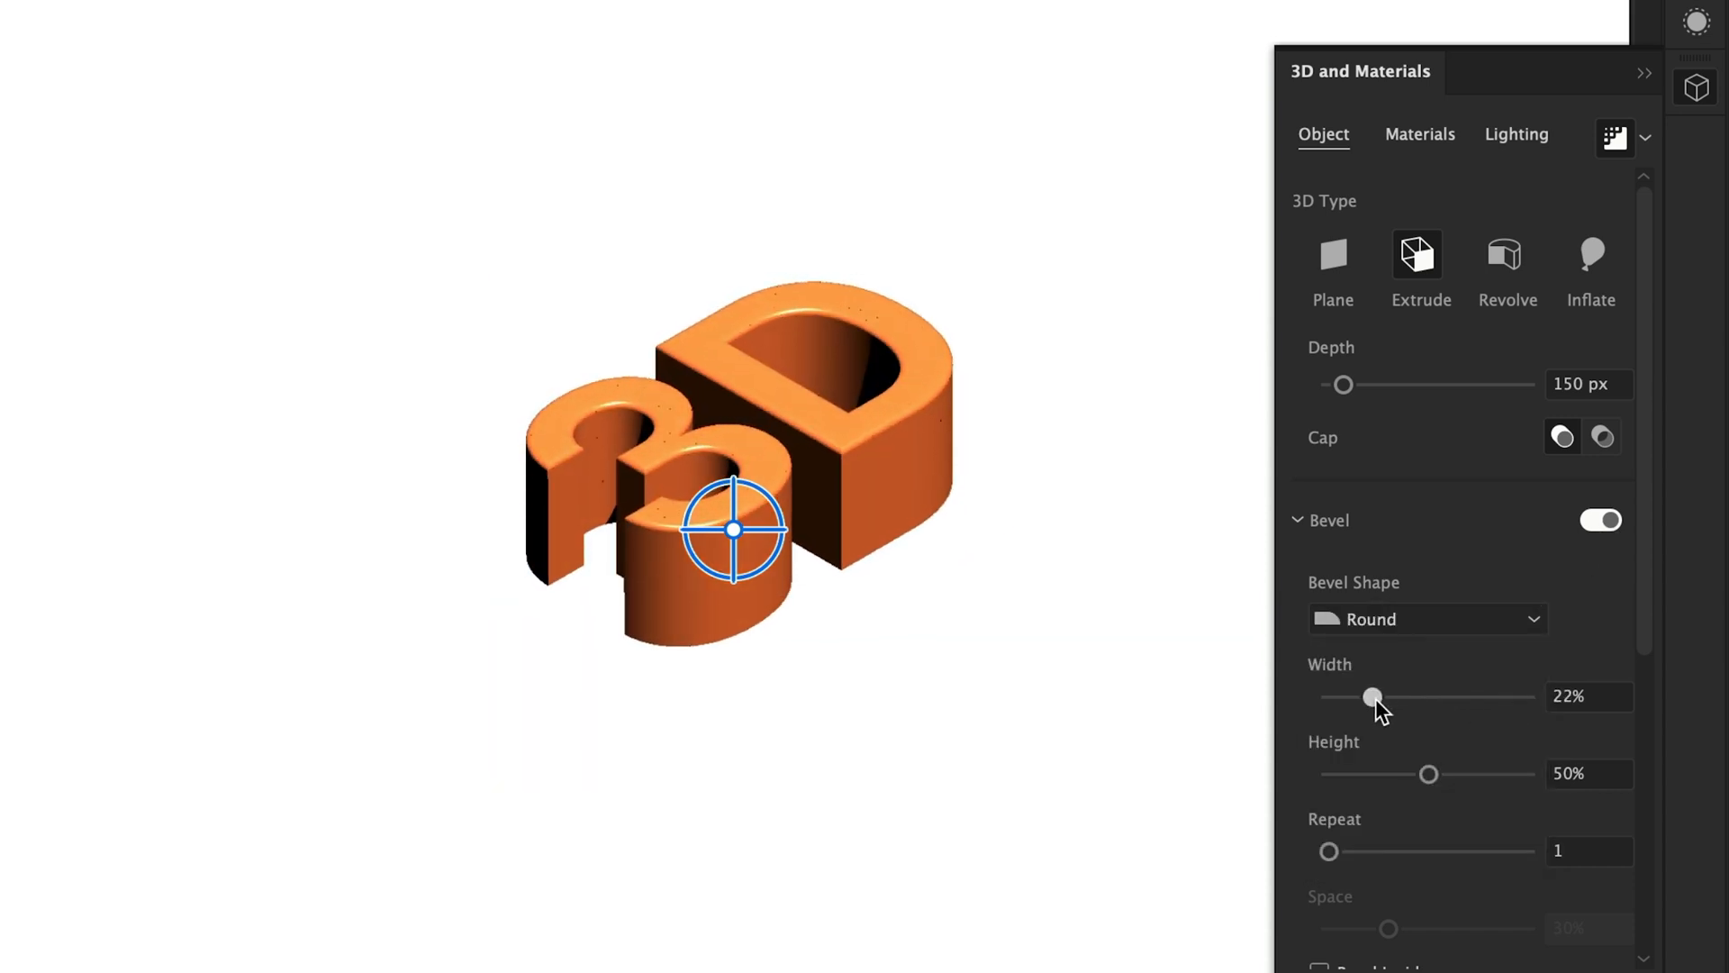
left_click_drag(1429, 772, 1520, 773)
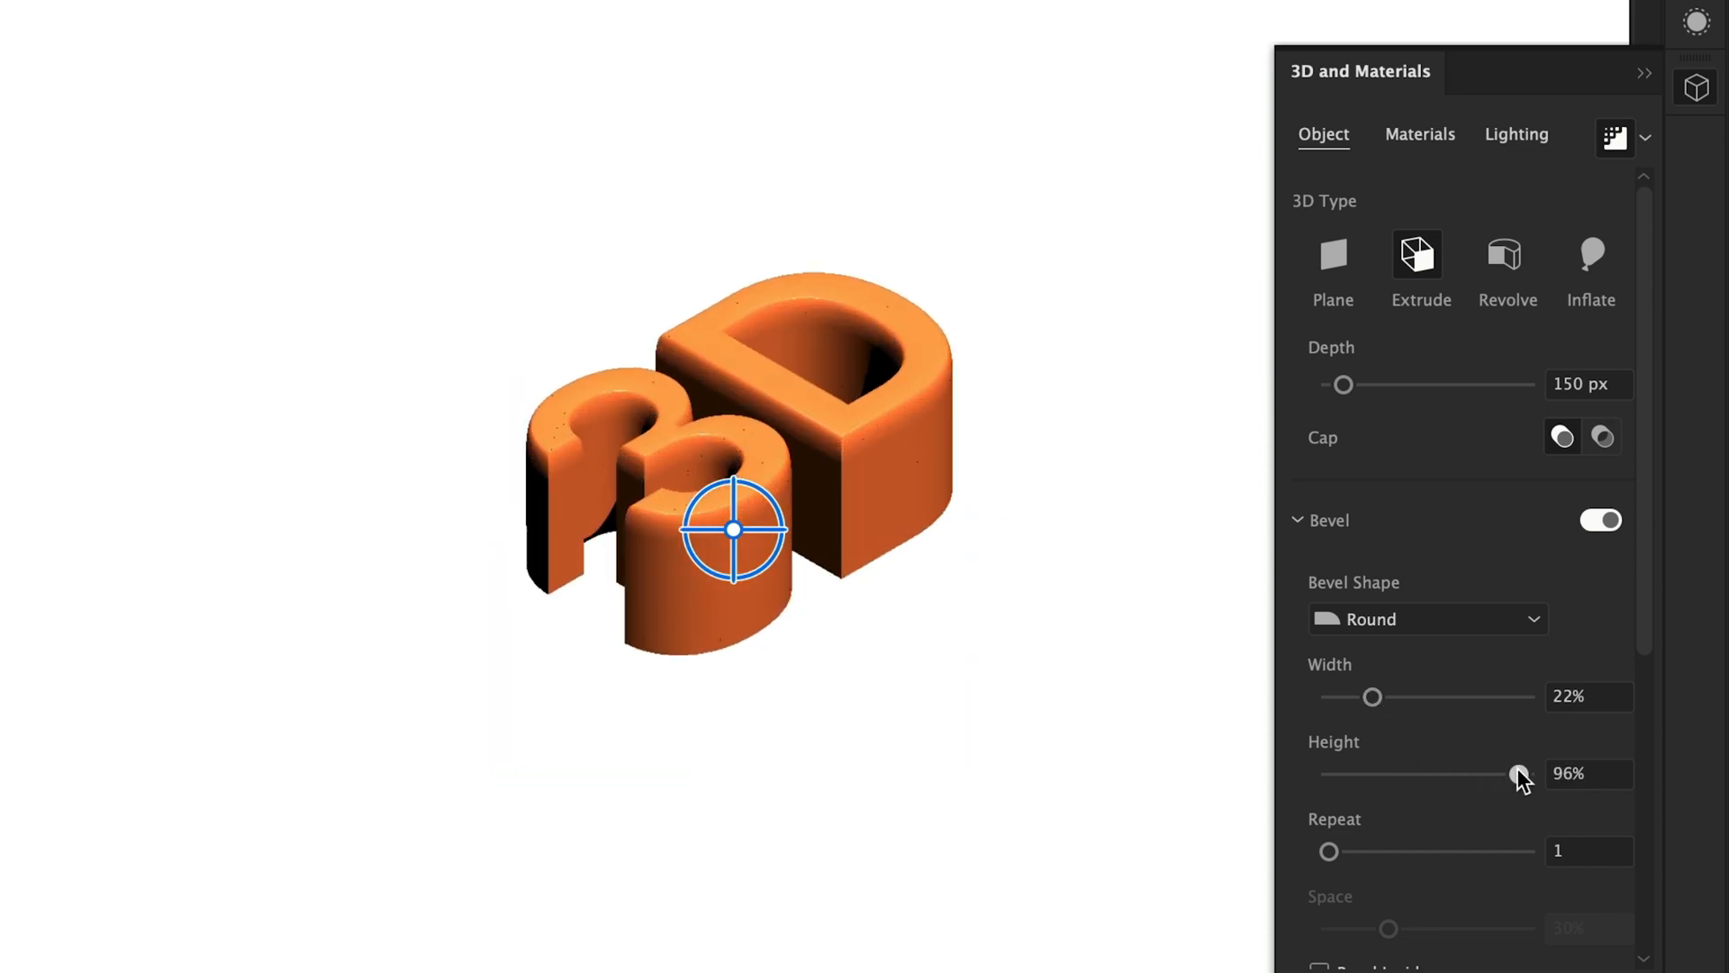
left_click(1588, 695)
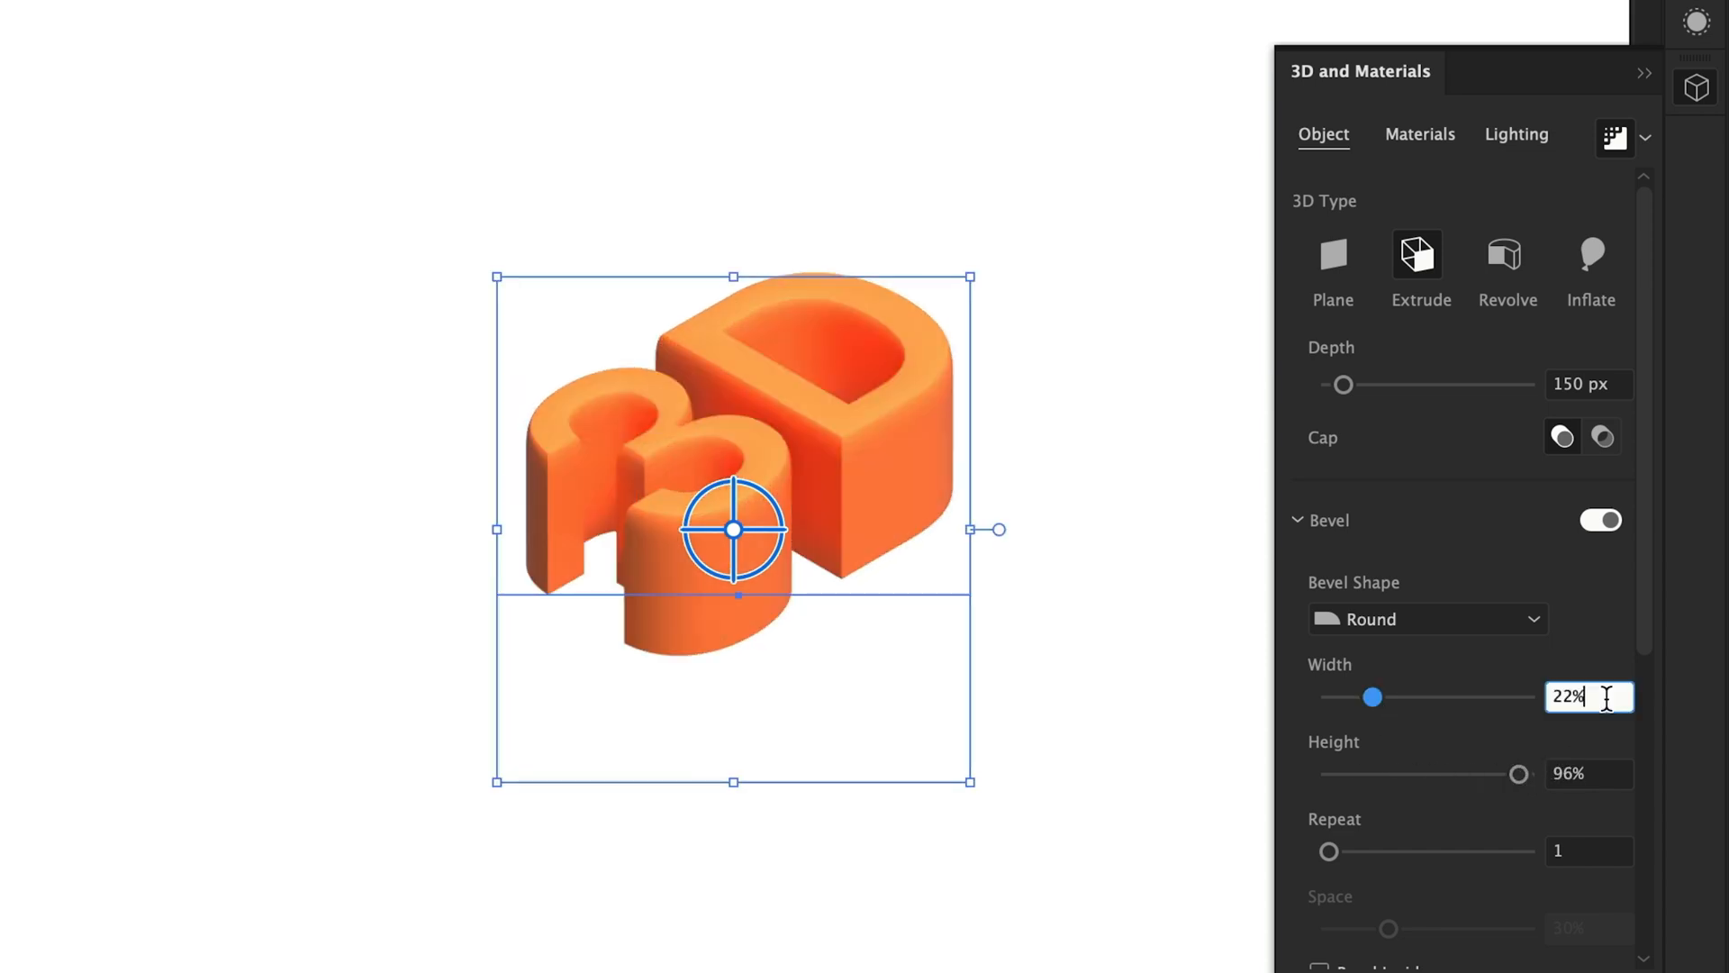
type("30")
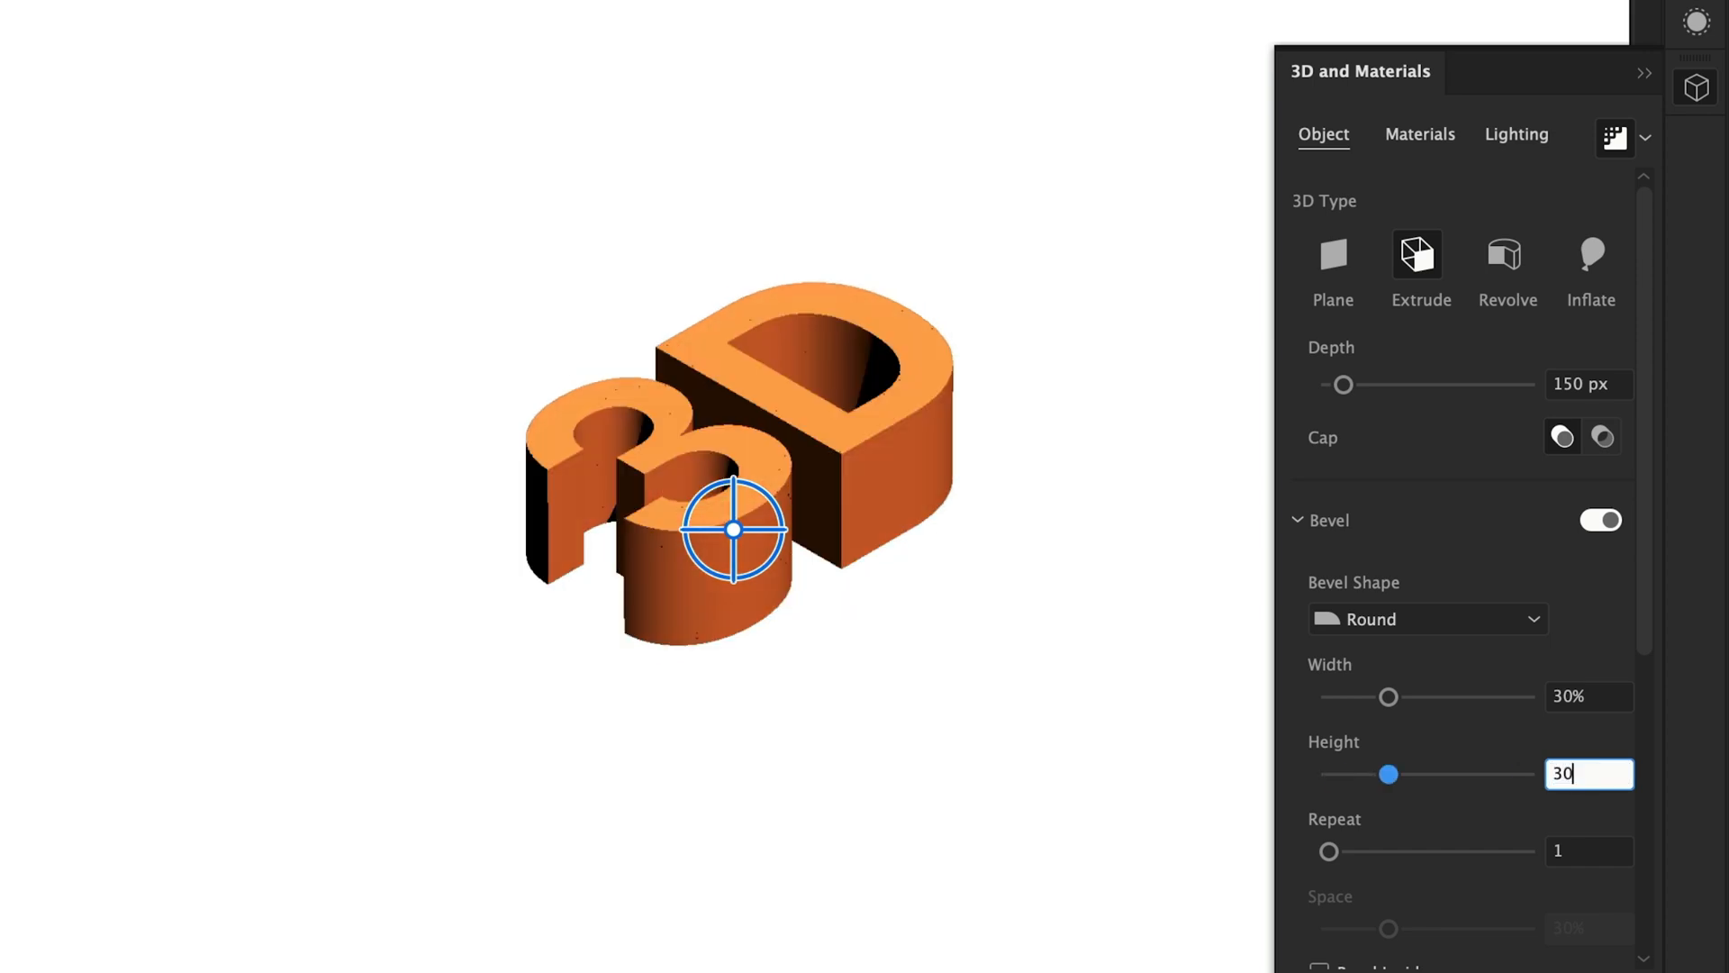
key("Enter")
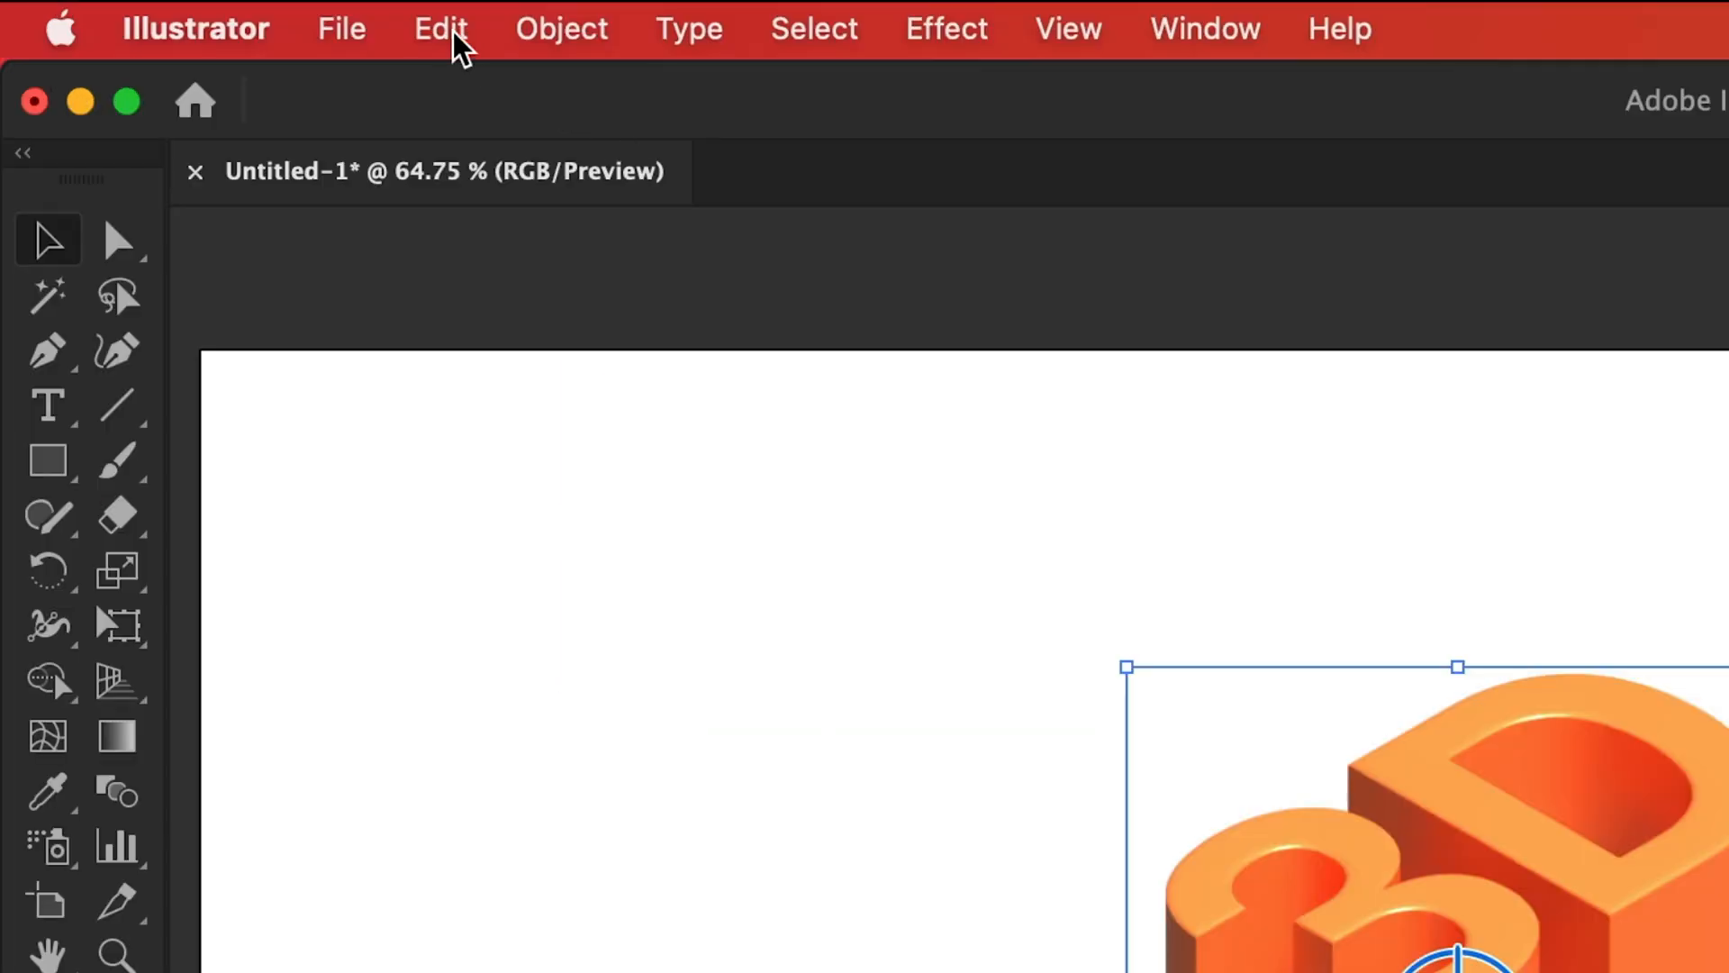
mouse_move(450, 297)
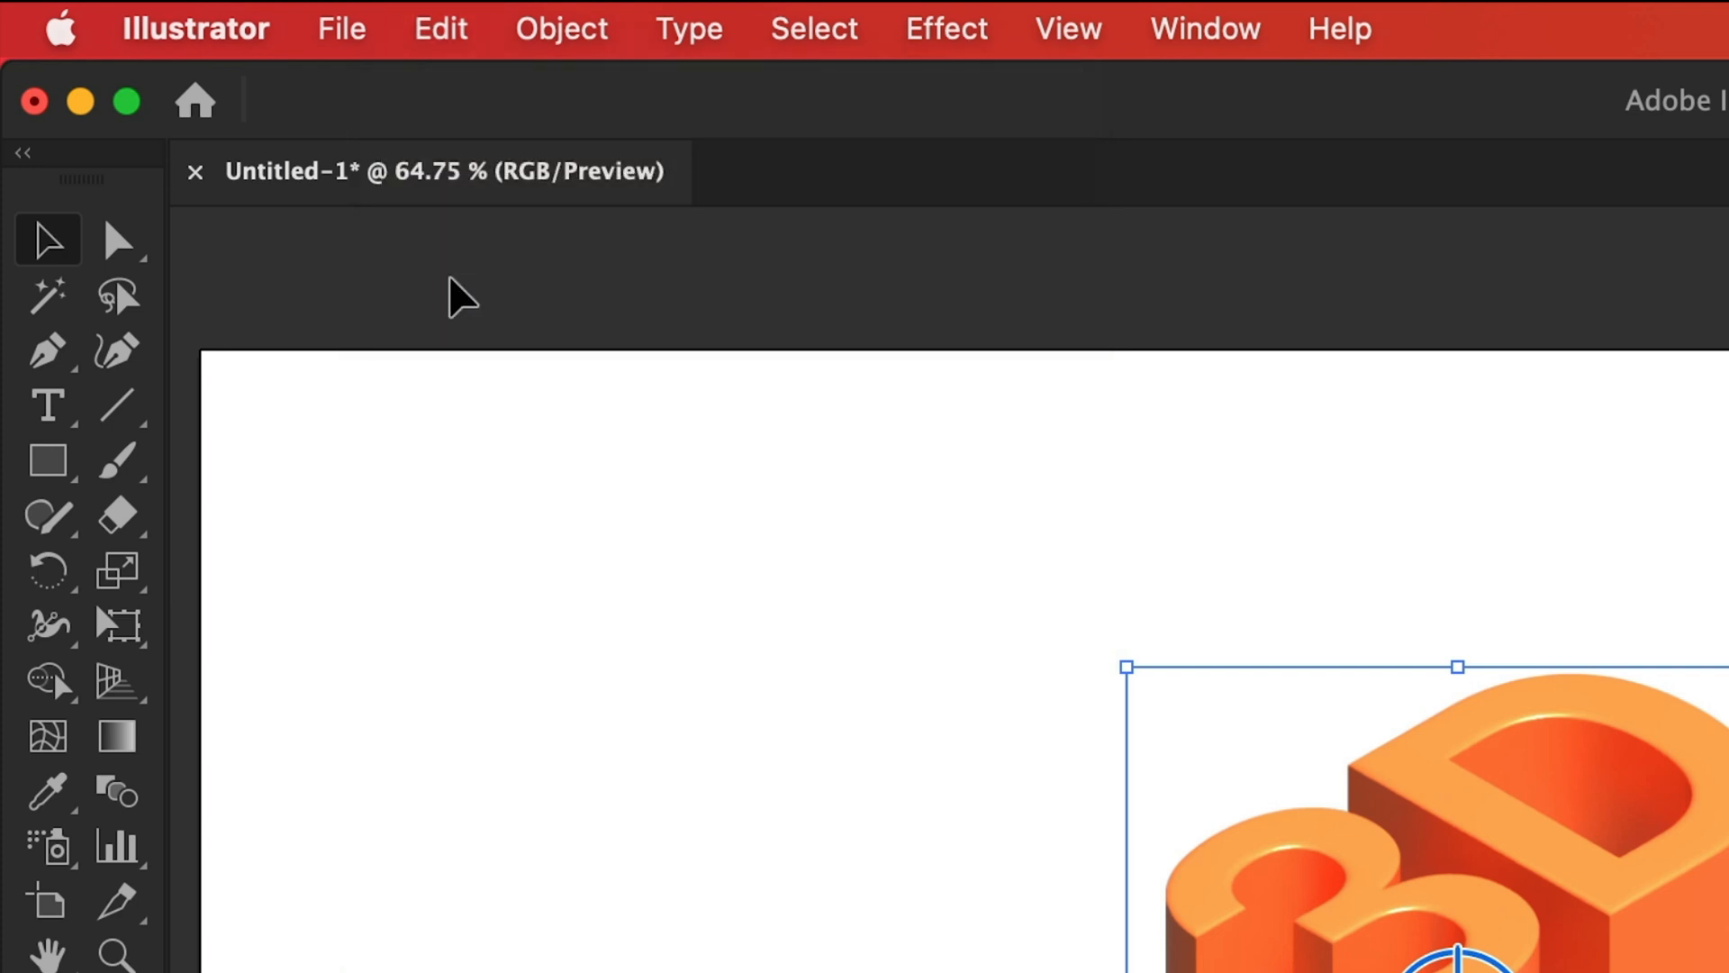
Duplicate the 3D text object via the Edit menu for a second stacked copy
left_click(439, 29)
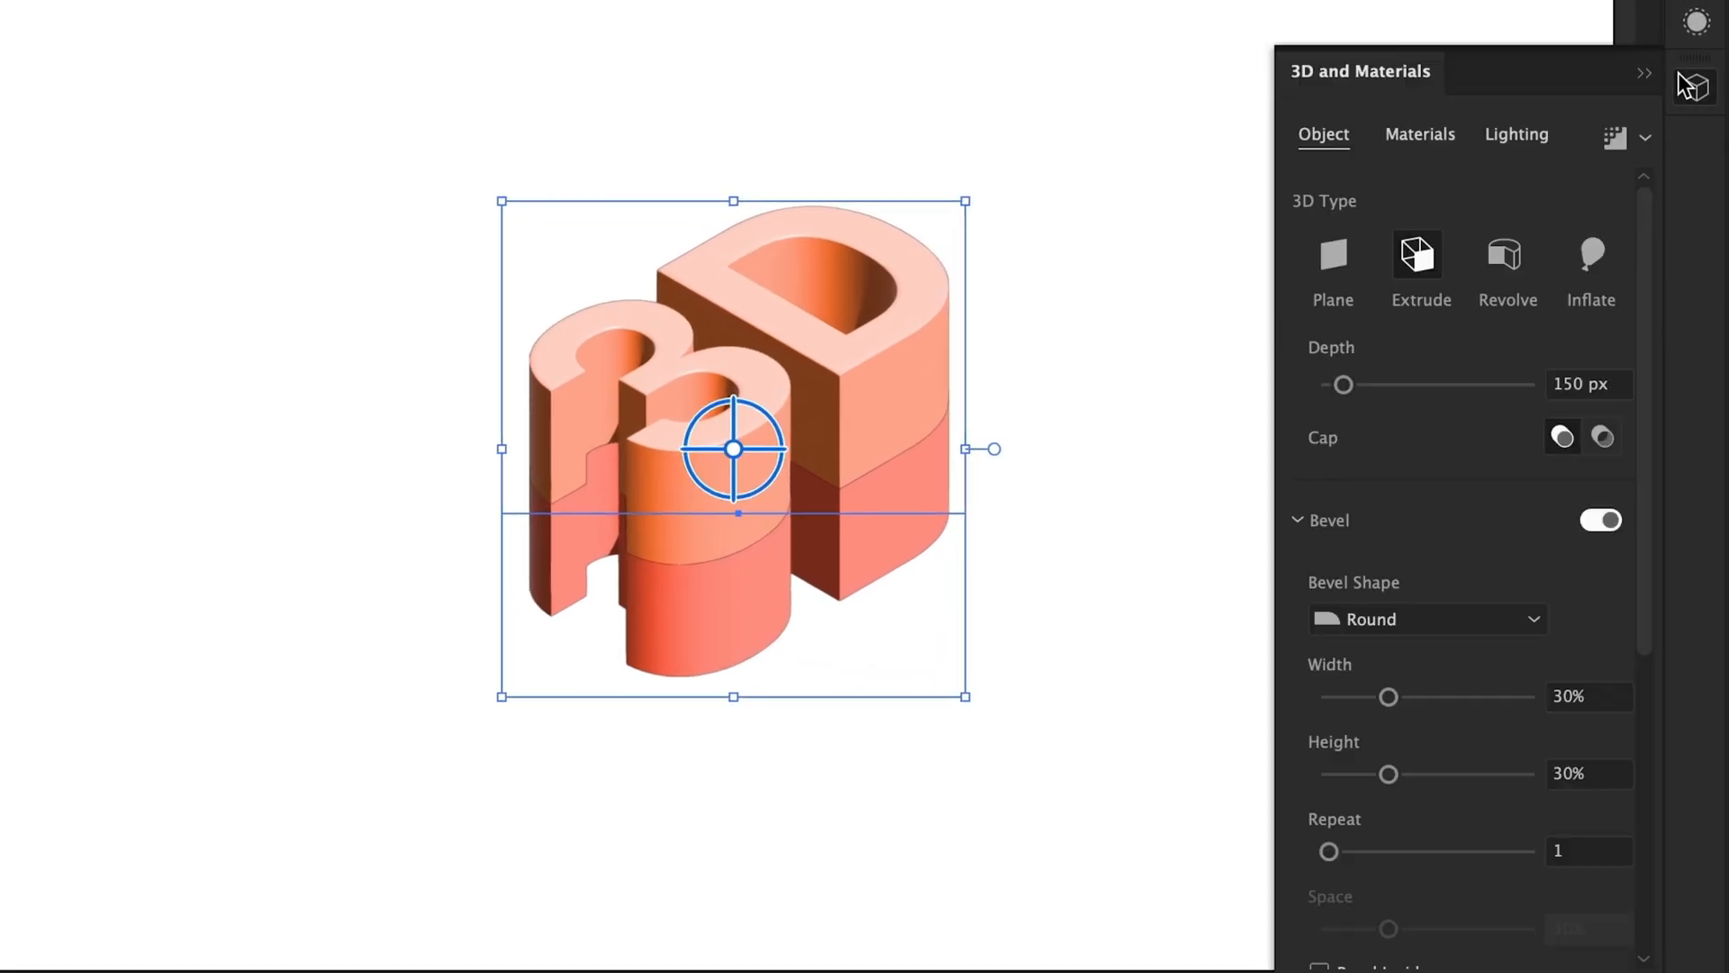
Set the extrusion Depth to 100 px and check alignment in Outline view
left_click(1588, 383)
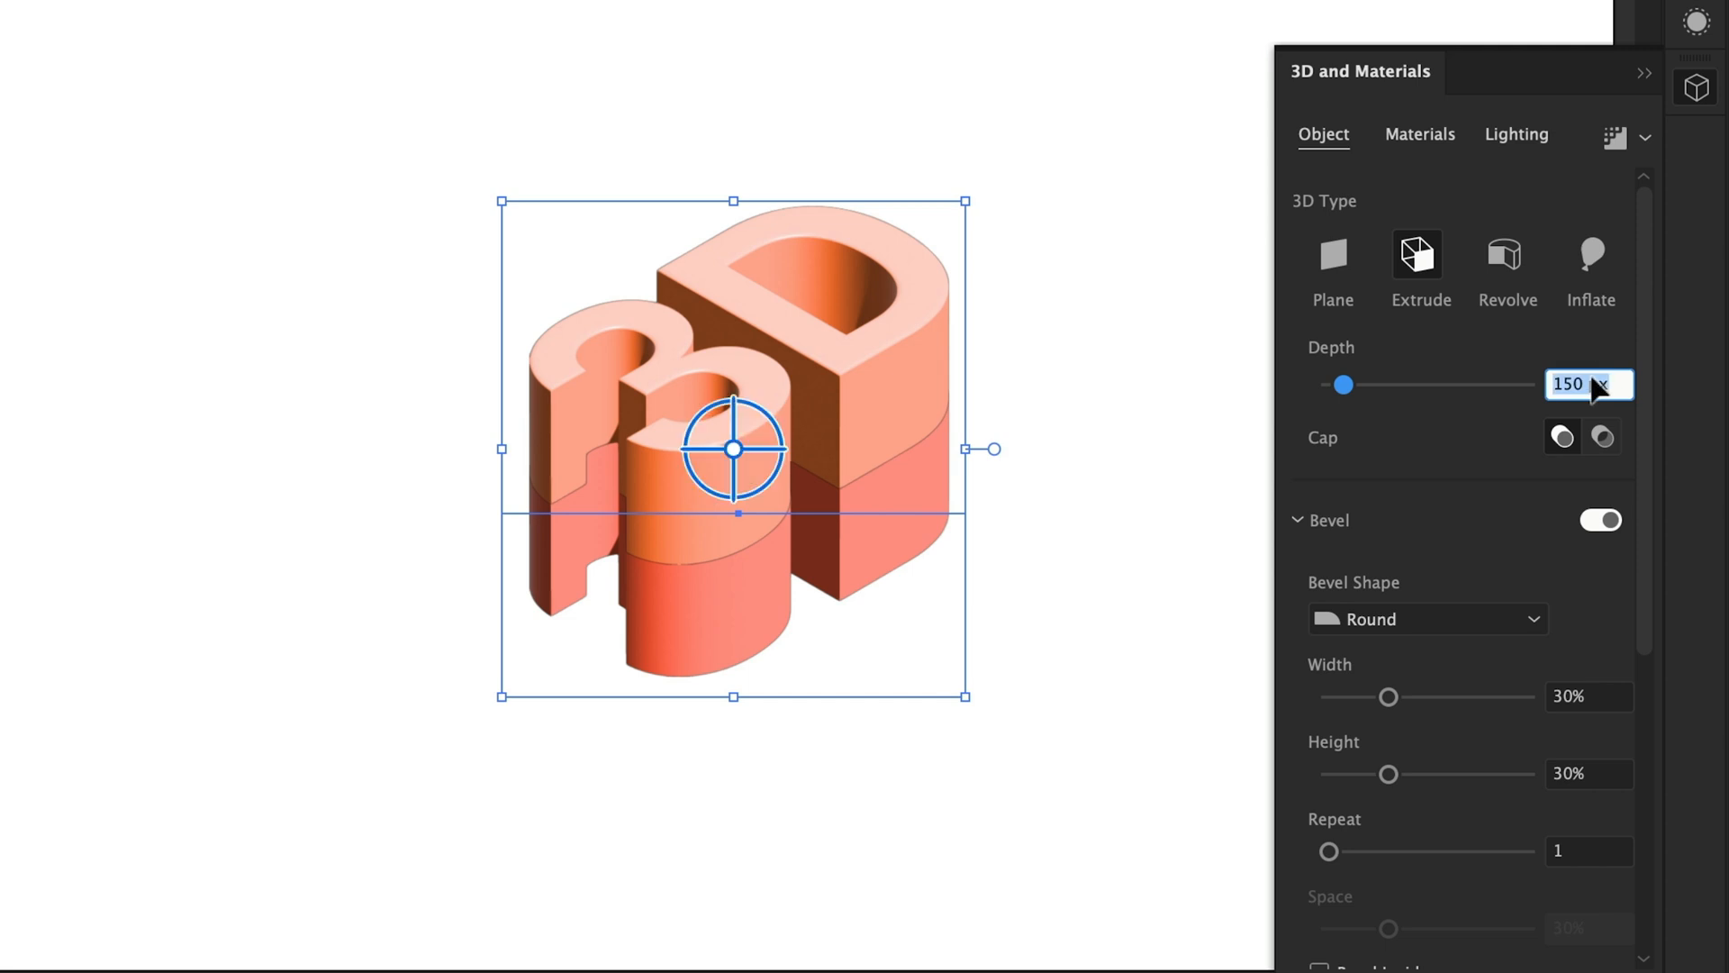
type("100")
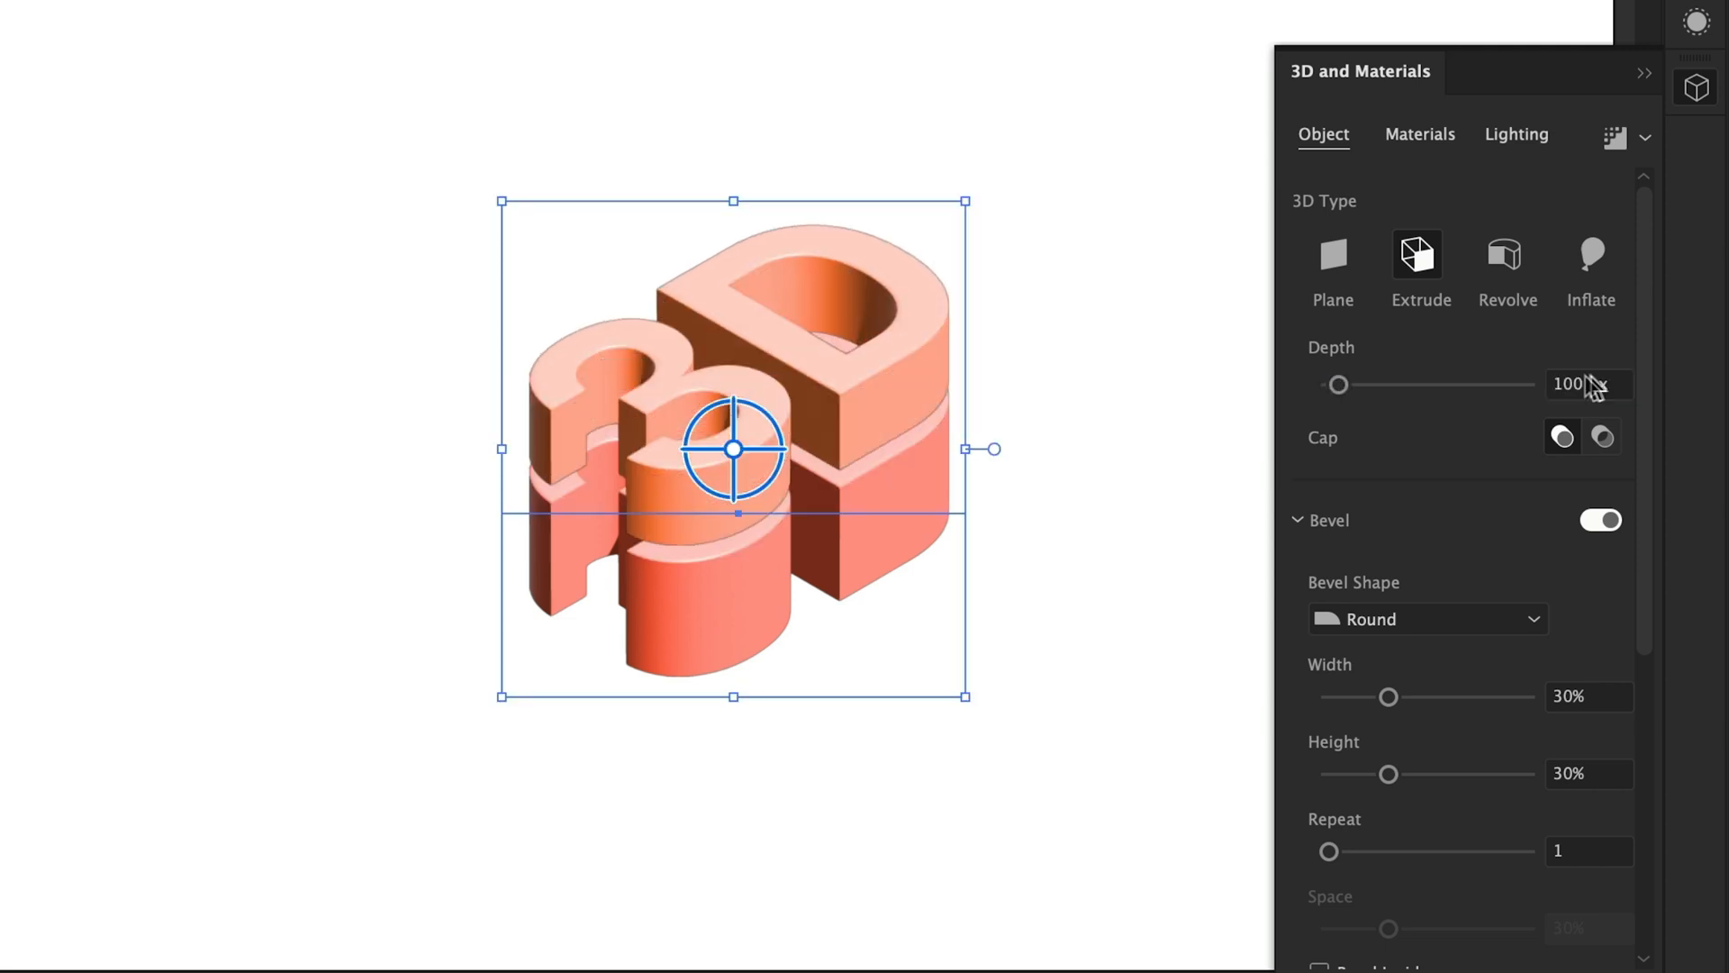
key("Ctrl+Y")
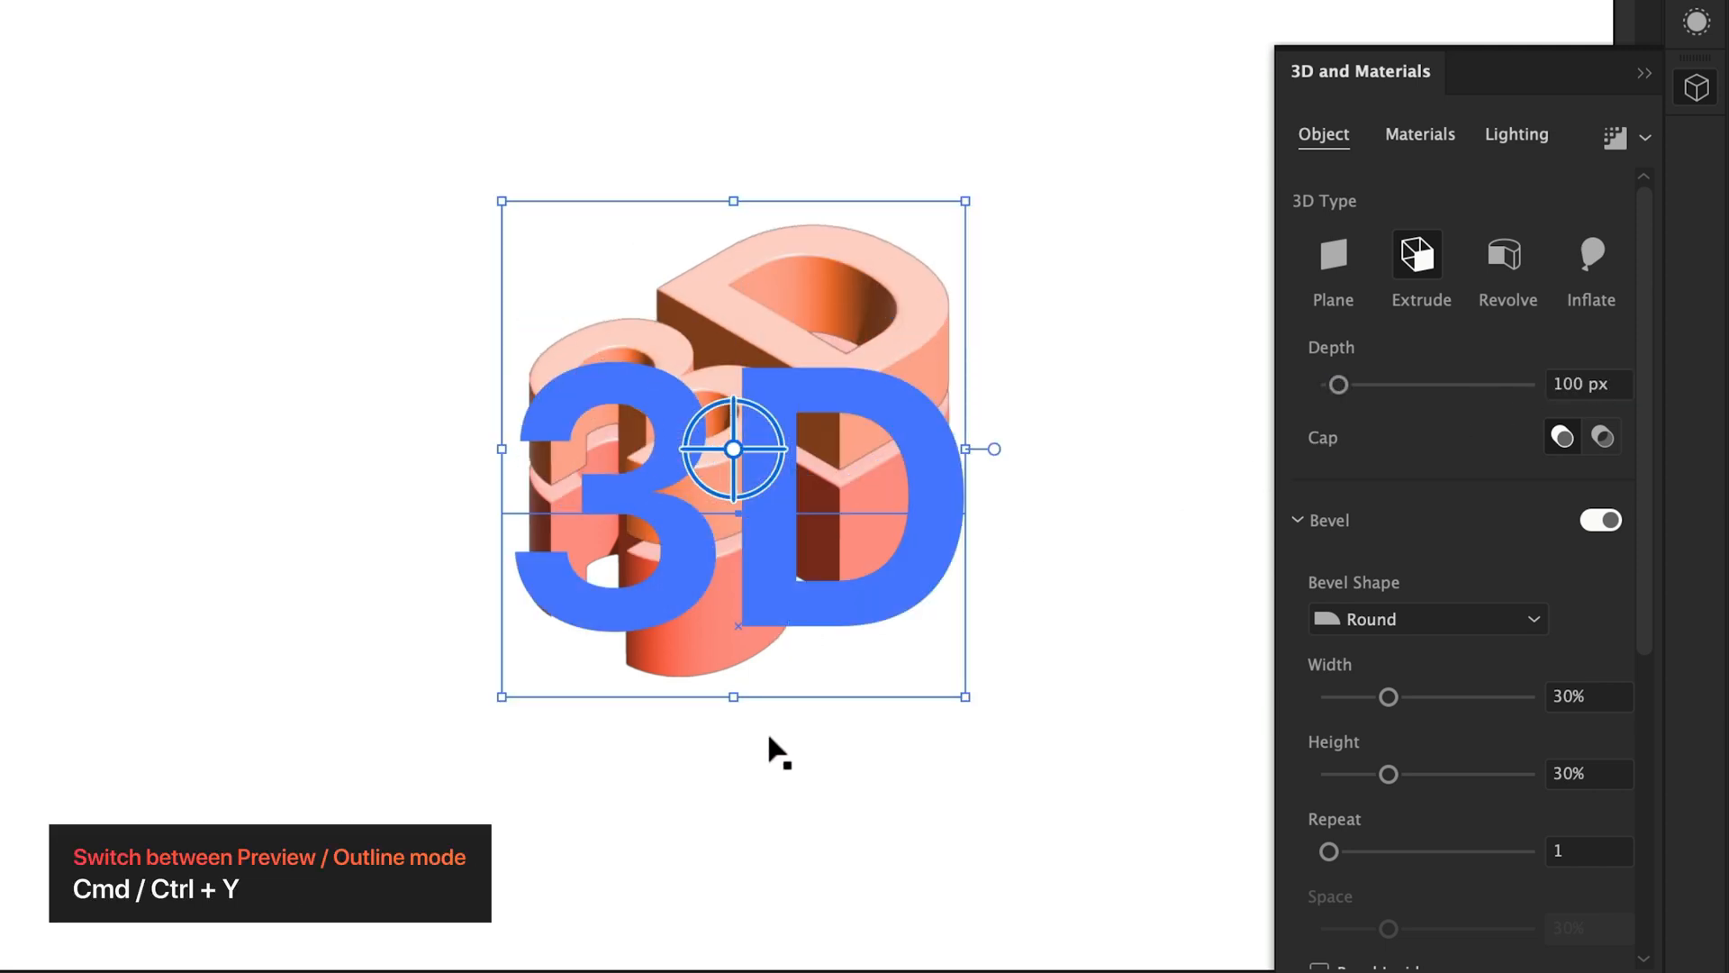
key("Cmd+Y")
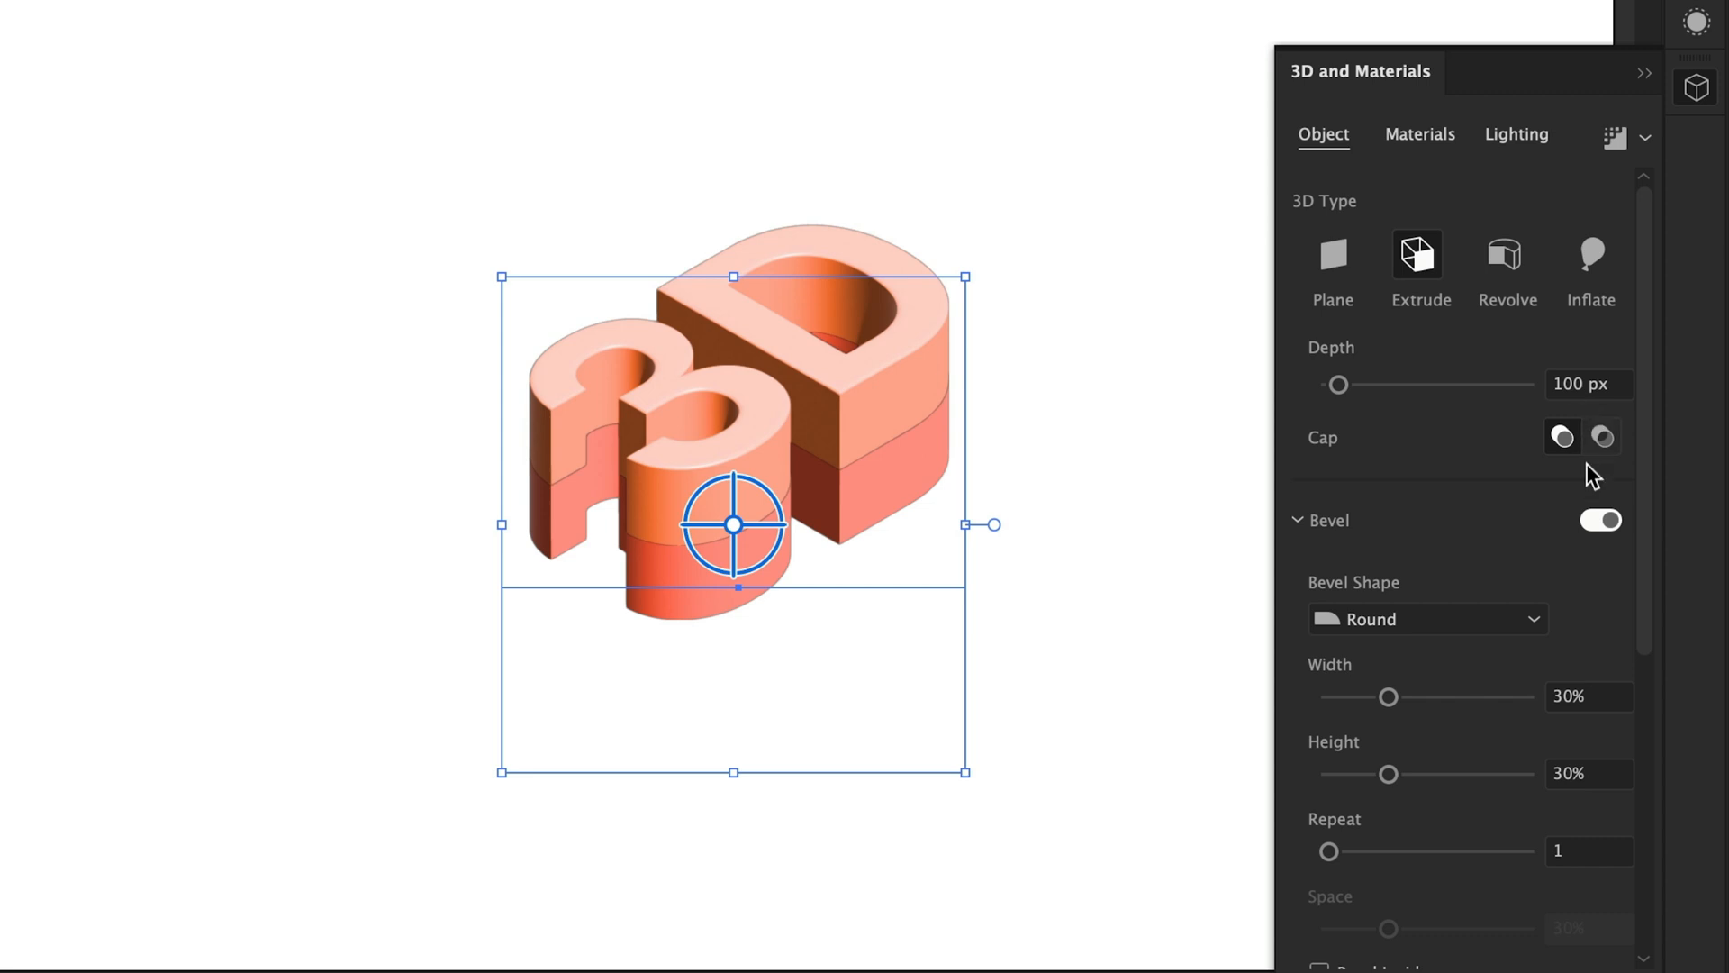
Recolour the third stacked text copy with a deeper orange-red swatch
left_click(1600, 519)
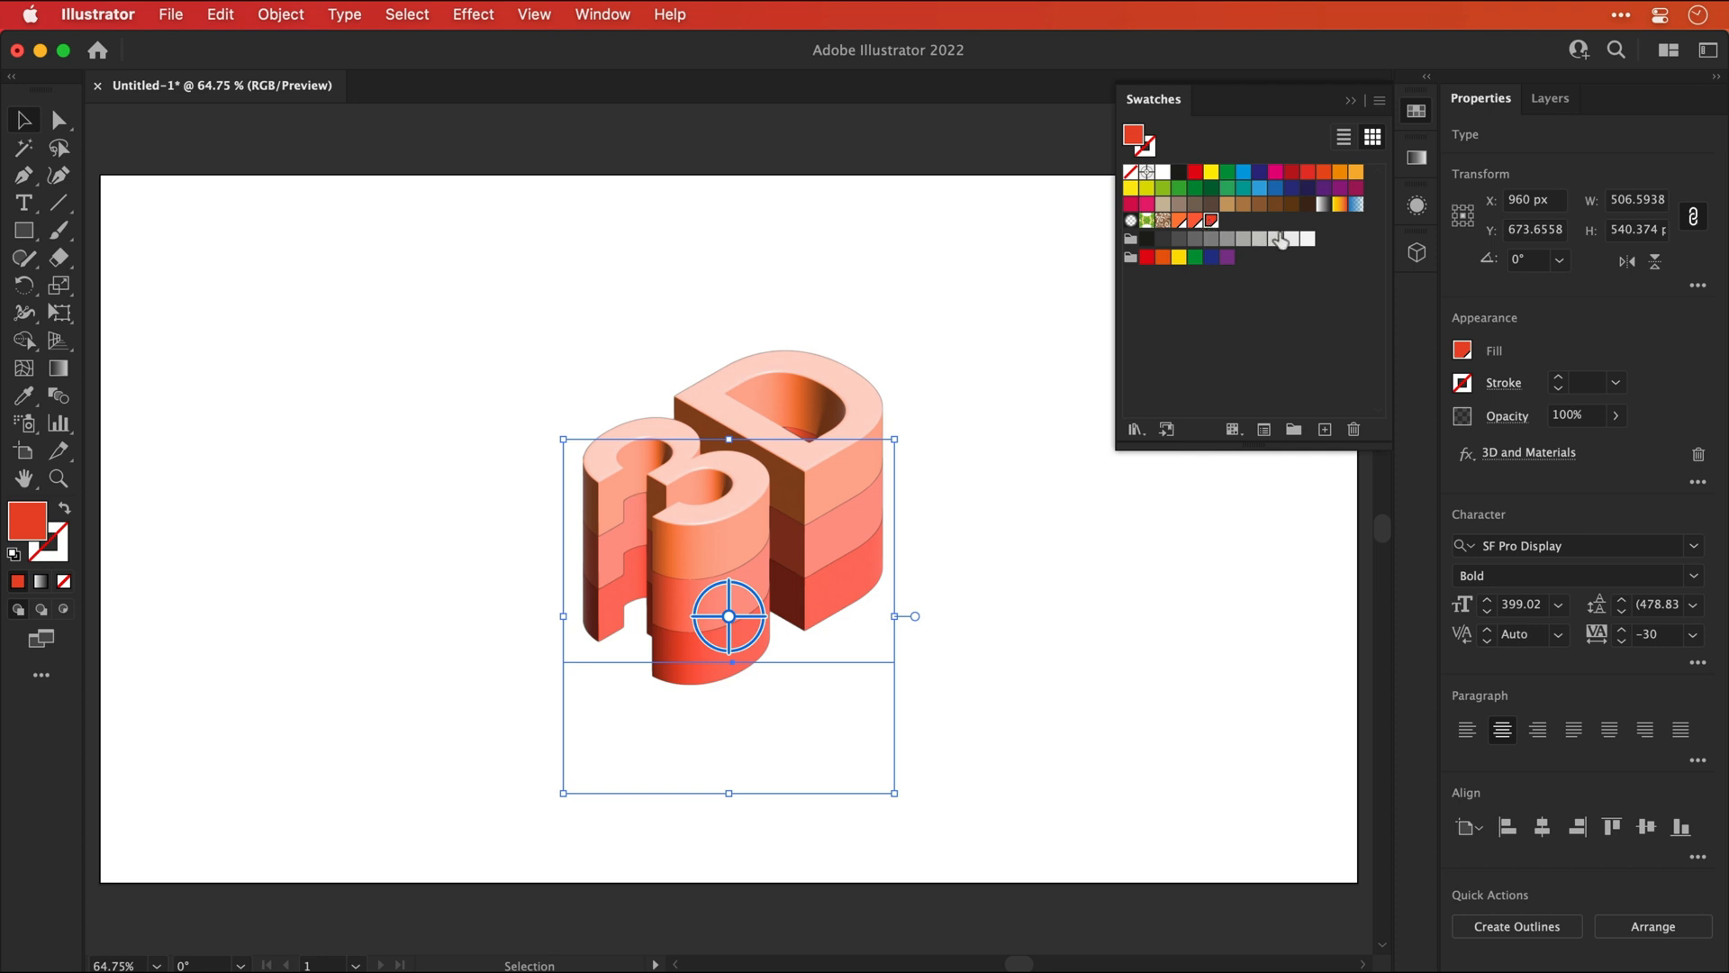
left_click(1527, 452)
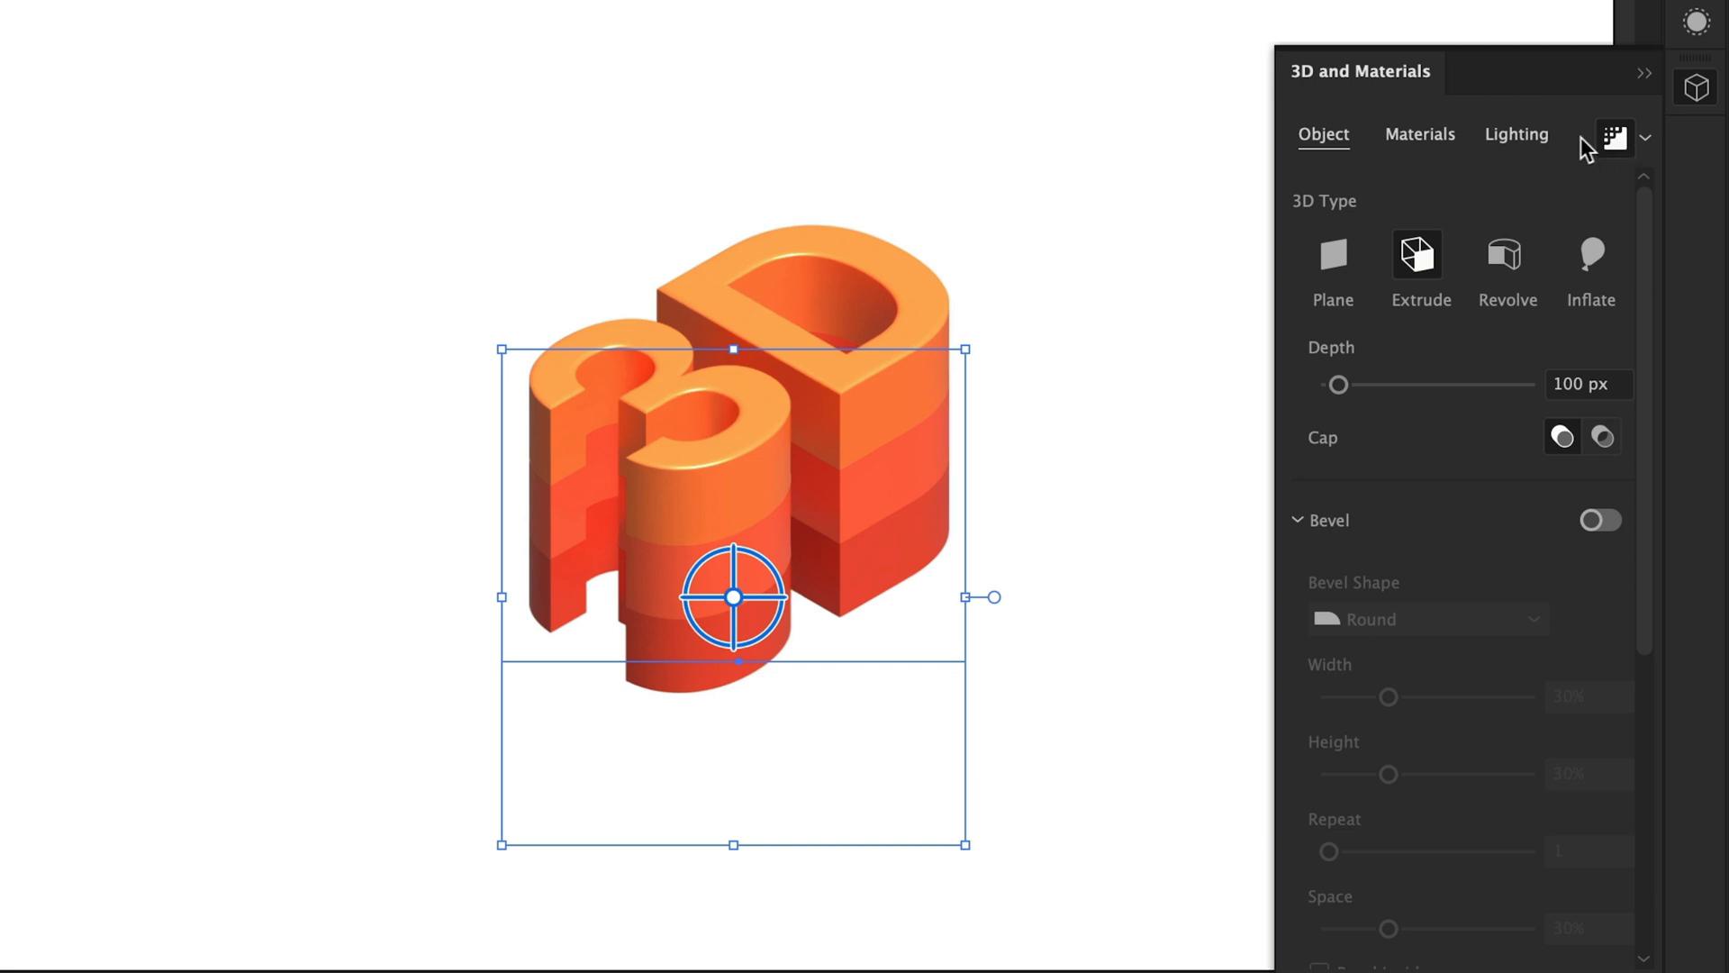
Enable the cast shadow in Lighting for the bottom layer and deselect to view the result
left_click(1517, 134)
type("8")
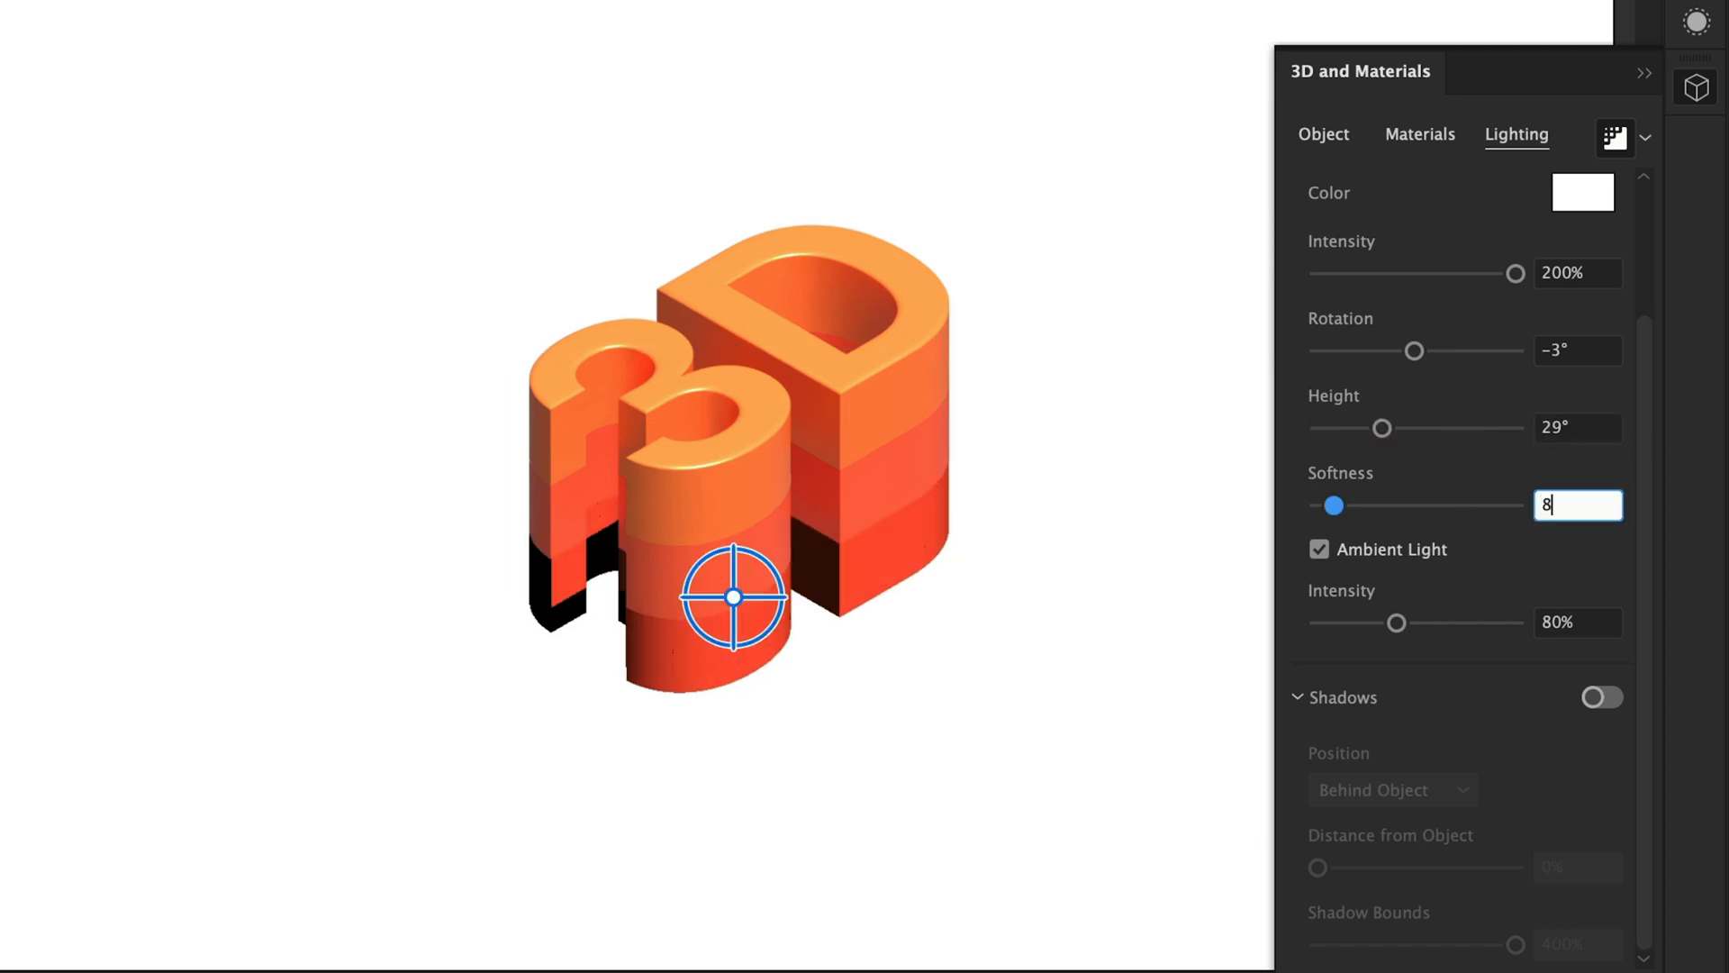
left_click(1603, 697)
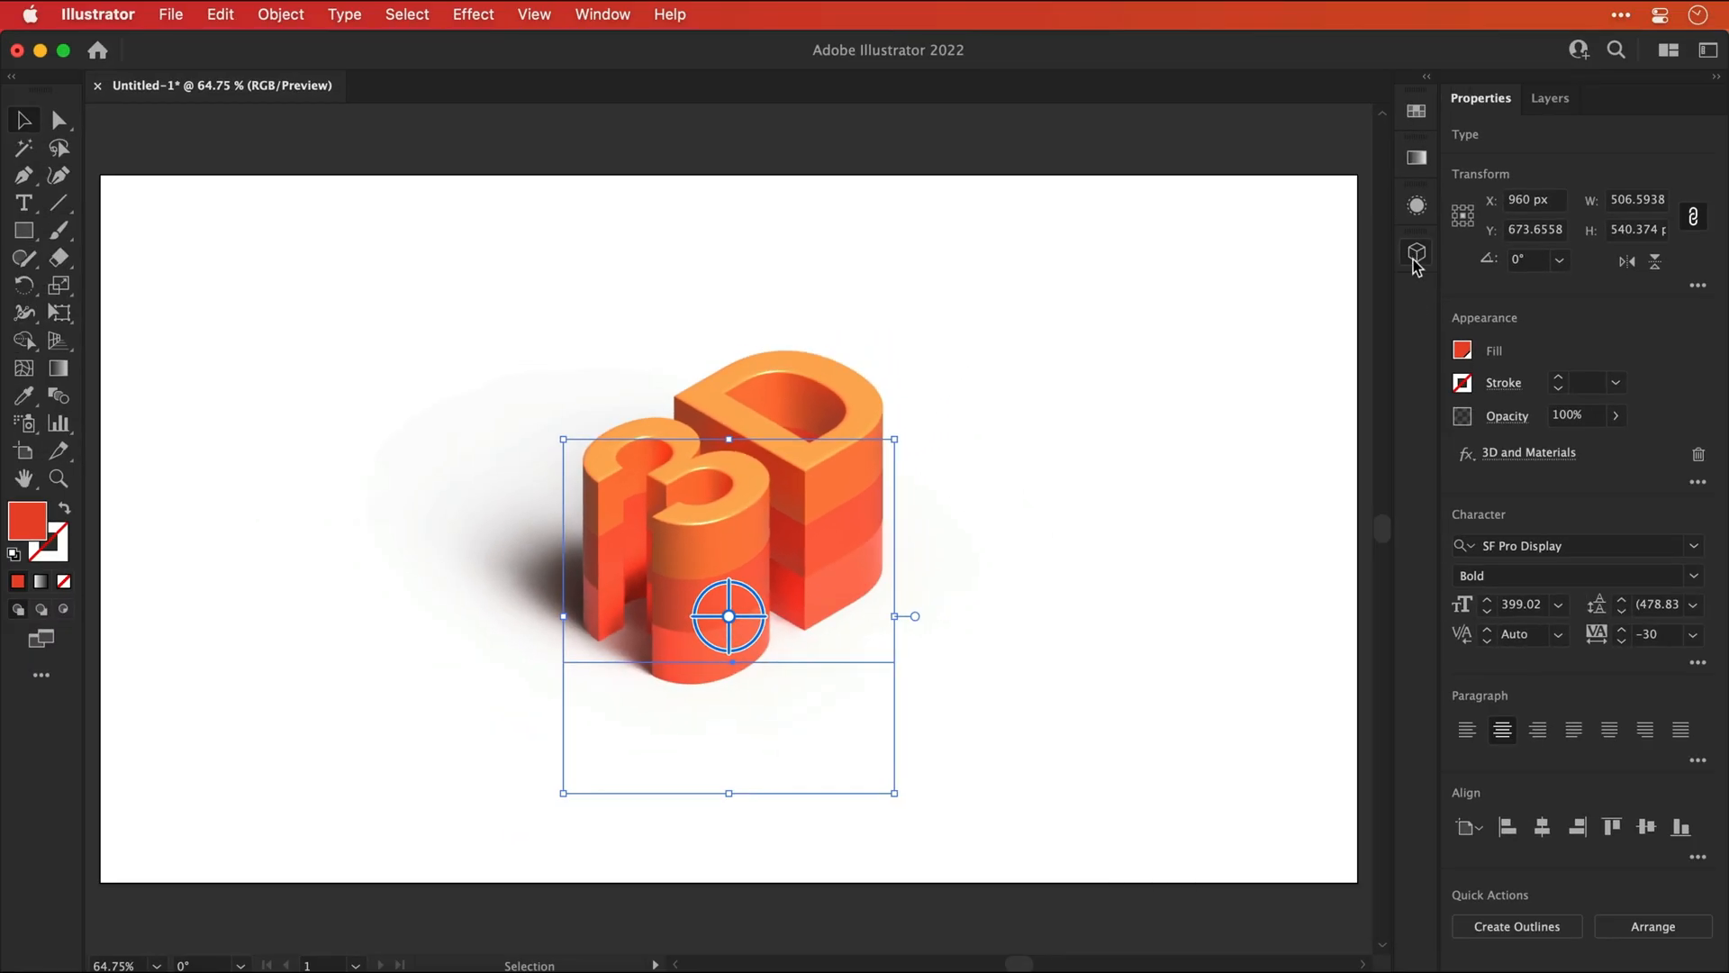
left_click(1124, 548)
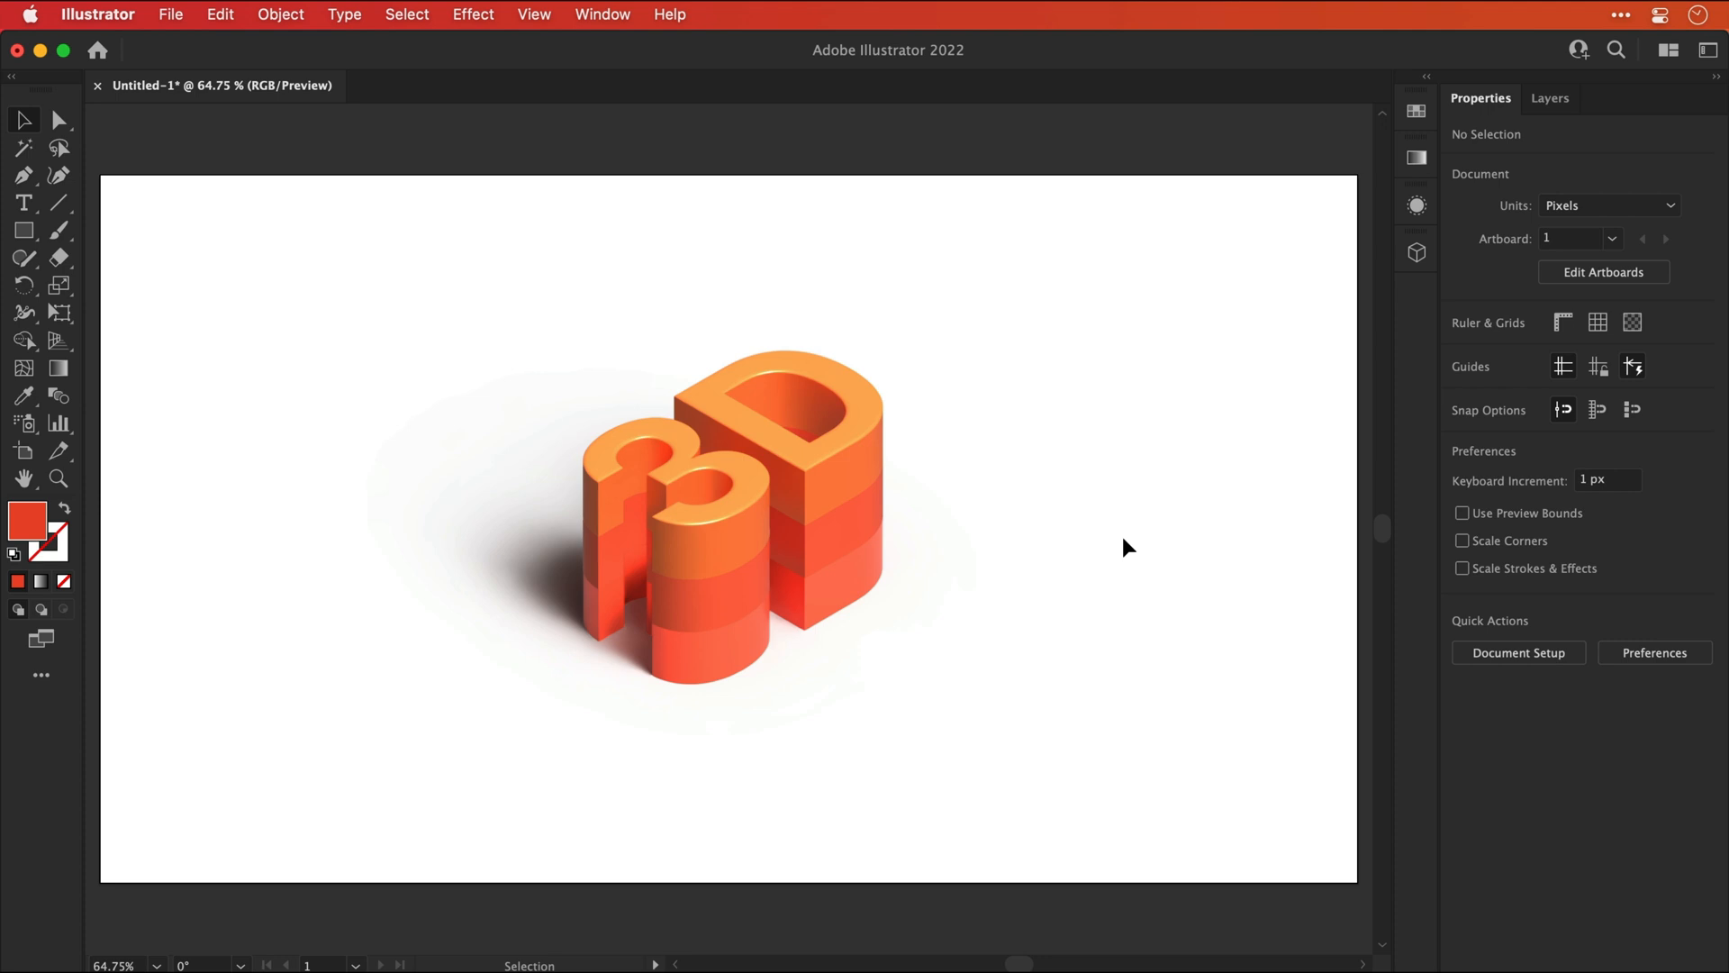